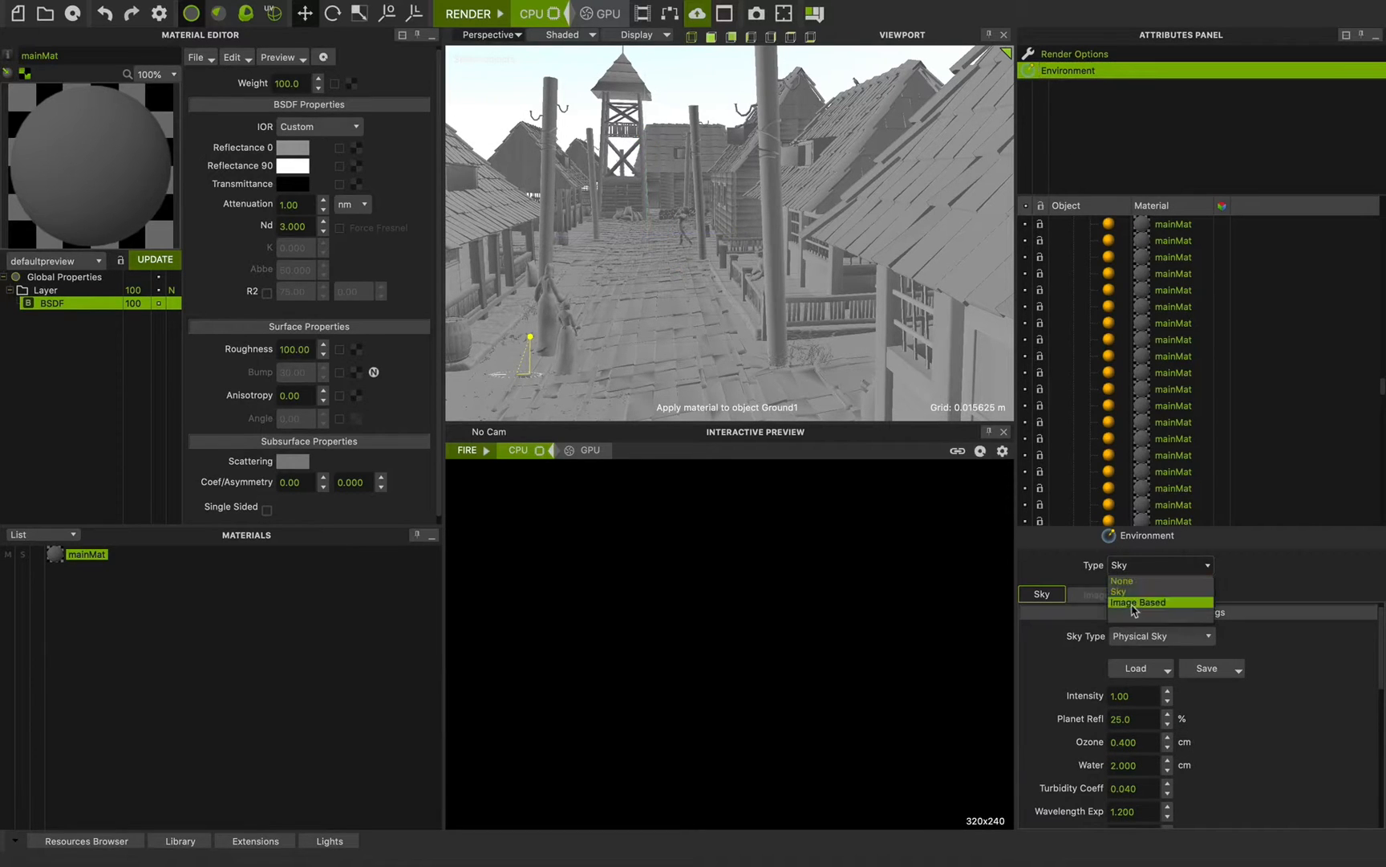
Choose the scene's environment type from the Environment dropdown.
click(1131, 590)
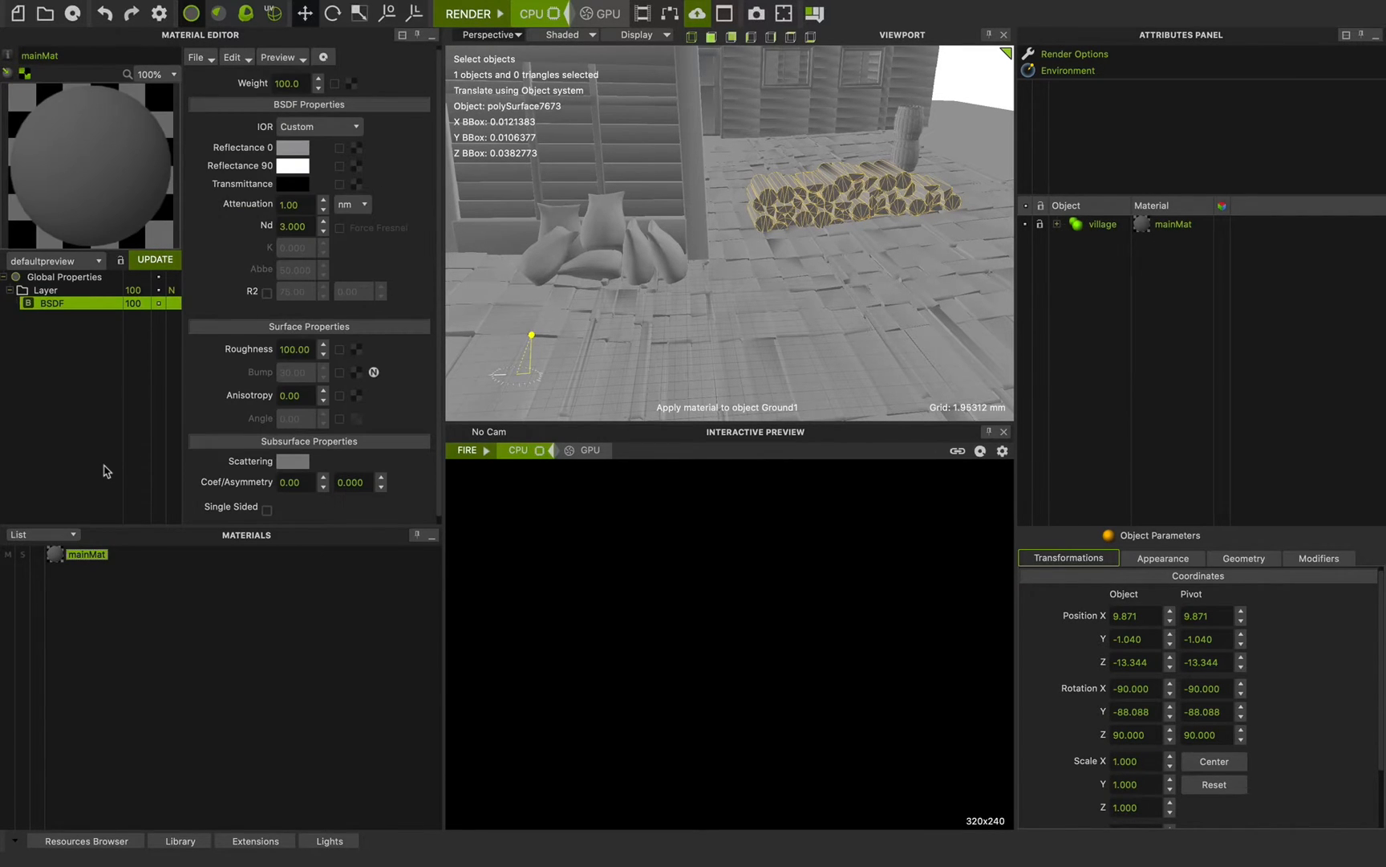
mouse_move(784, 145)
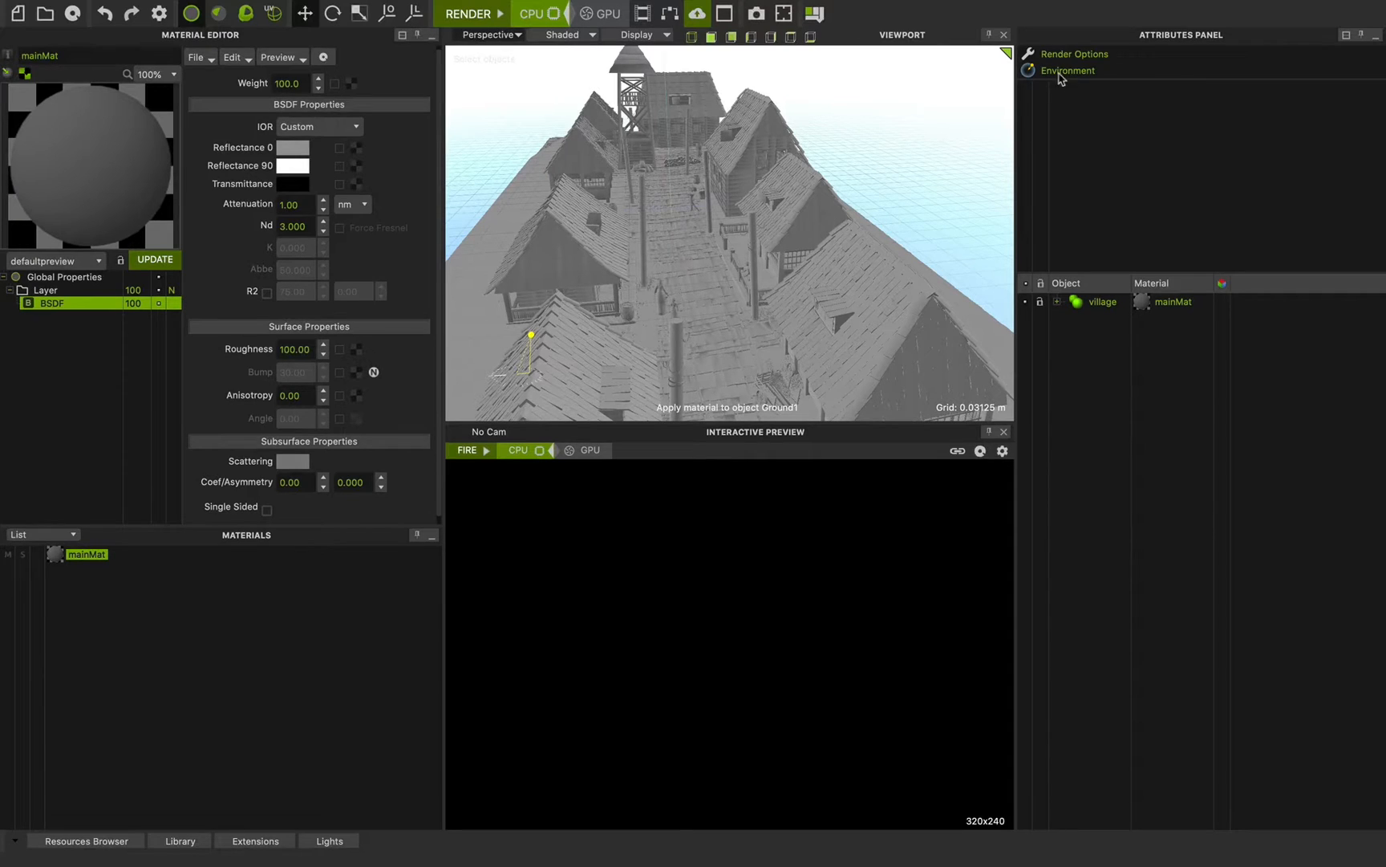
Create a new camera from the cameras list's right-click menu.
right_click(1065, 92)
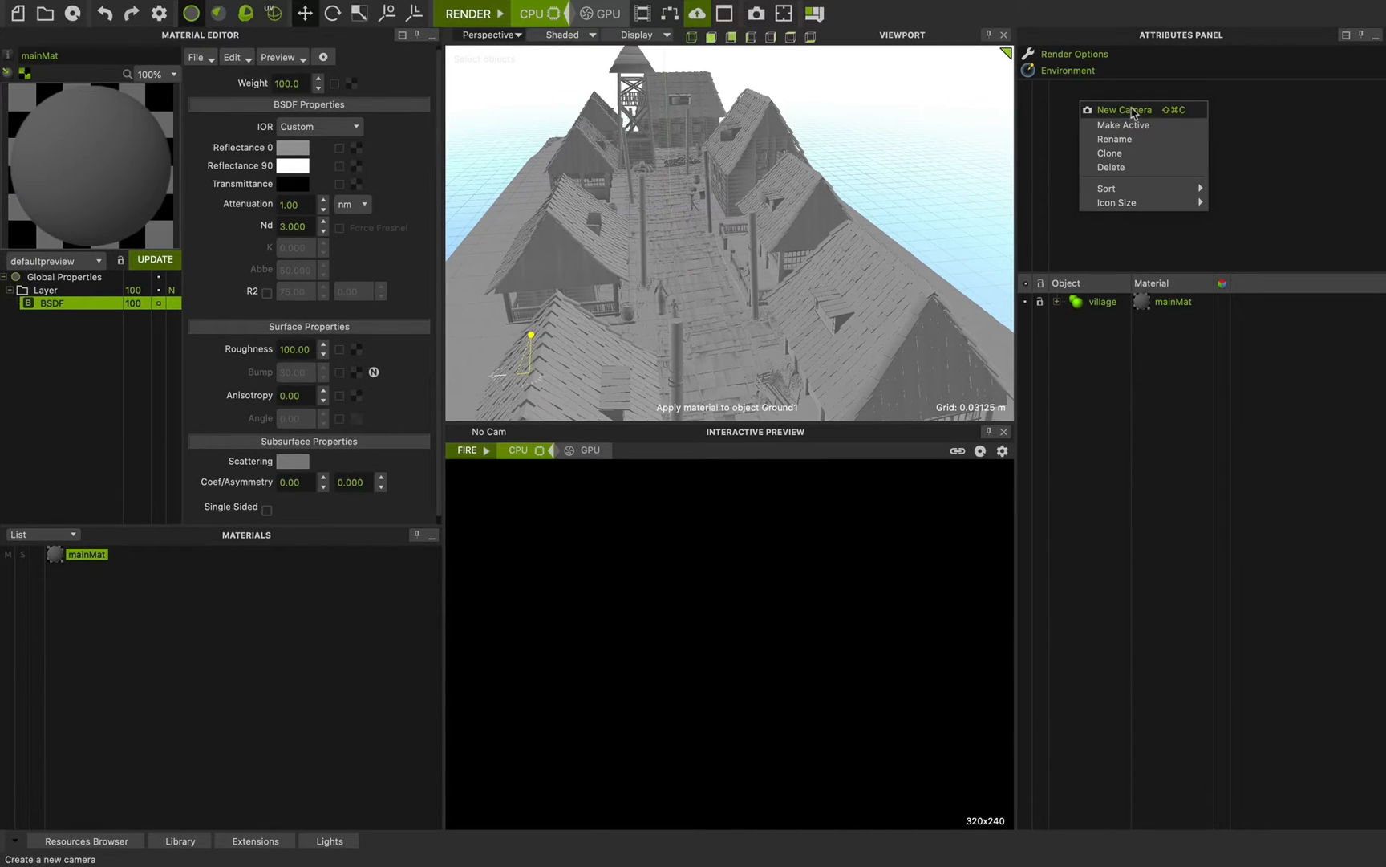
mouse_move(1165, 117)
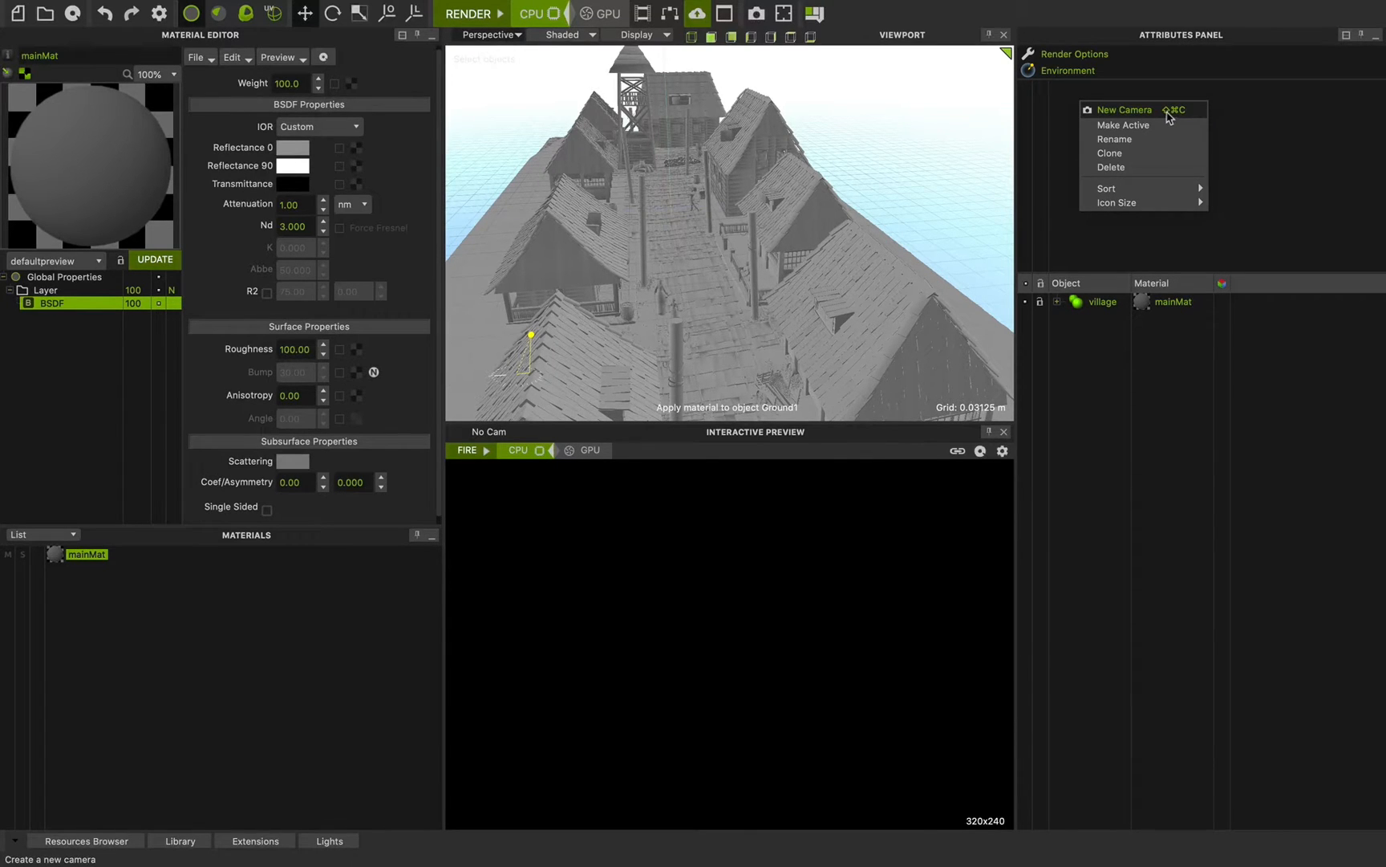
click(1125, 110)
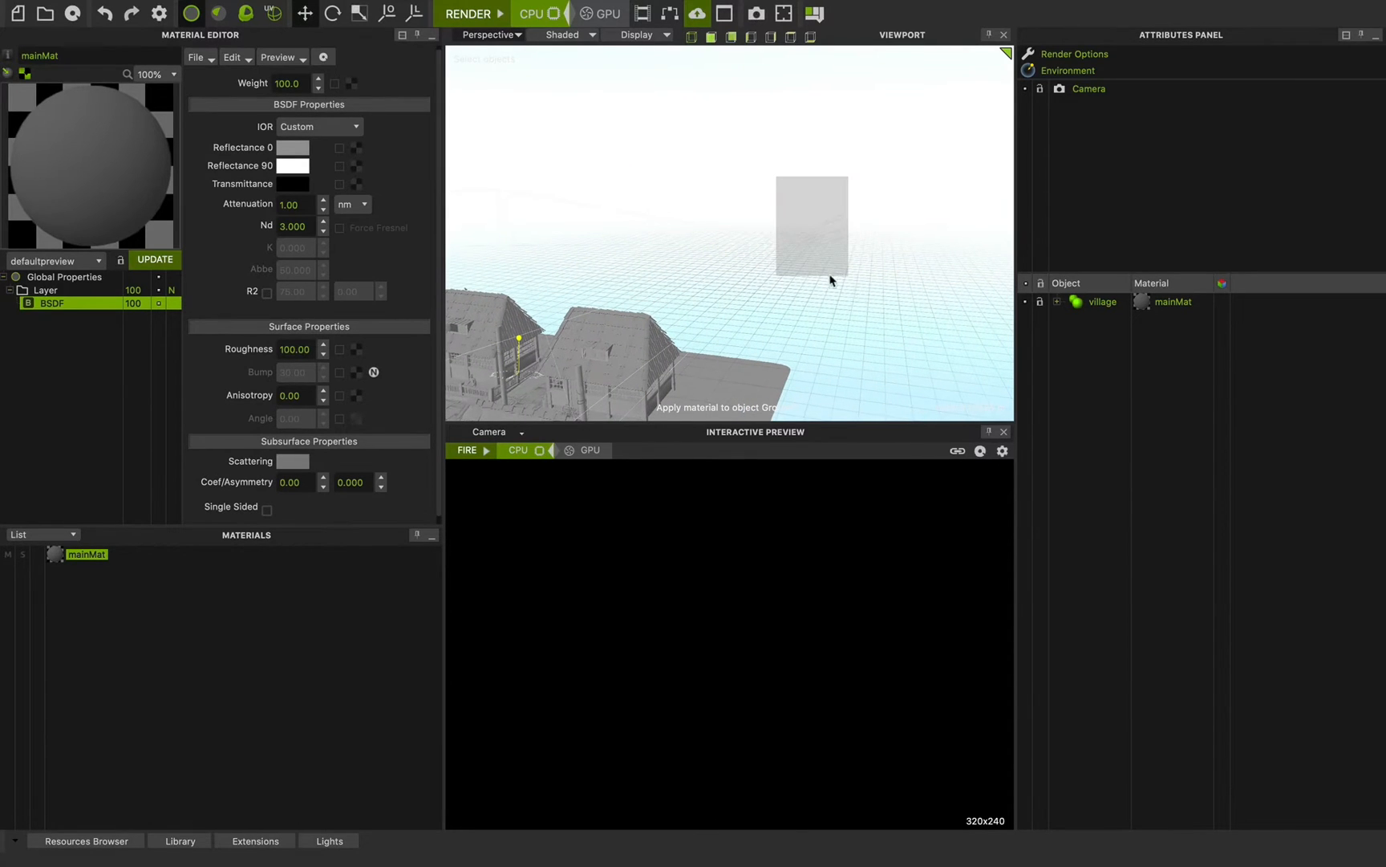
Select the new camera, view through it, then return the viewport to Perspective.
click(1089, 88)
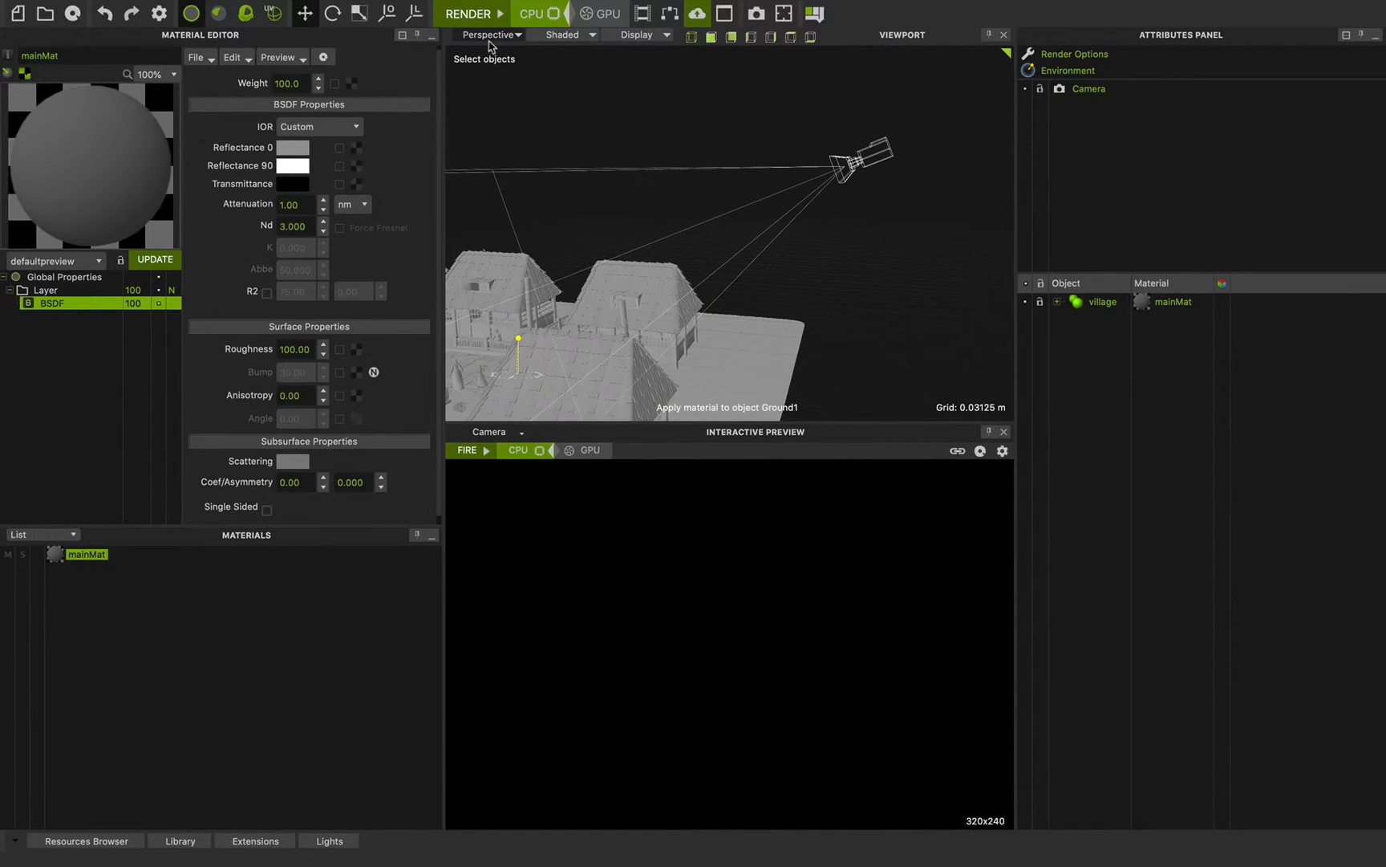
click(491, 35)
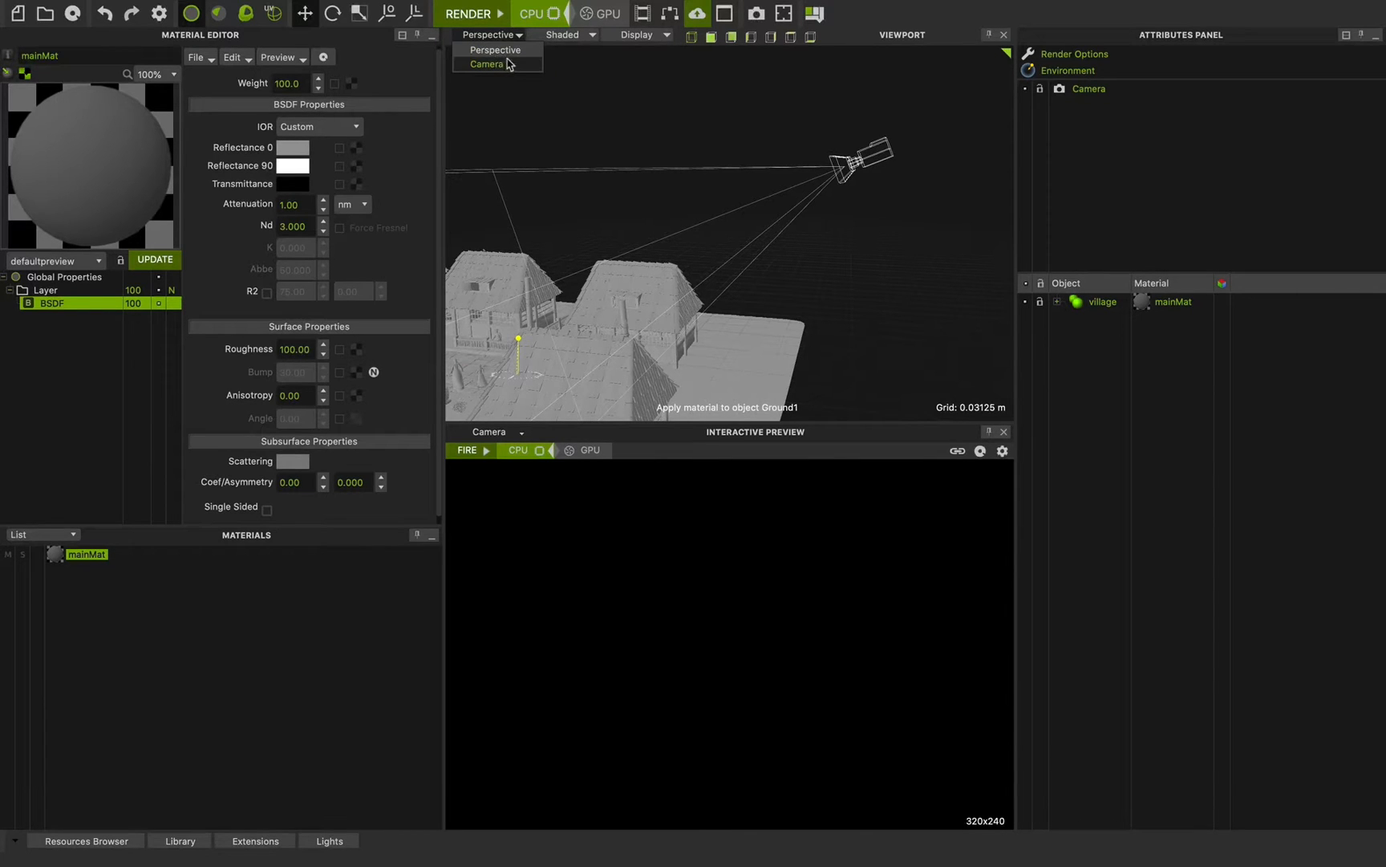
click(485, 64)
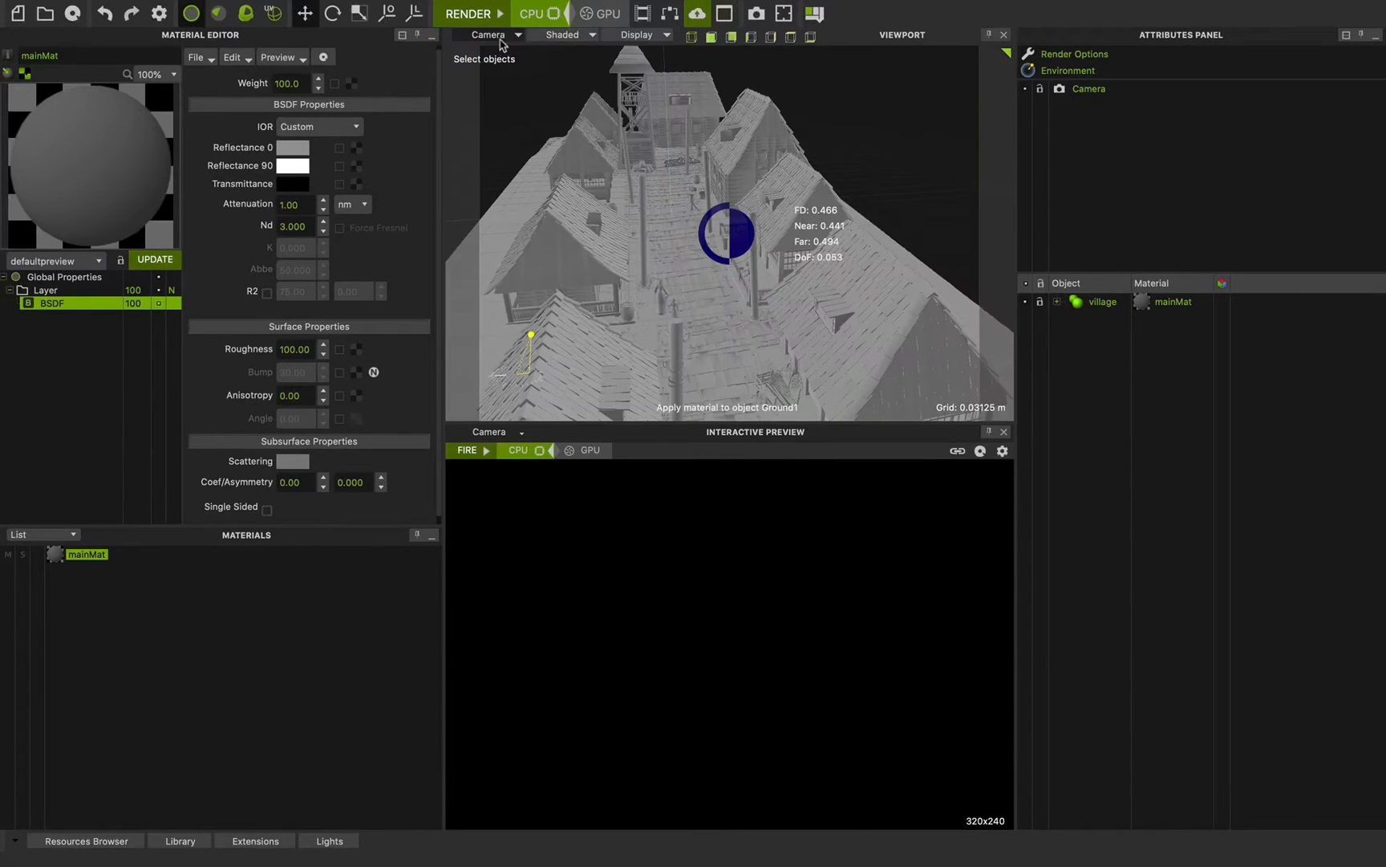
click(494, 34)
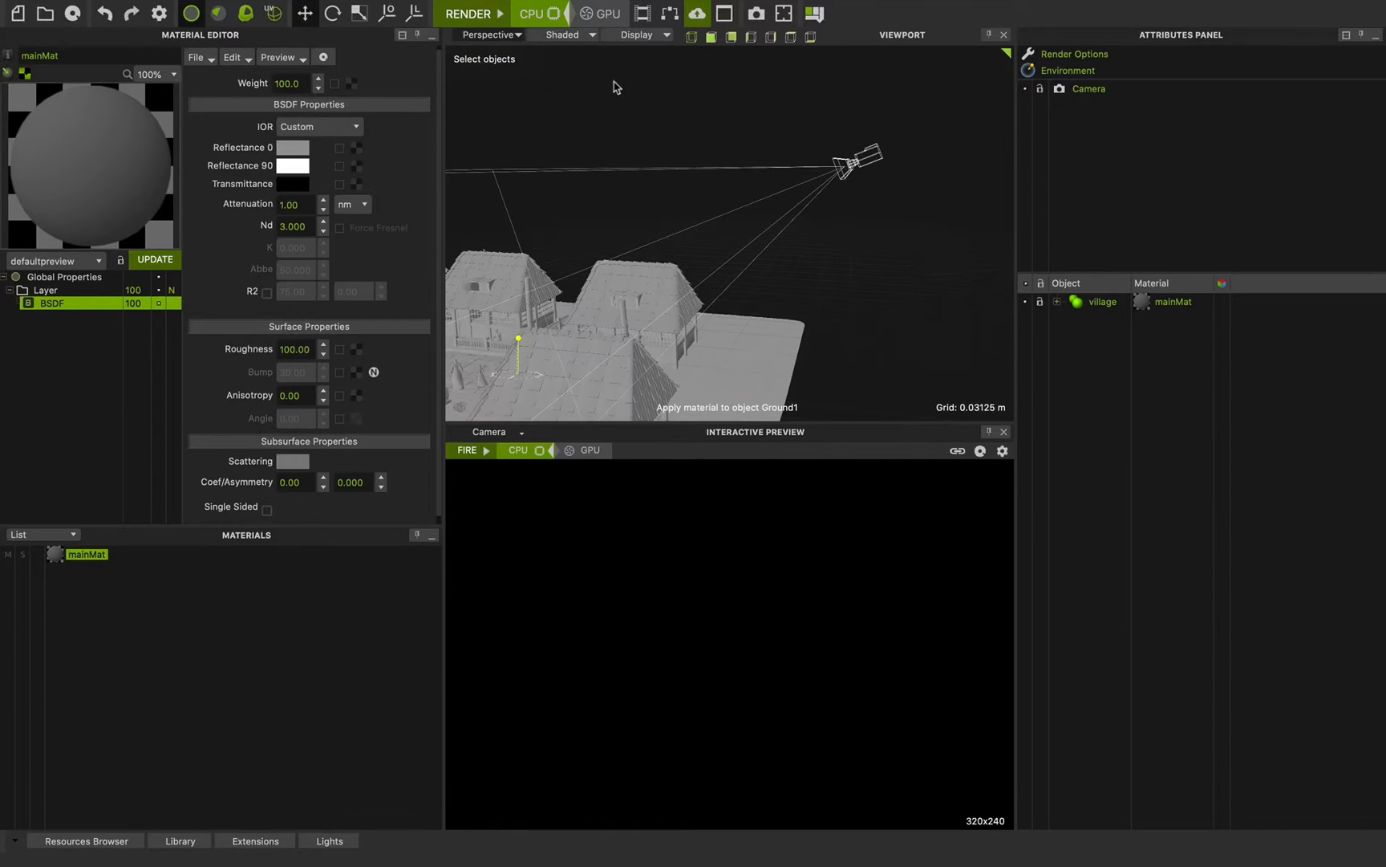
click(1088, 88)
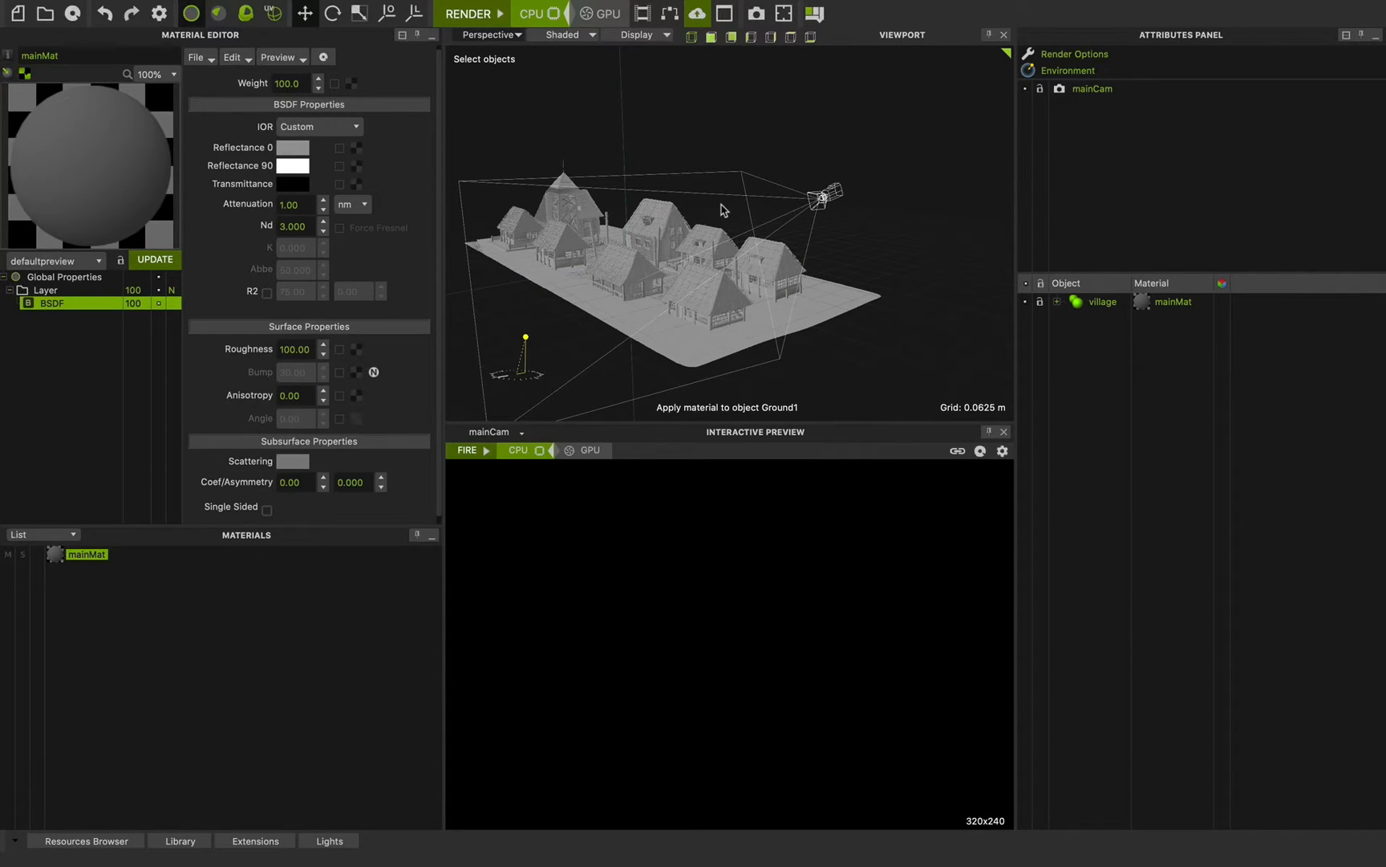
Look through mainCam and drag it down to street level facing the watchtower.
right_click(1092, 88)
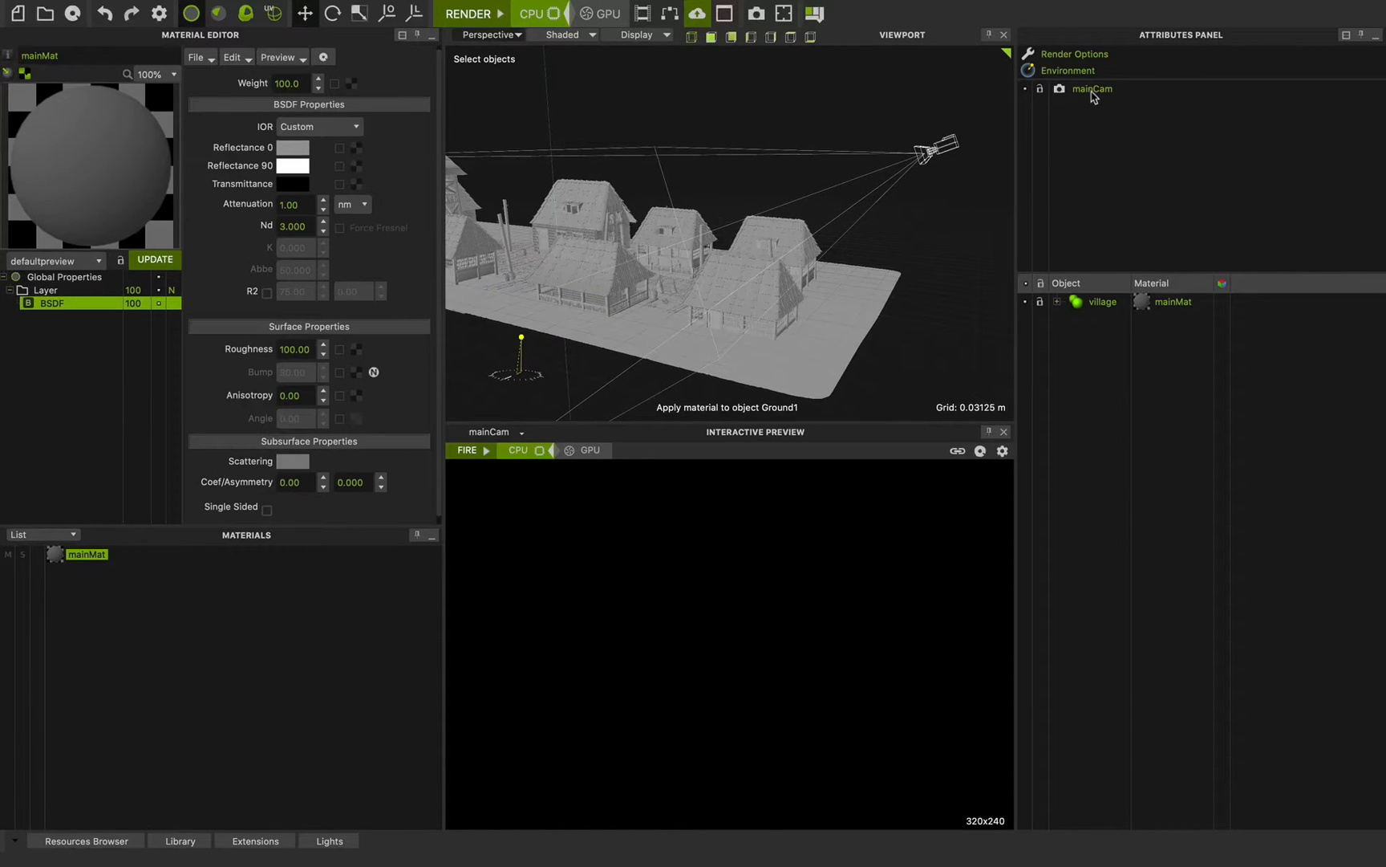
mouse_move(1086, 103)
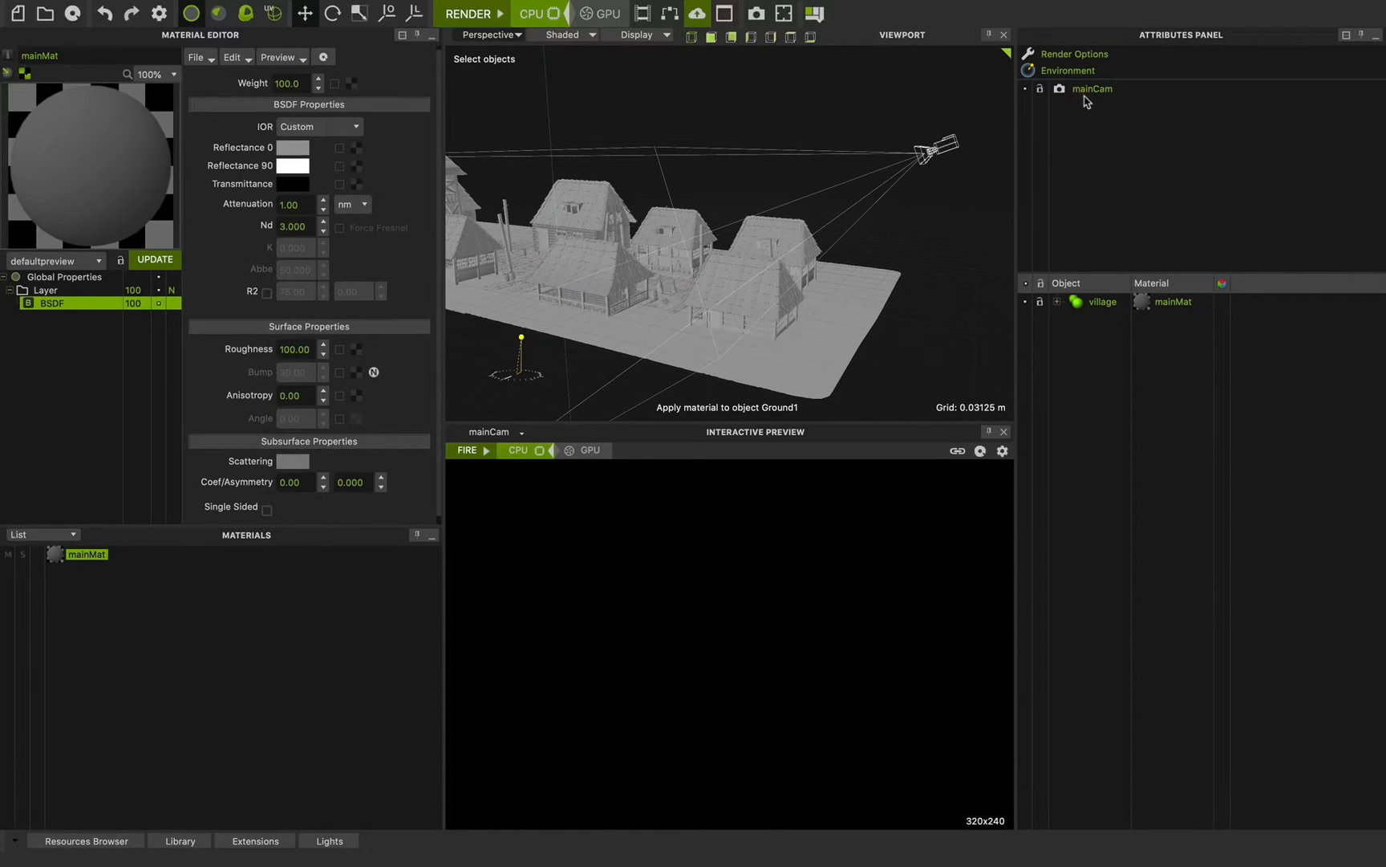
click(1091, 89)
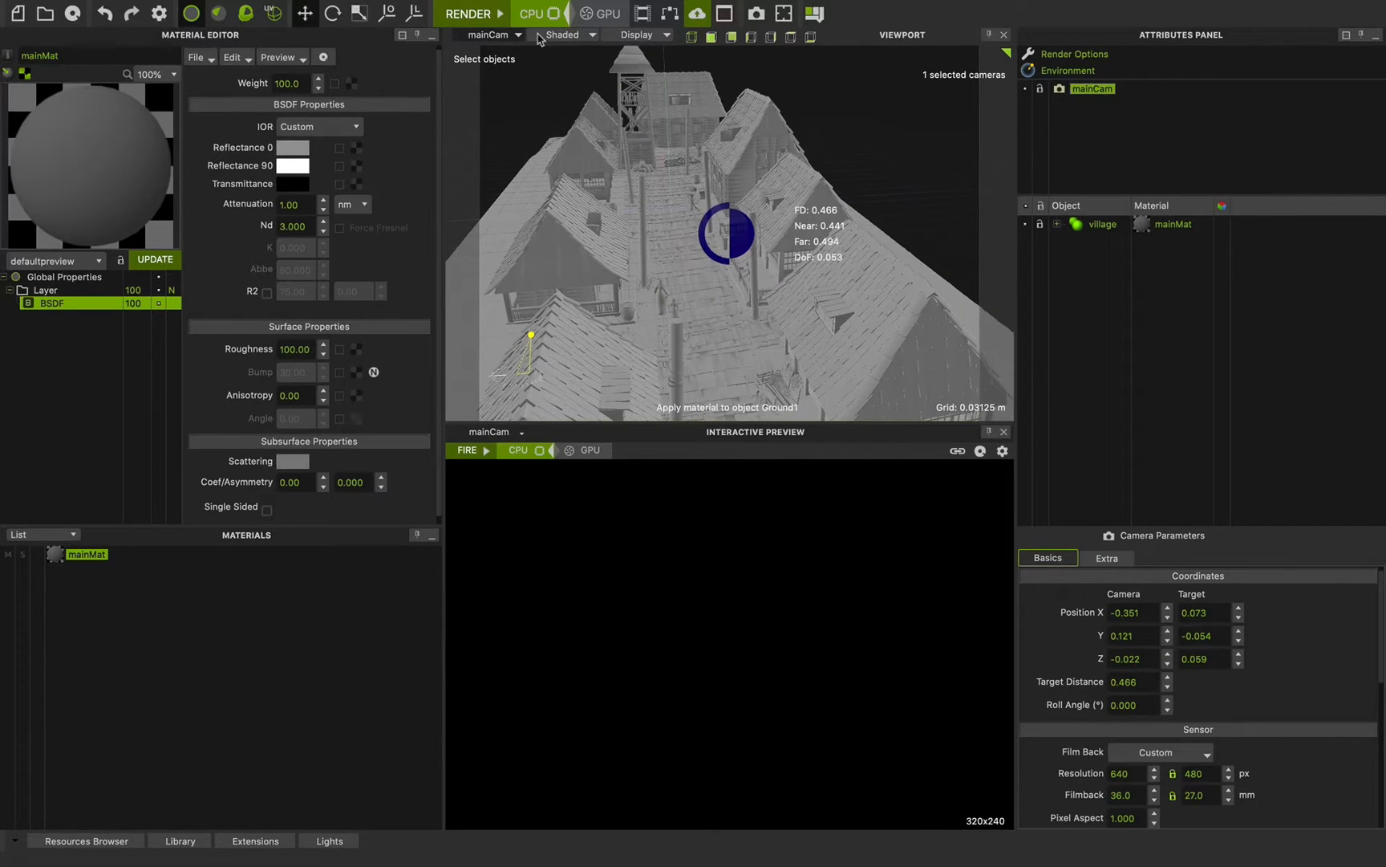
click(491, 34)
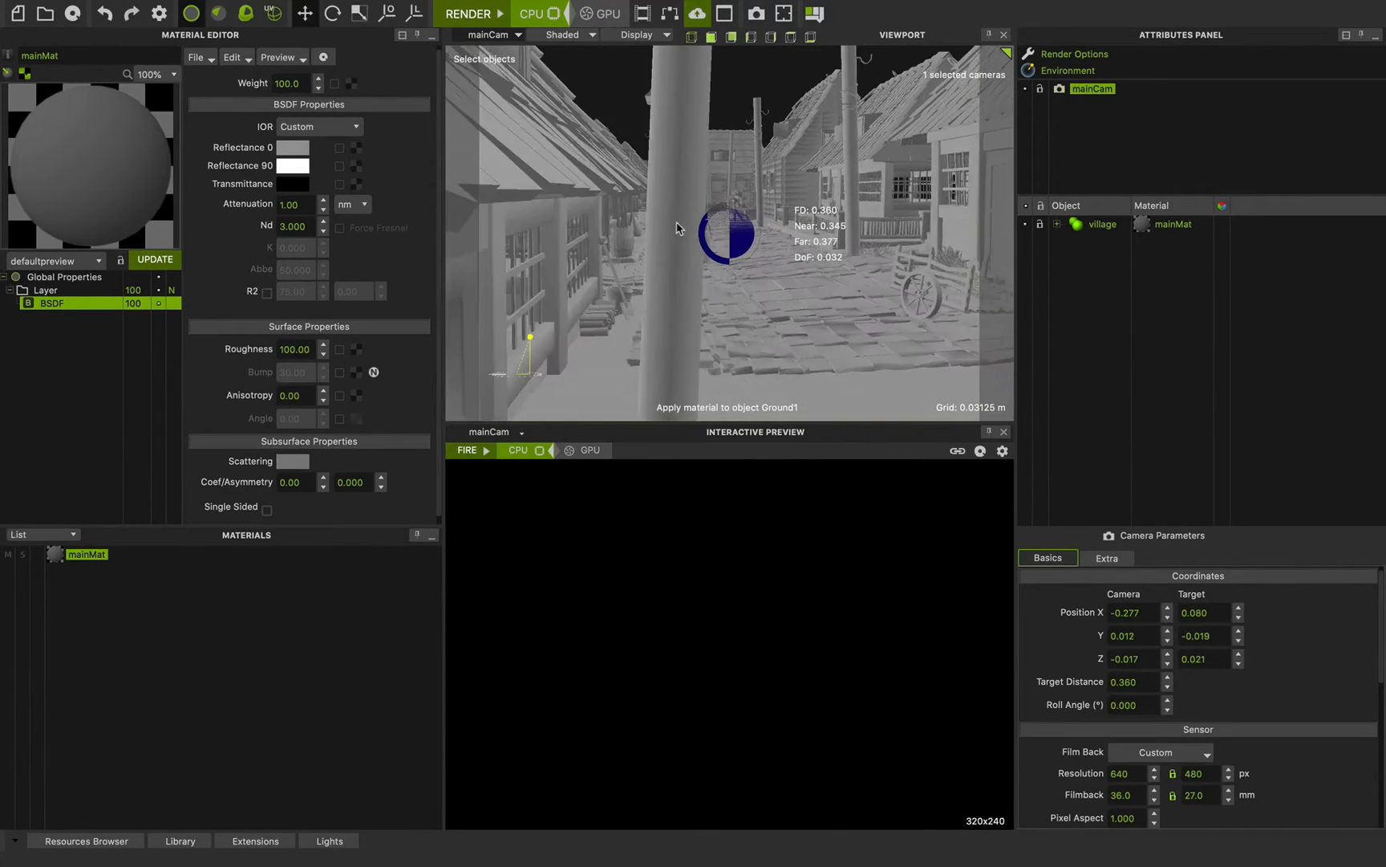
drag(677, 228, 659, 219)
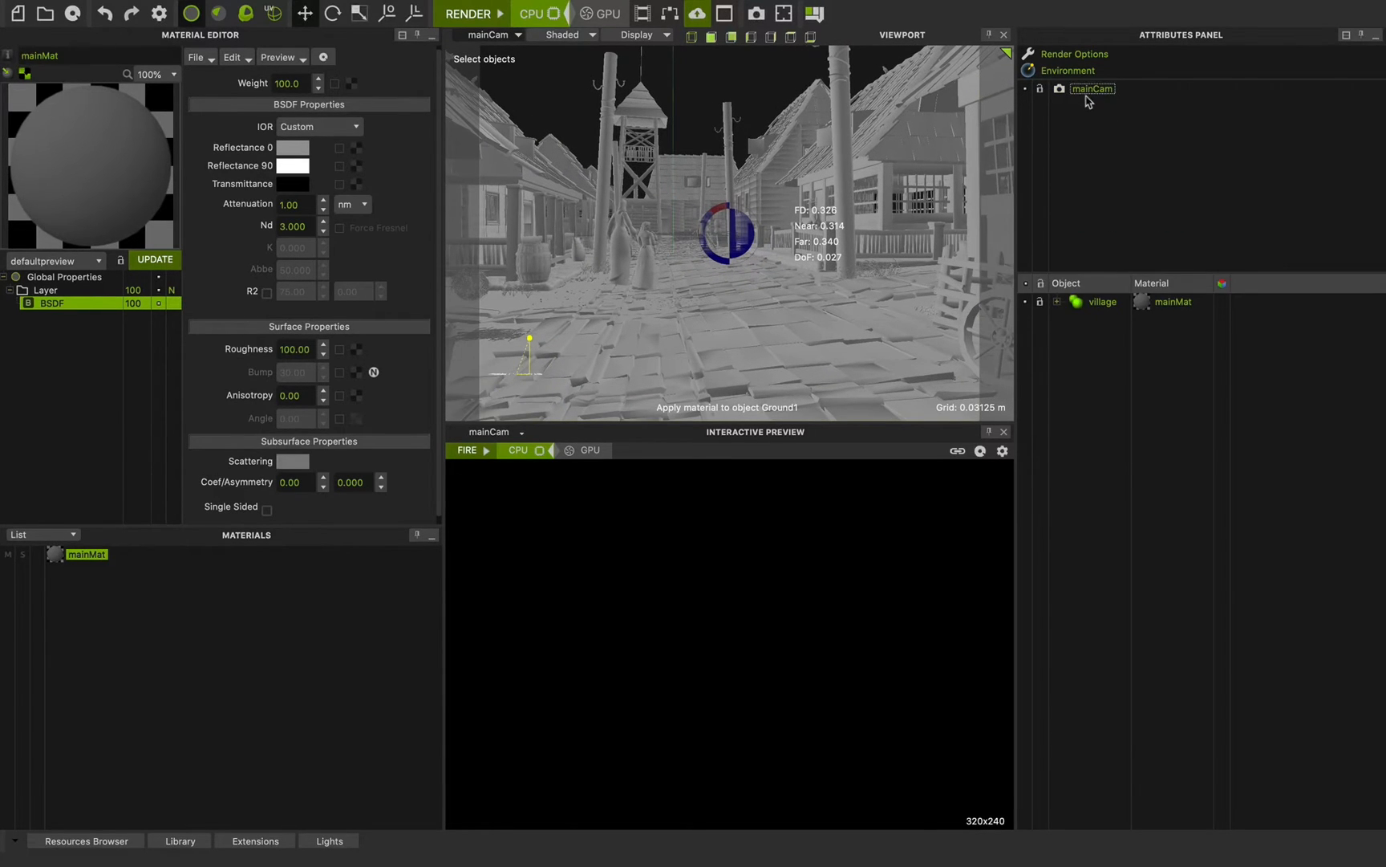
Change mainCam's focal length from 24 to 18 mm.
click(1091, 89)
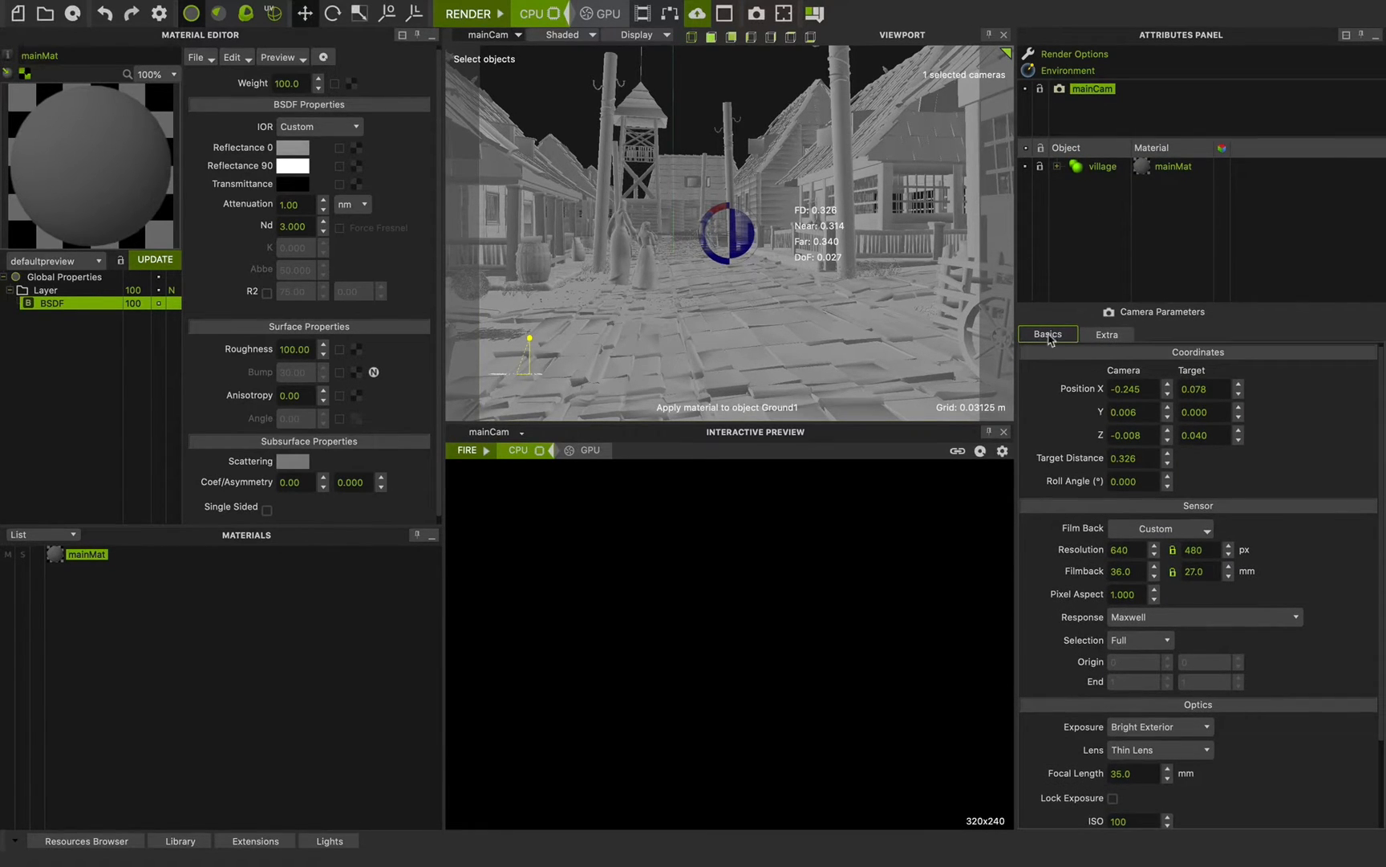
click(1107, 333)
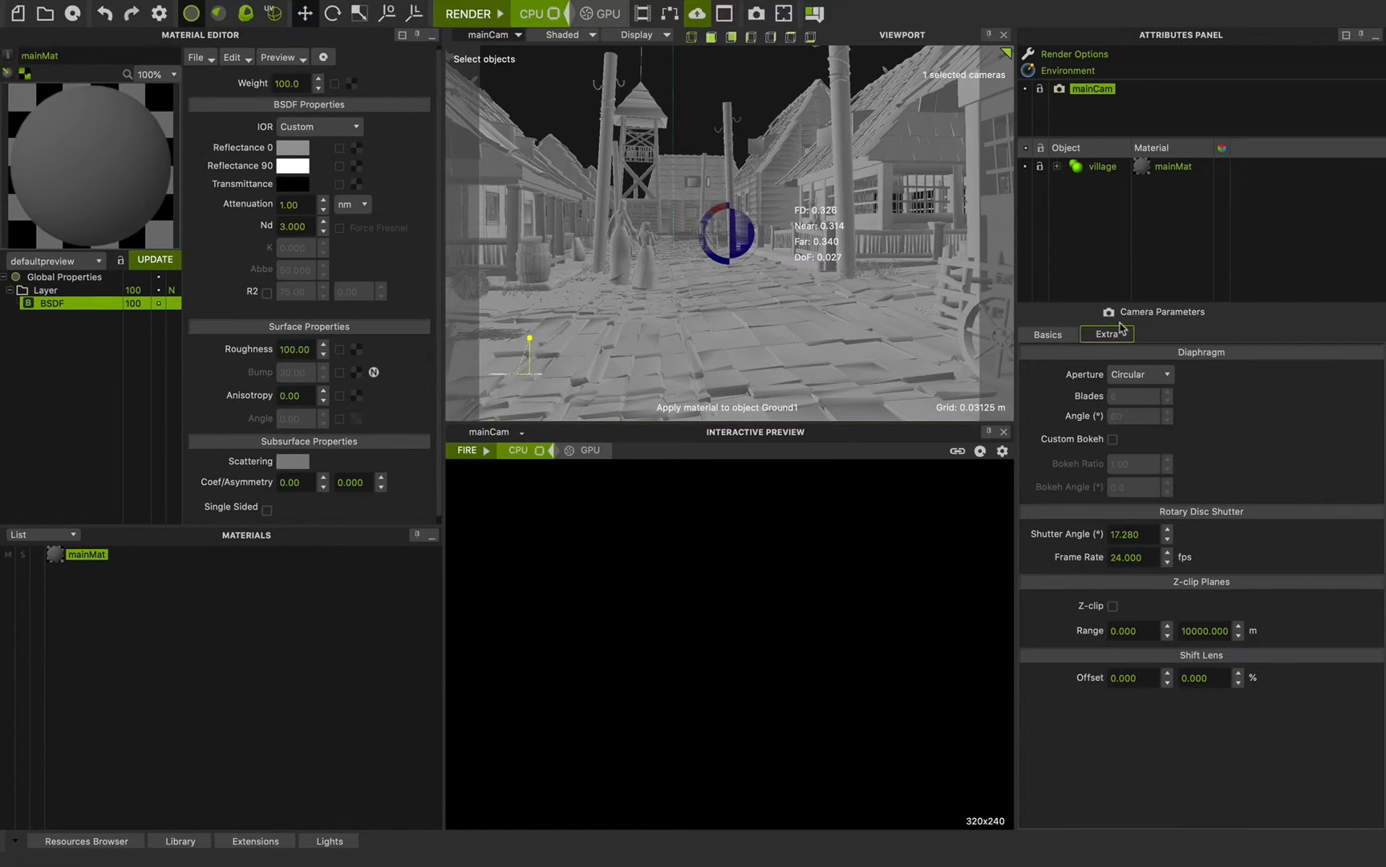
click(1047, 334)
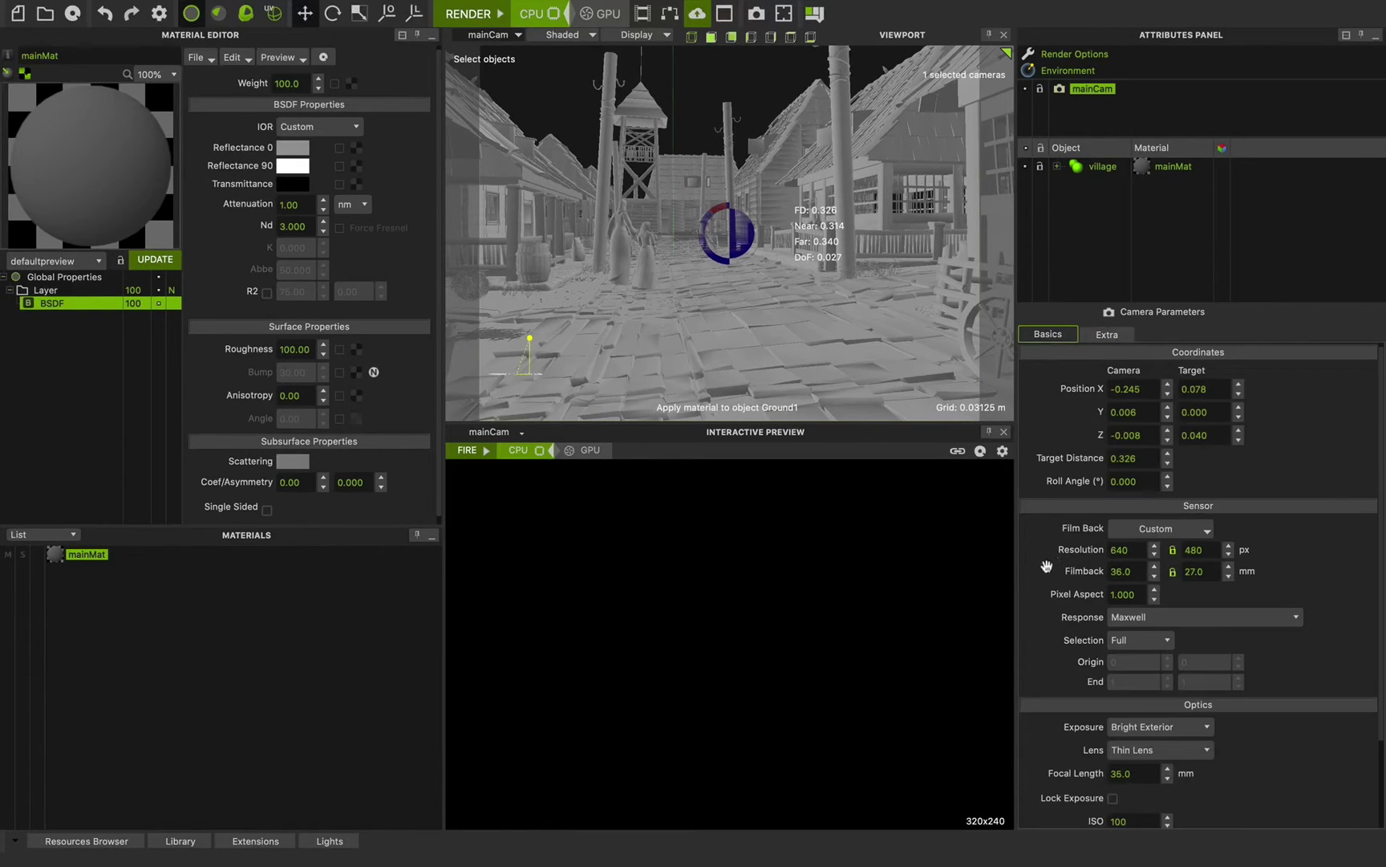
scroll(down, 3)
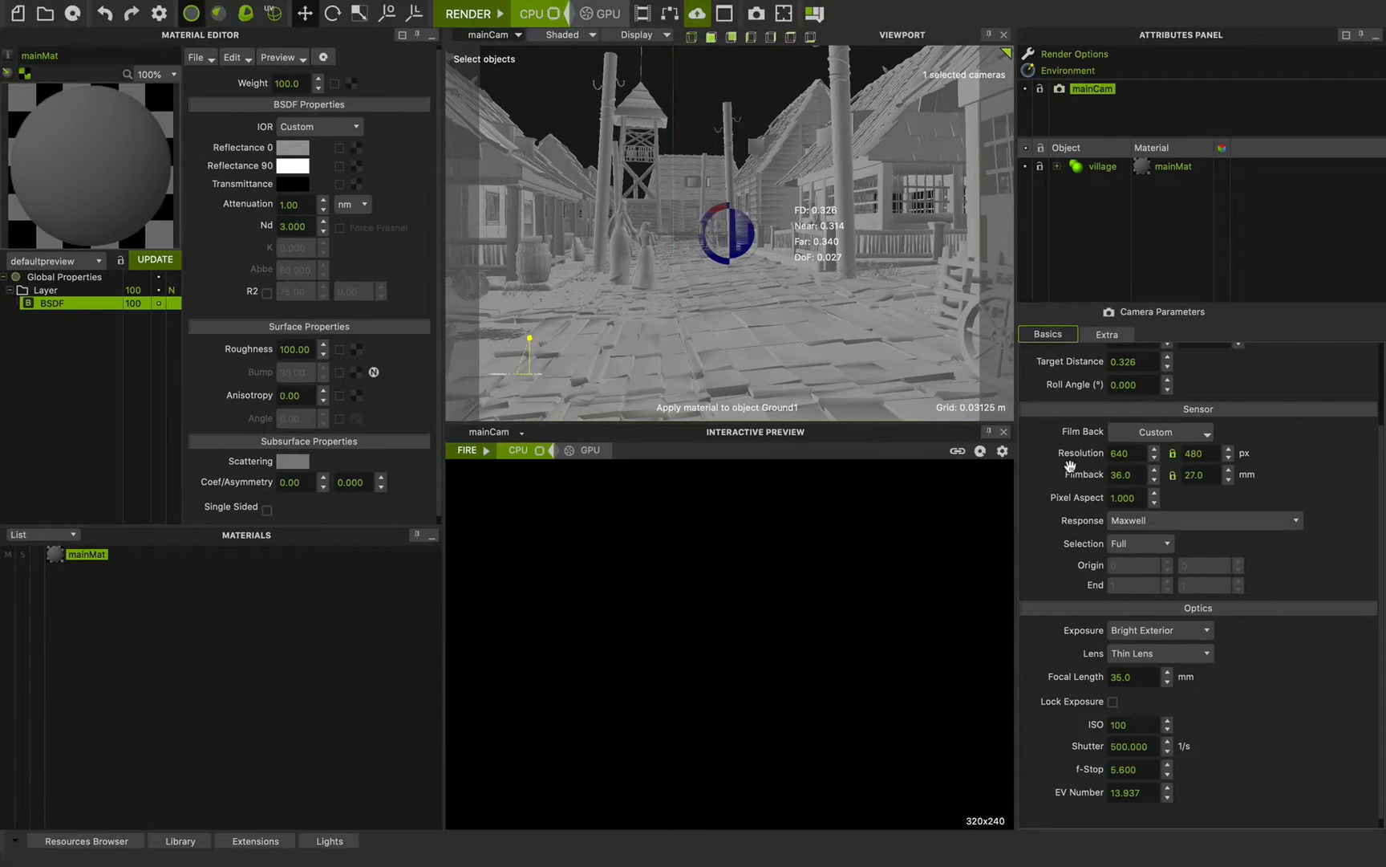
click(1127, 474)
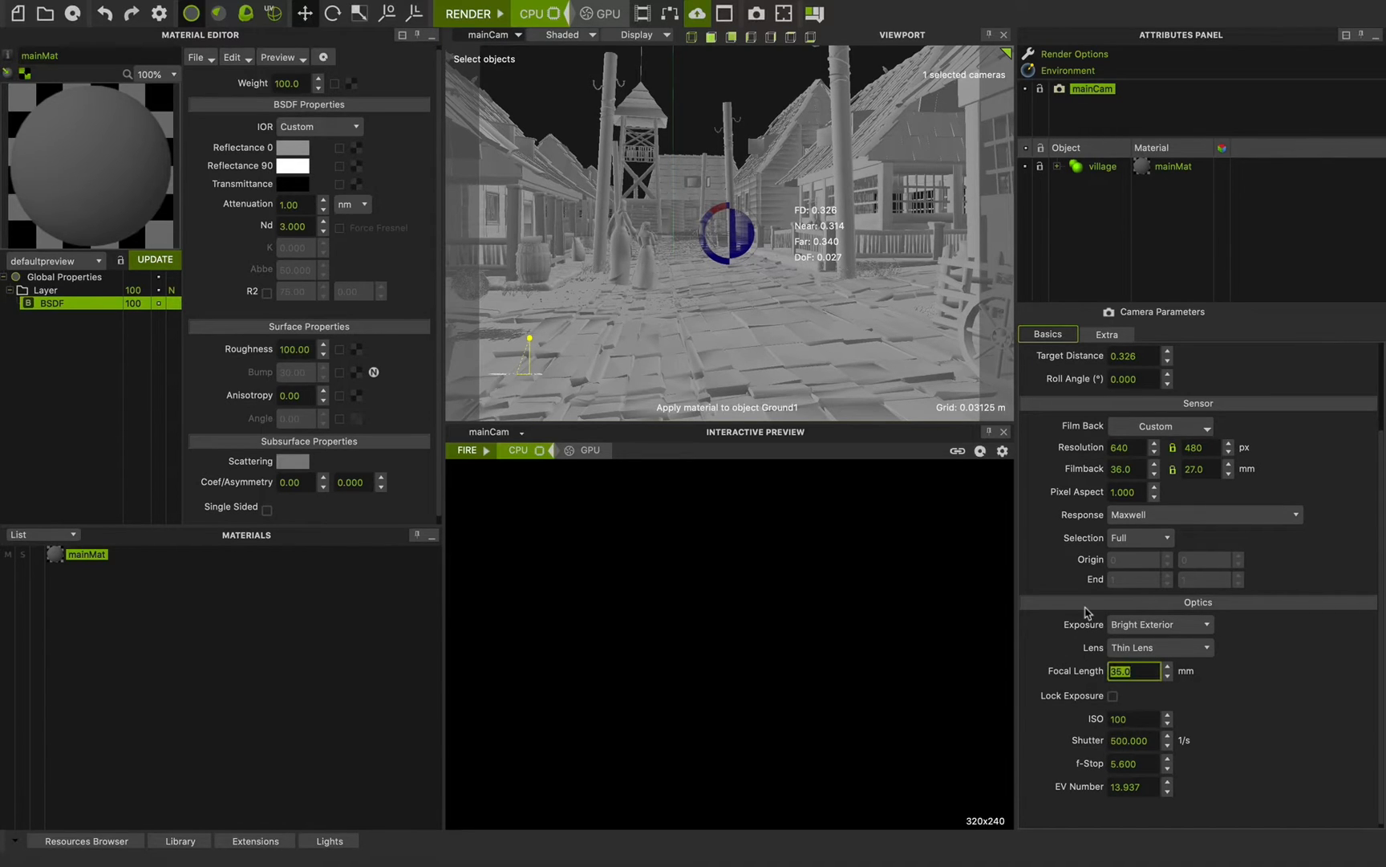
text(24.0)
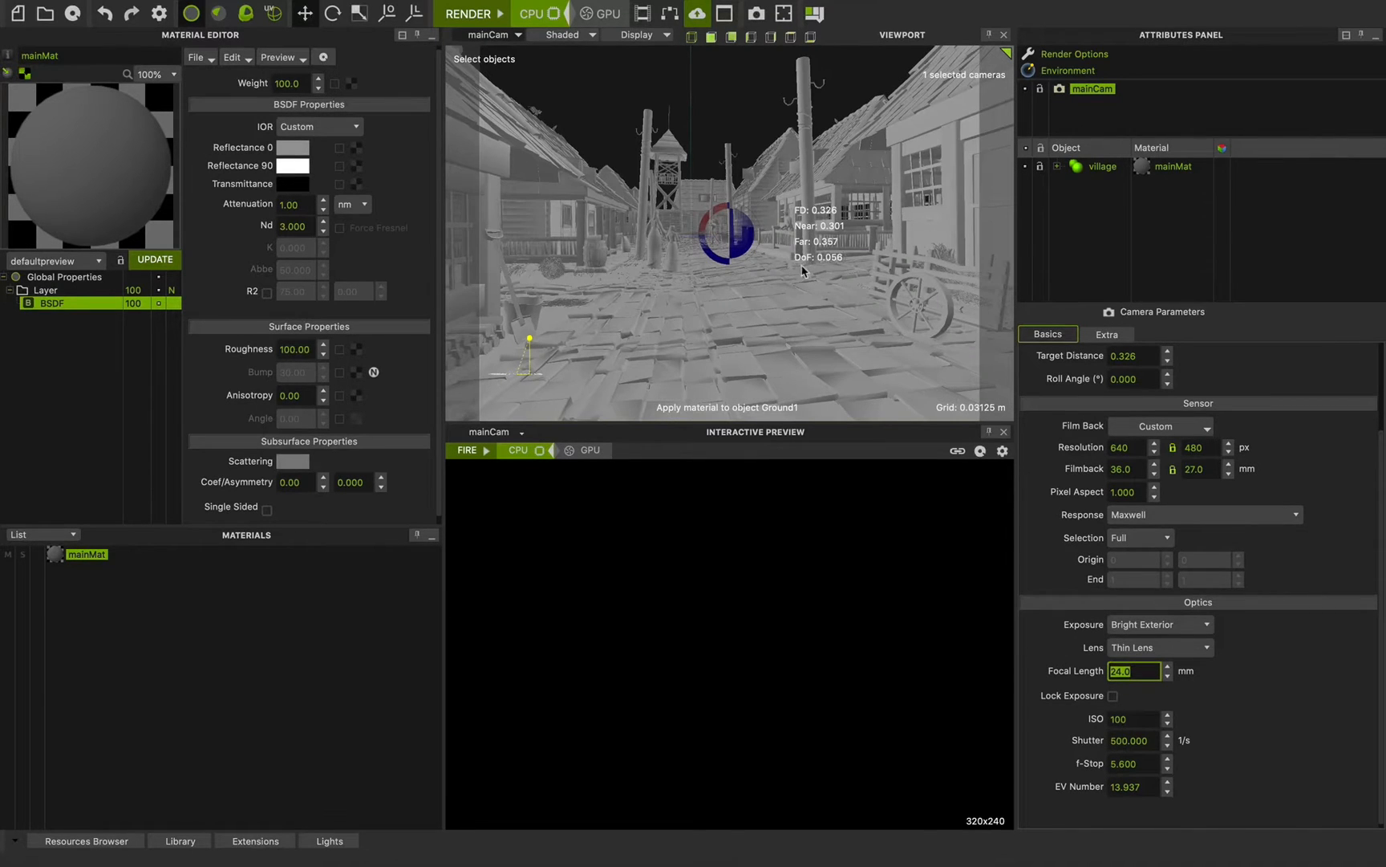
text(18)
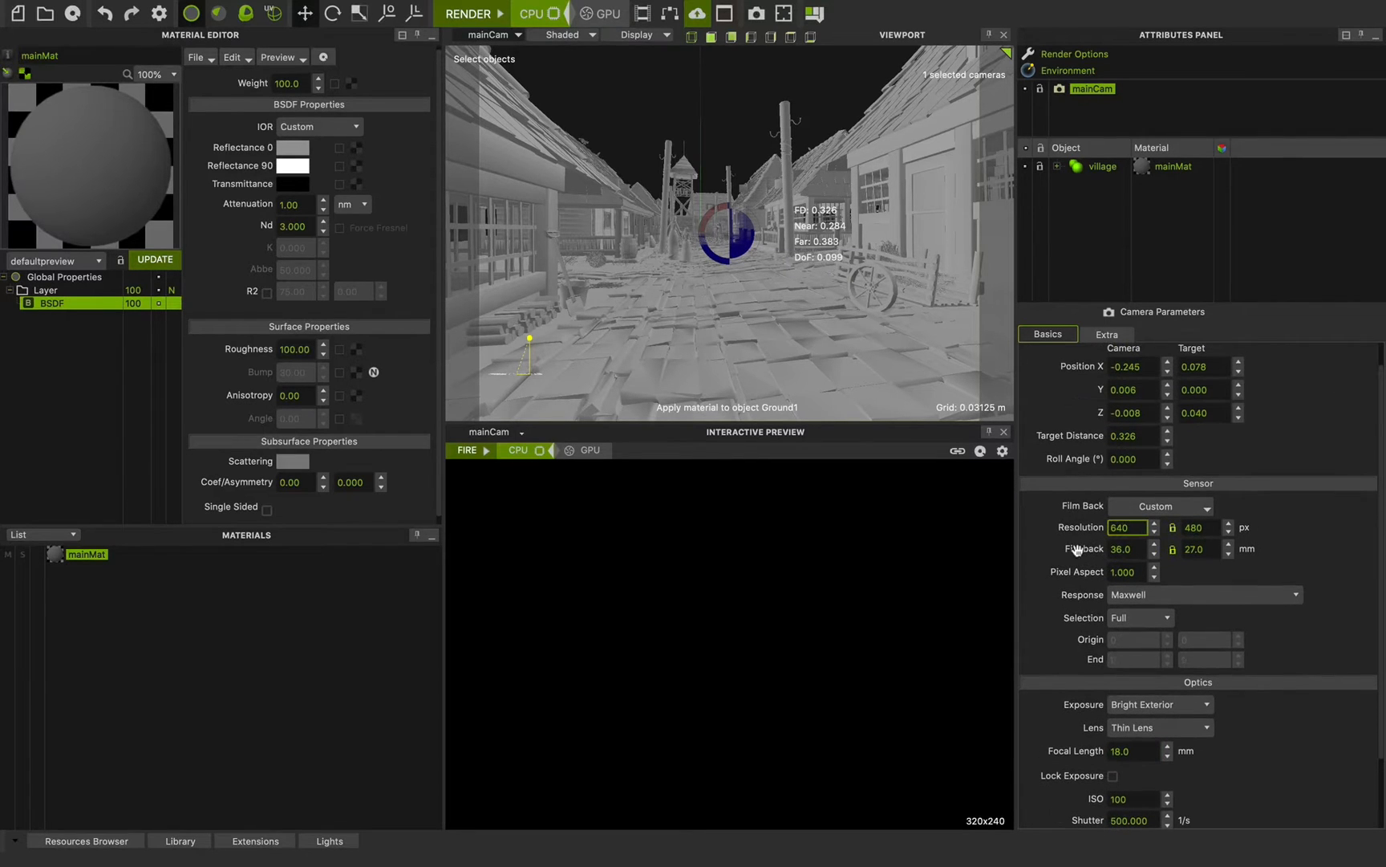
Enter the 1920 by 1080 render resolution.
text(1920)
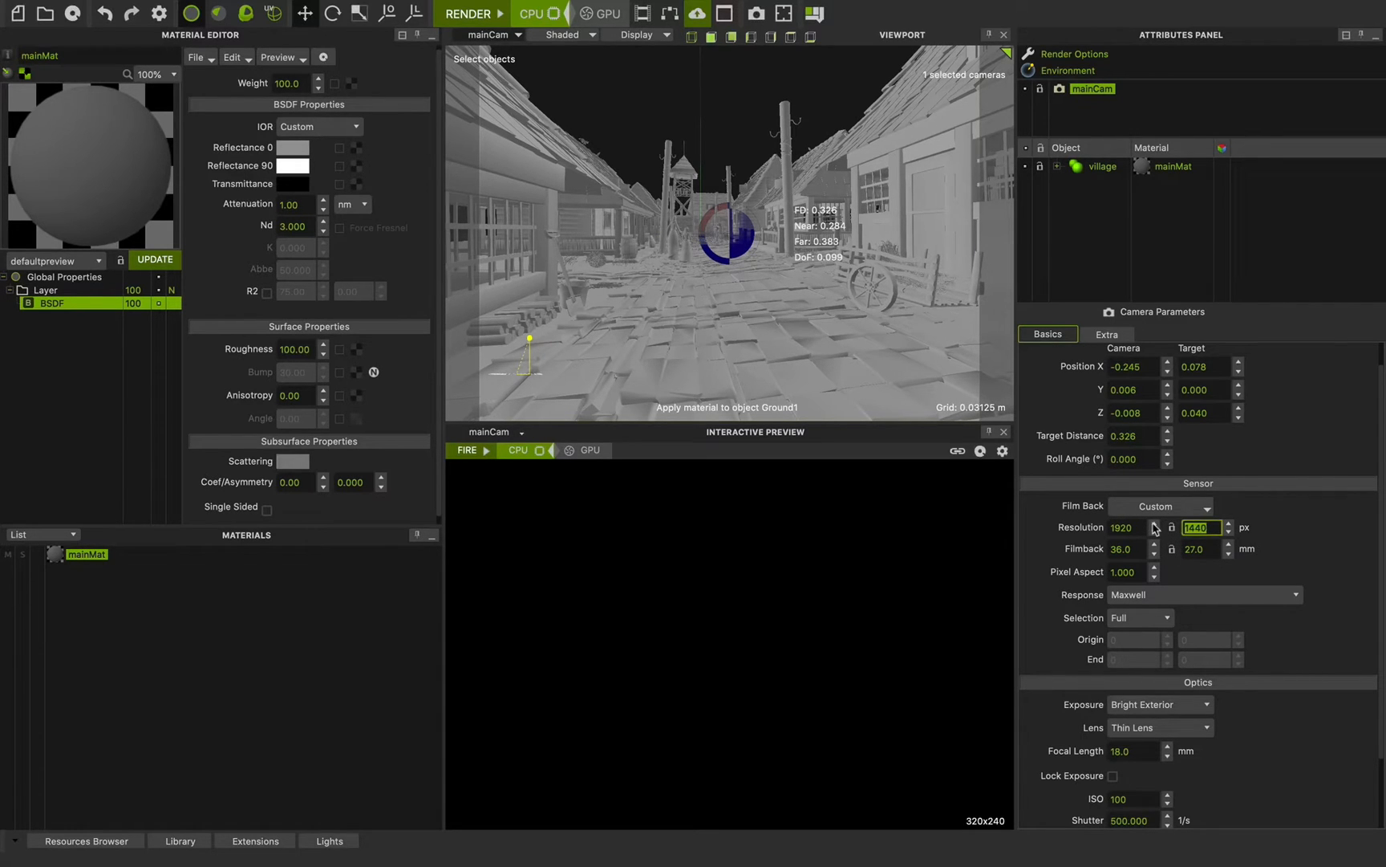
text(1080)
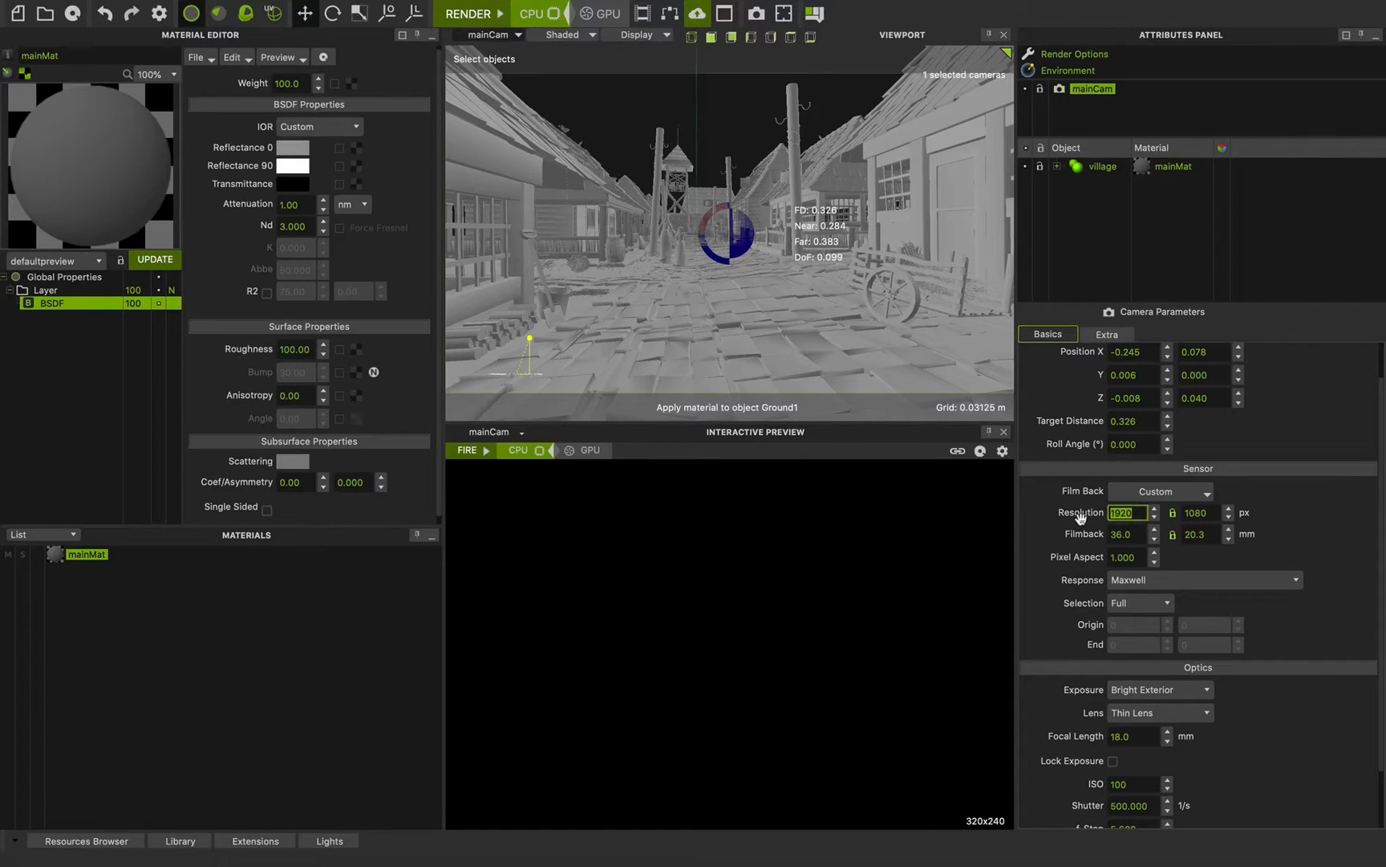
text(1)
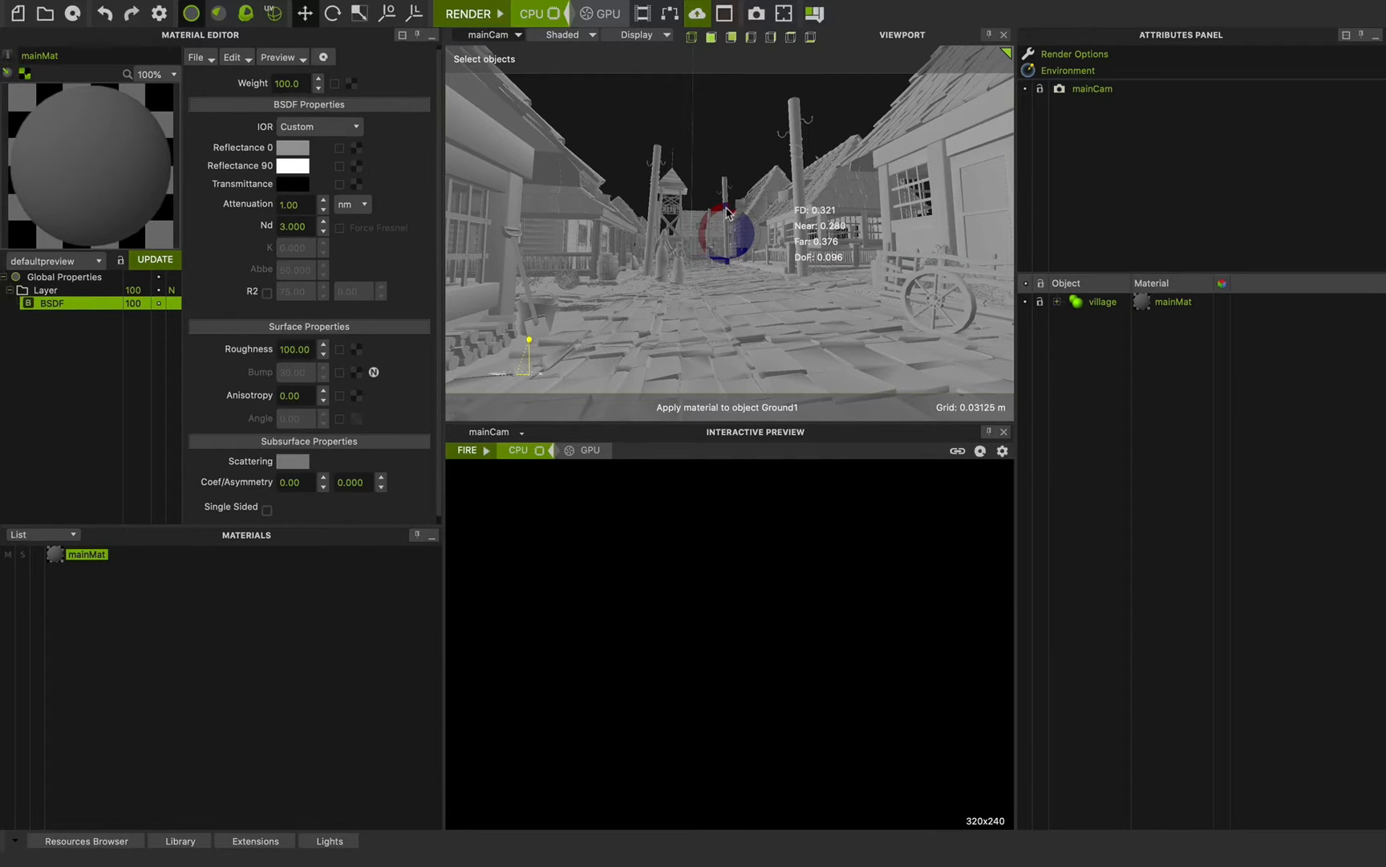
Select mainCam to redisplay its 18 mm, 1920×1080 camera parameters.
click(1090, 89)
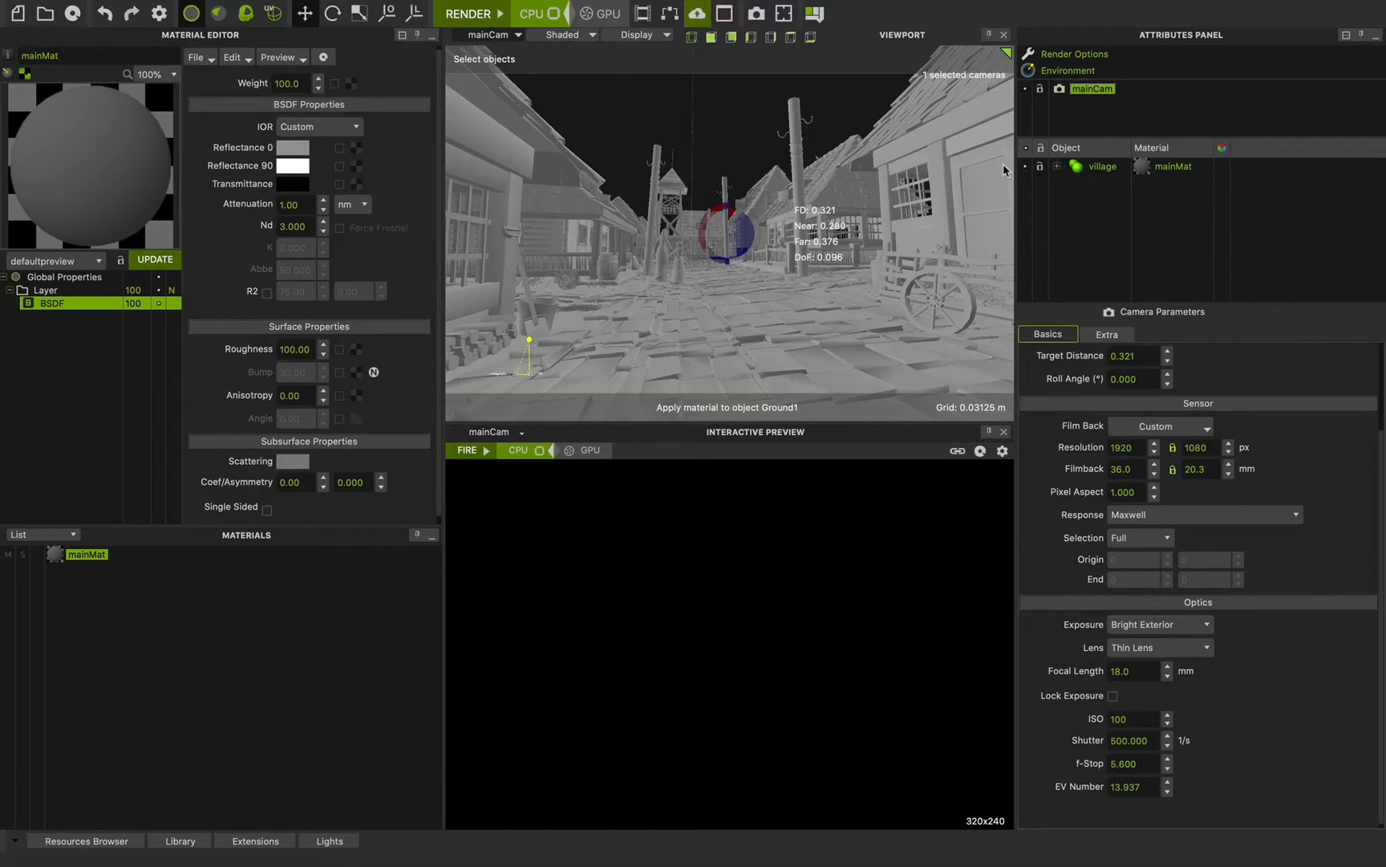
mouse_move(689, 228)
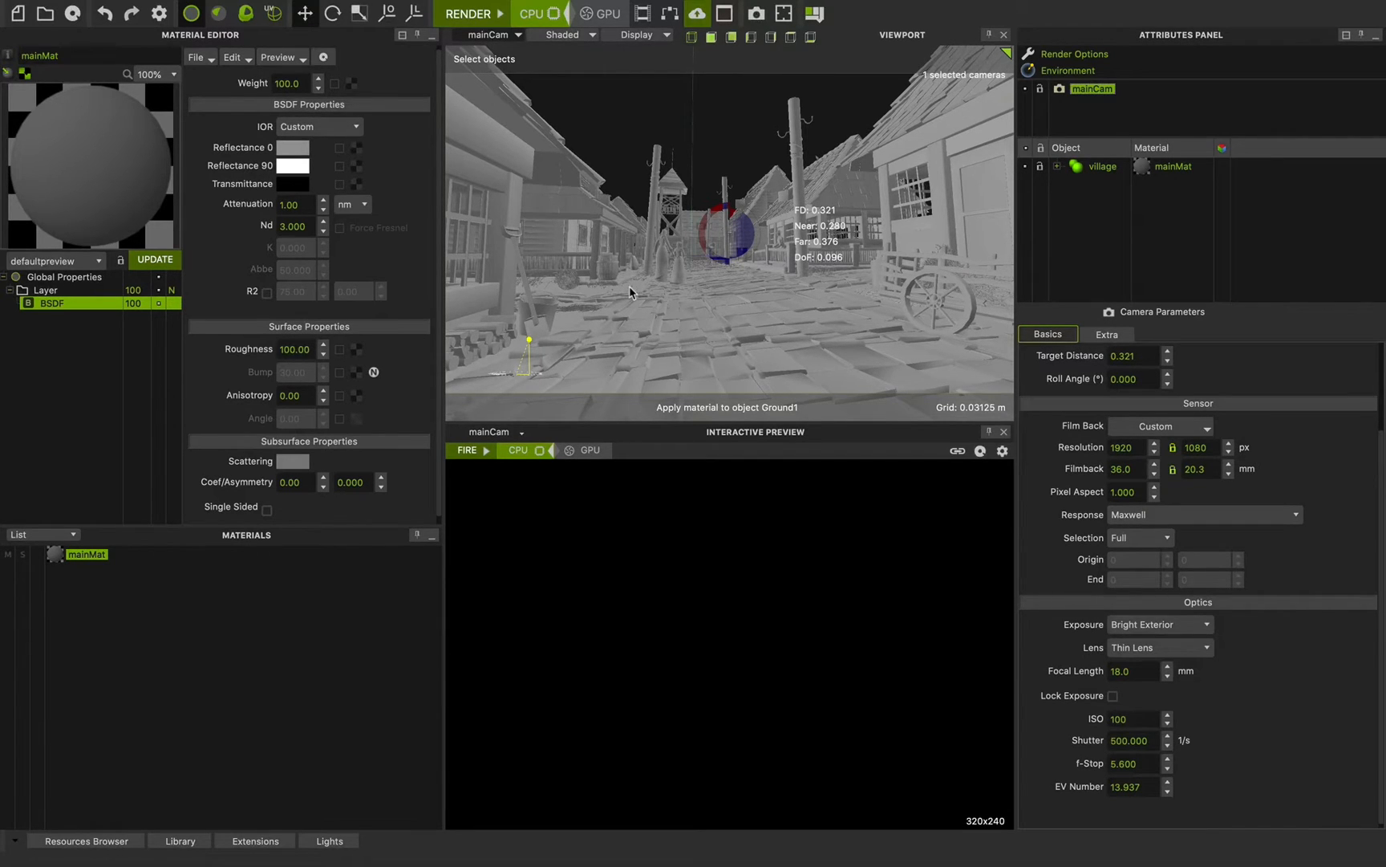
mouse_move(721, 149)
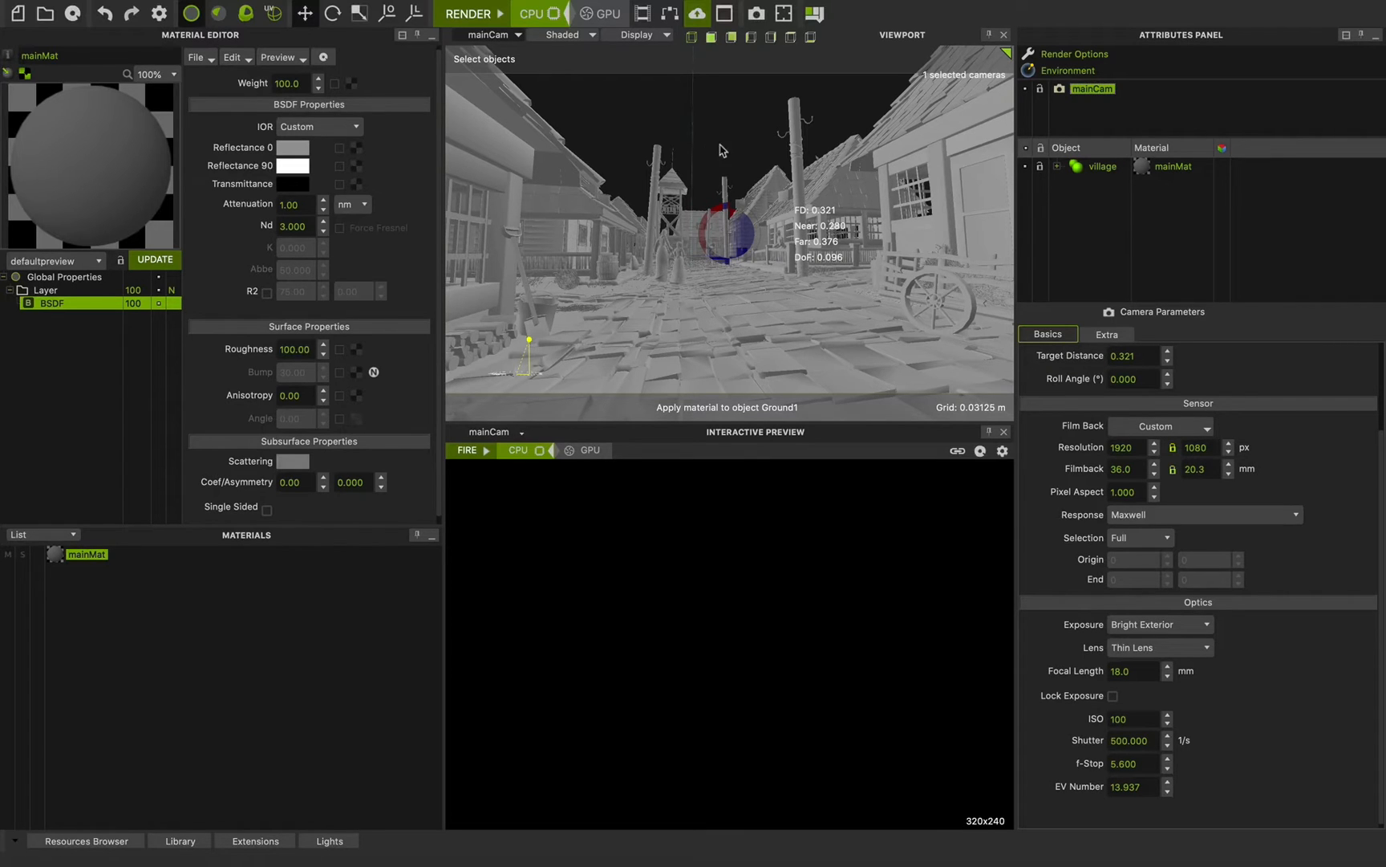
mouse_move(705, 158)
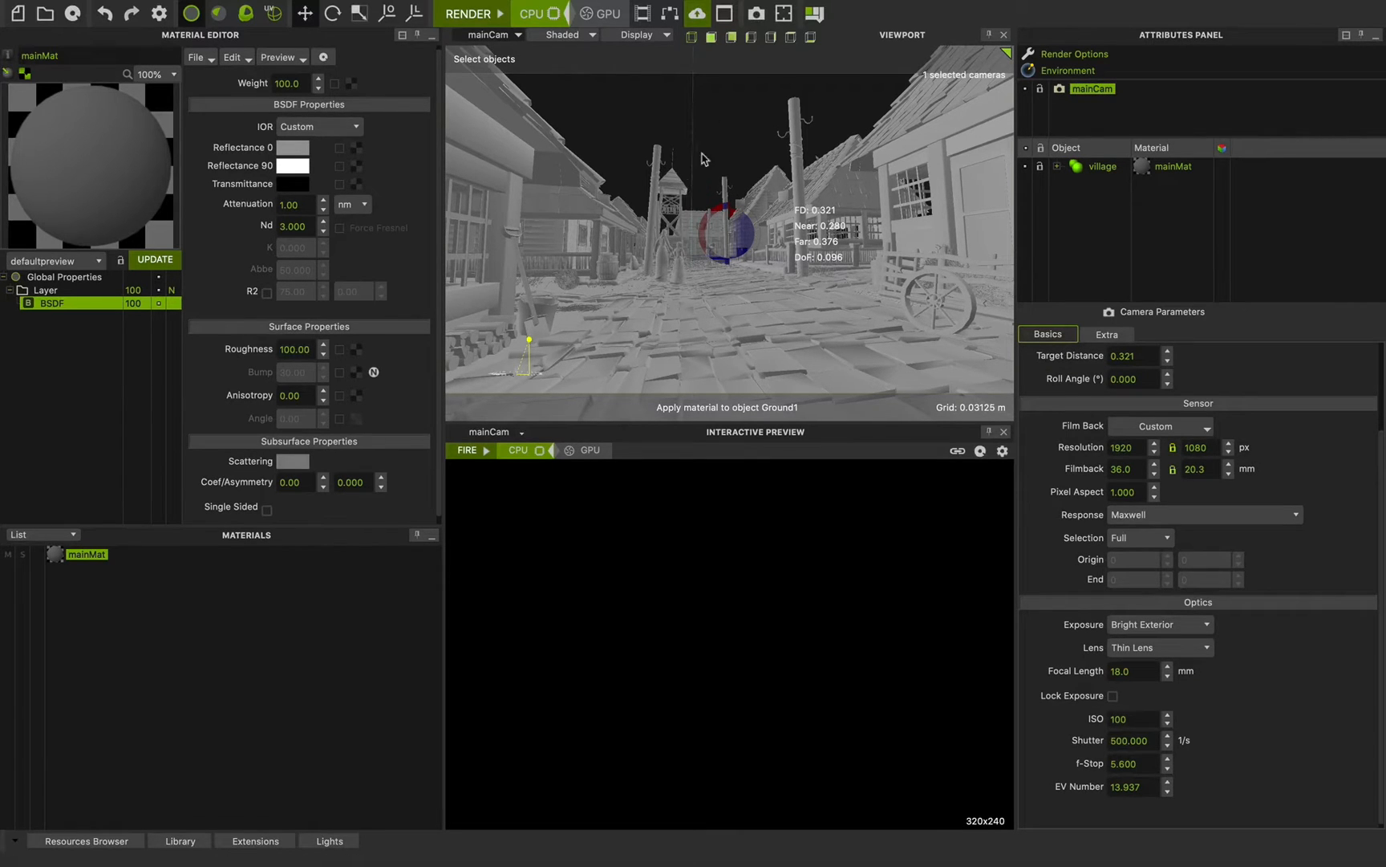
mouse_move(728, 172)
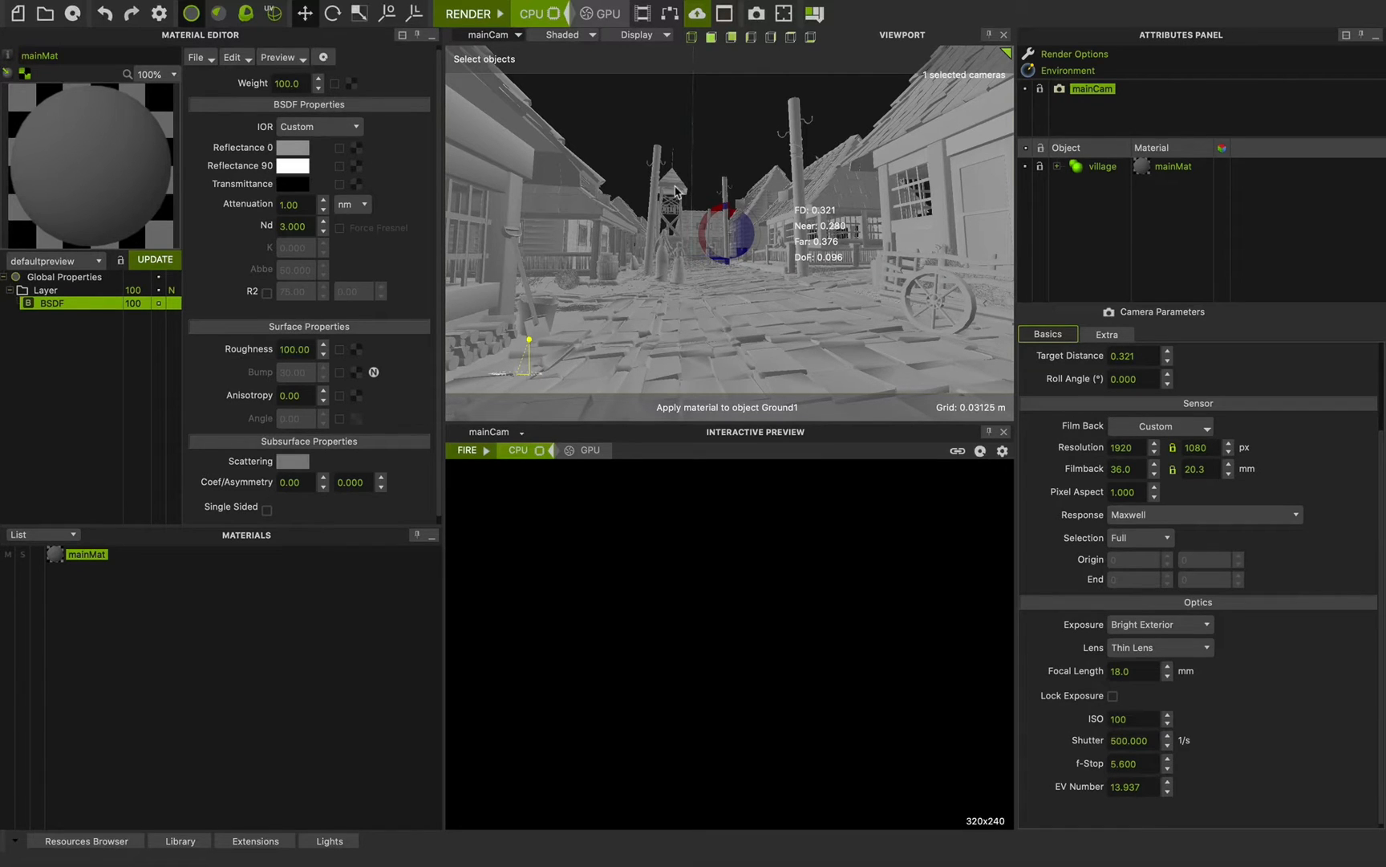
mouse_move(693, 192)
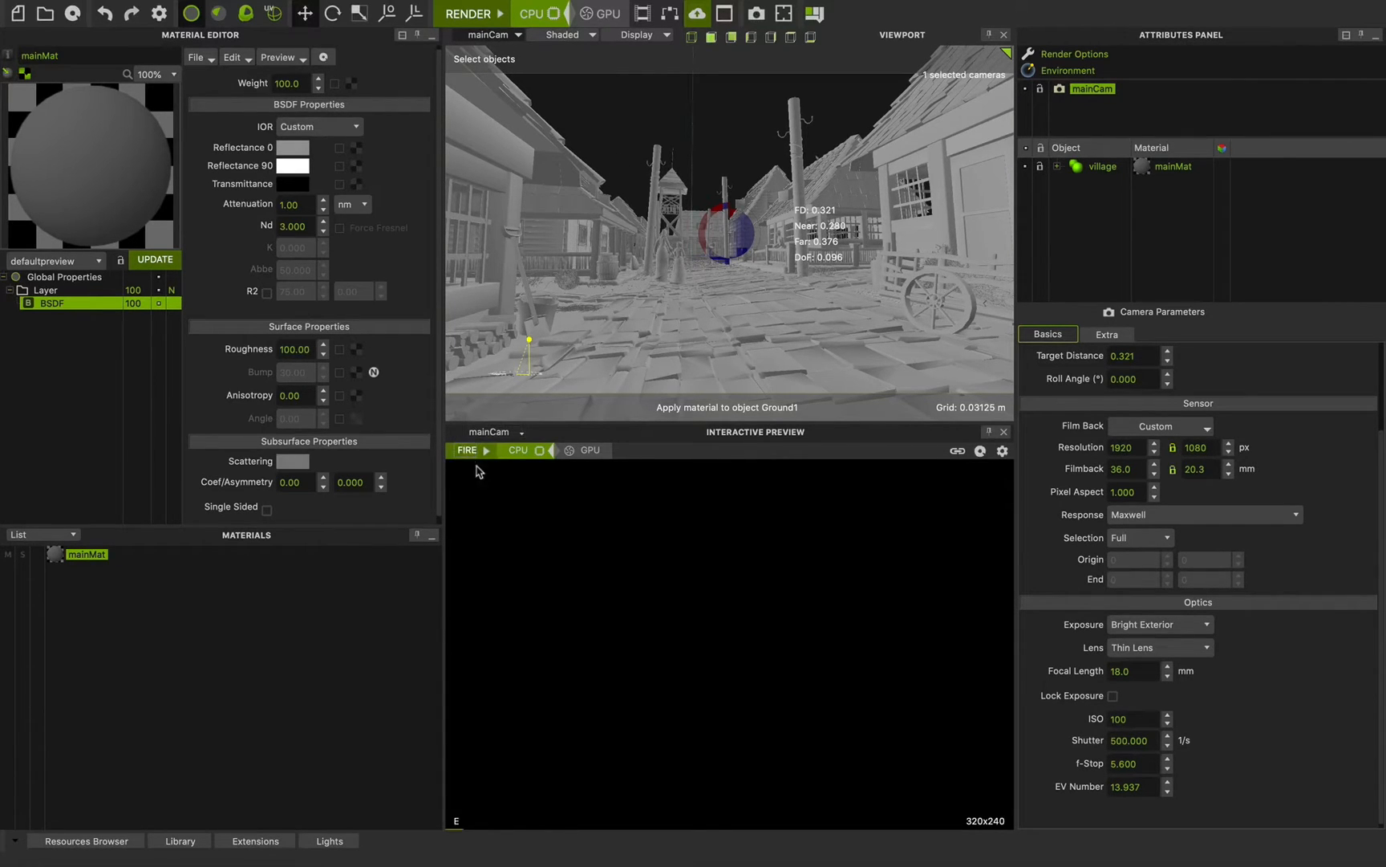
Fire the interactive preview render and show the Environment sky and sun attributes.
click(467, 450)
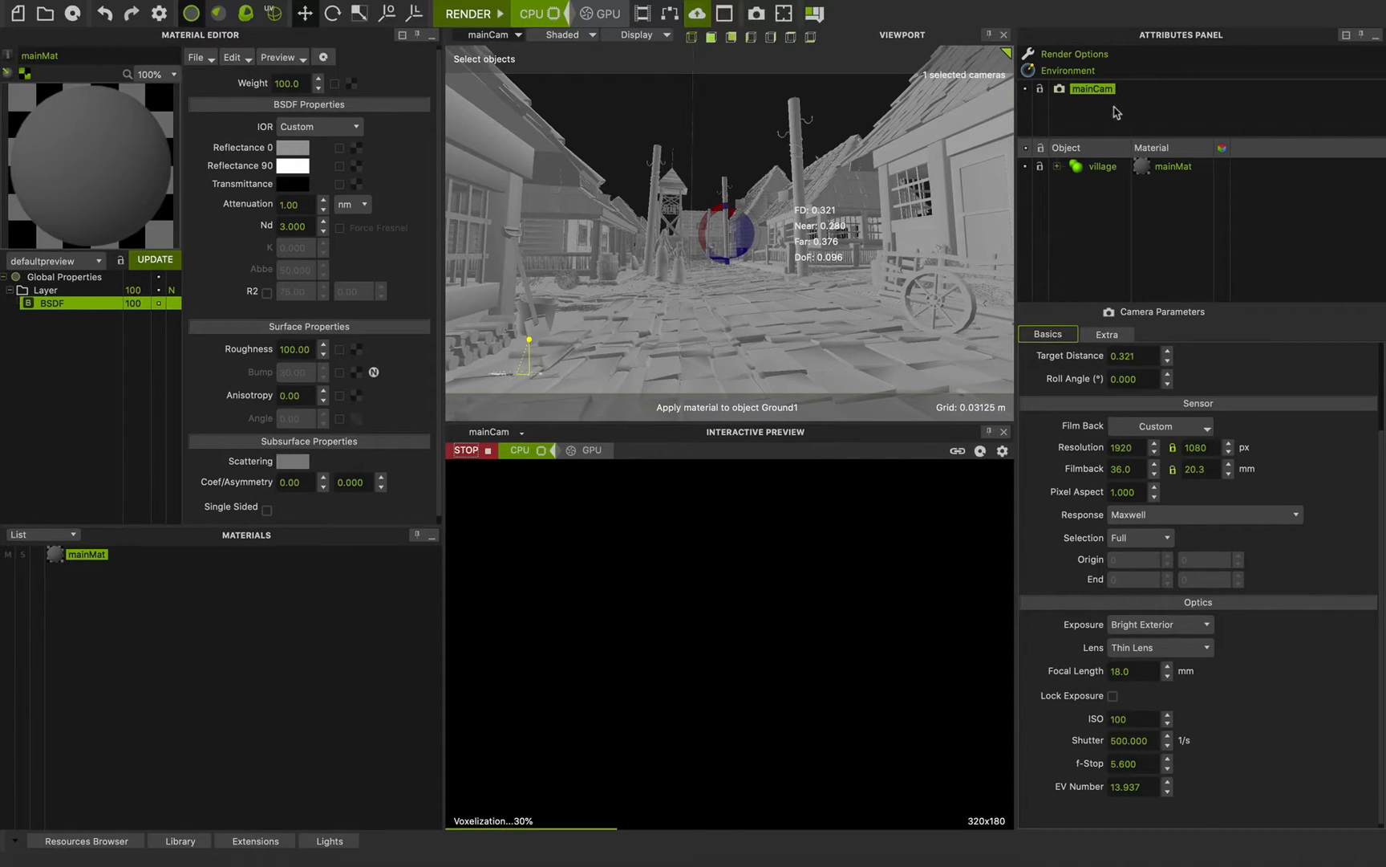
click(1069, 70)
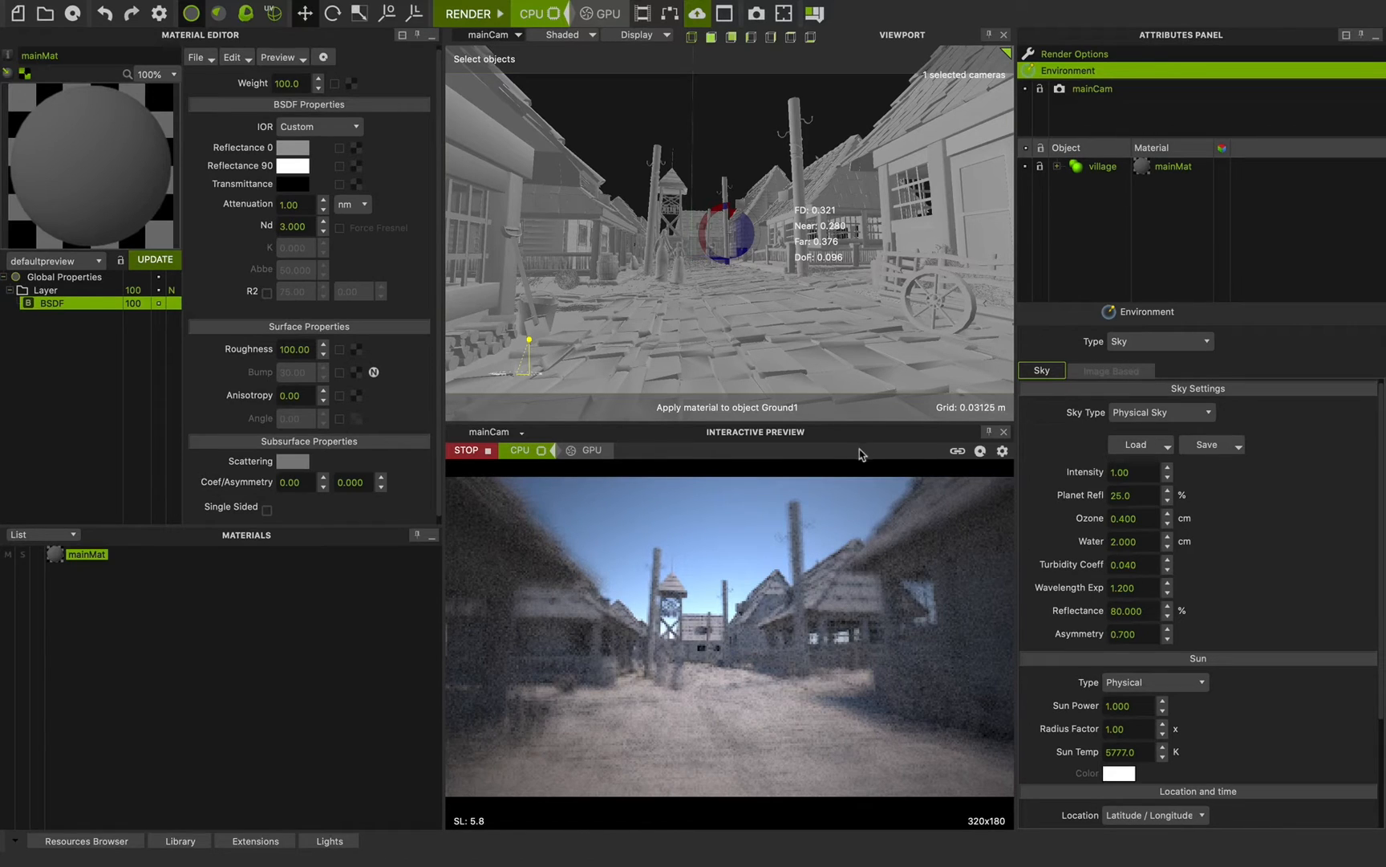
mouse_move(759, 622)
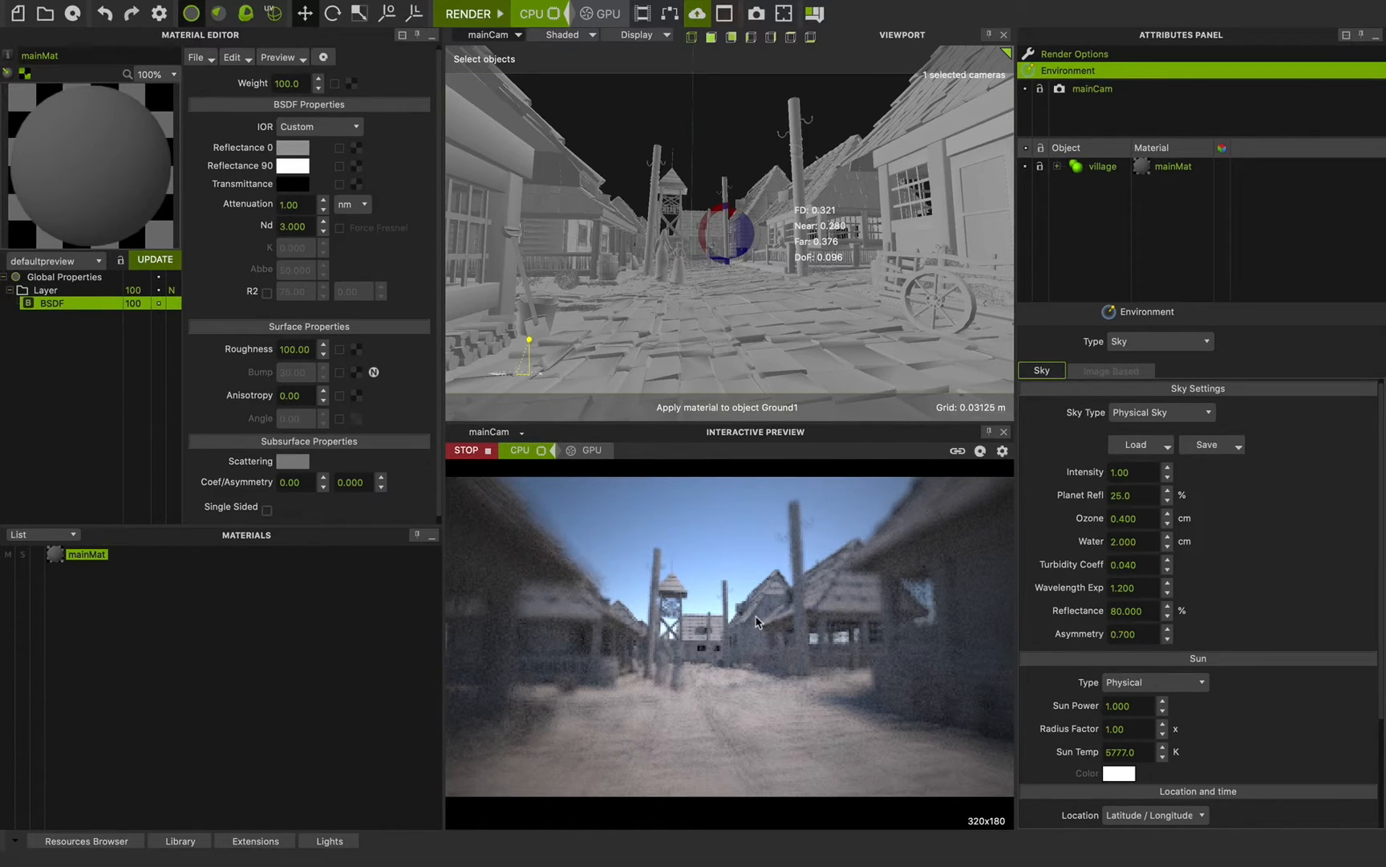
mouse_move(639, 723)
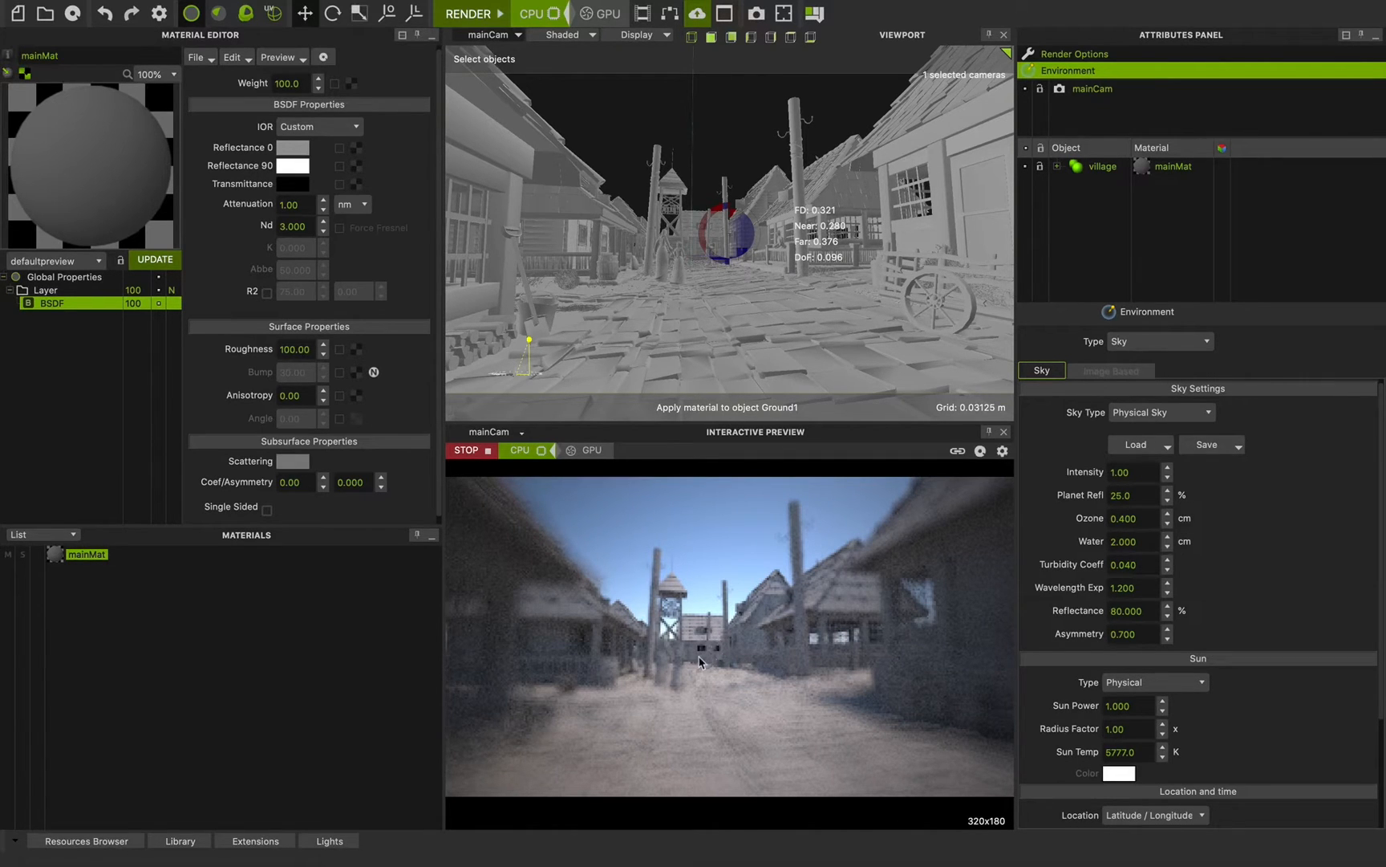
mouse_move(786, 469)
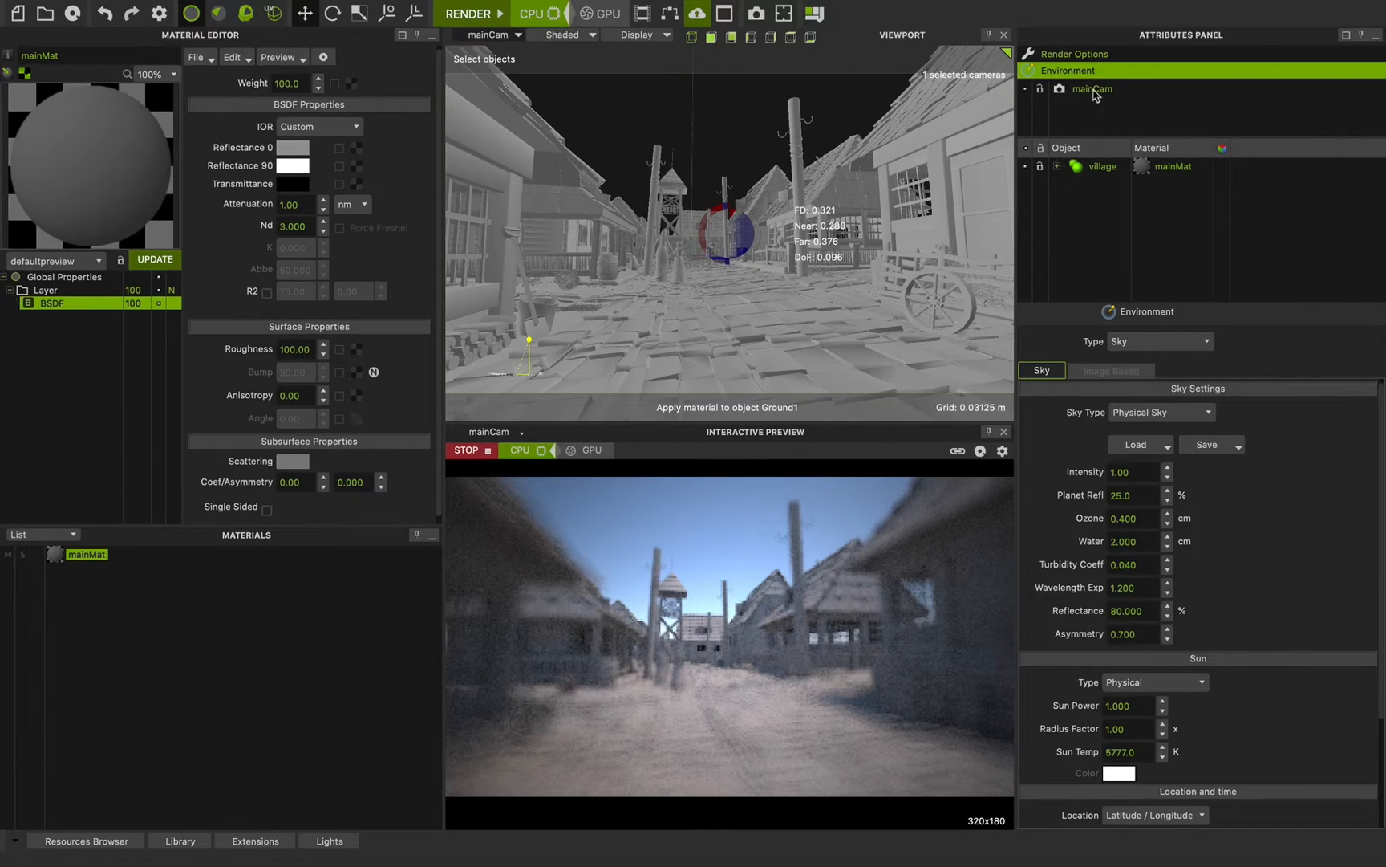
Set mainCam's Optics lens type to Pin Hole.
click(1091, 88)
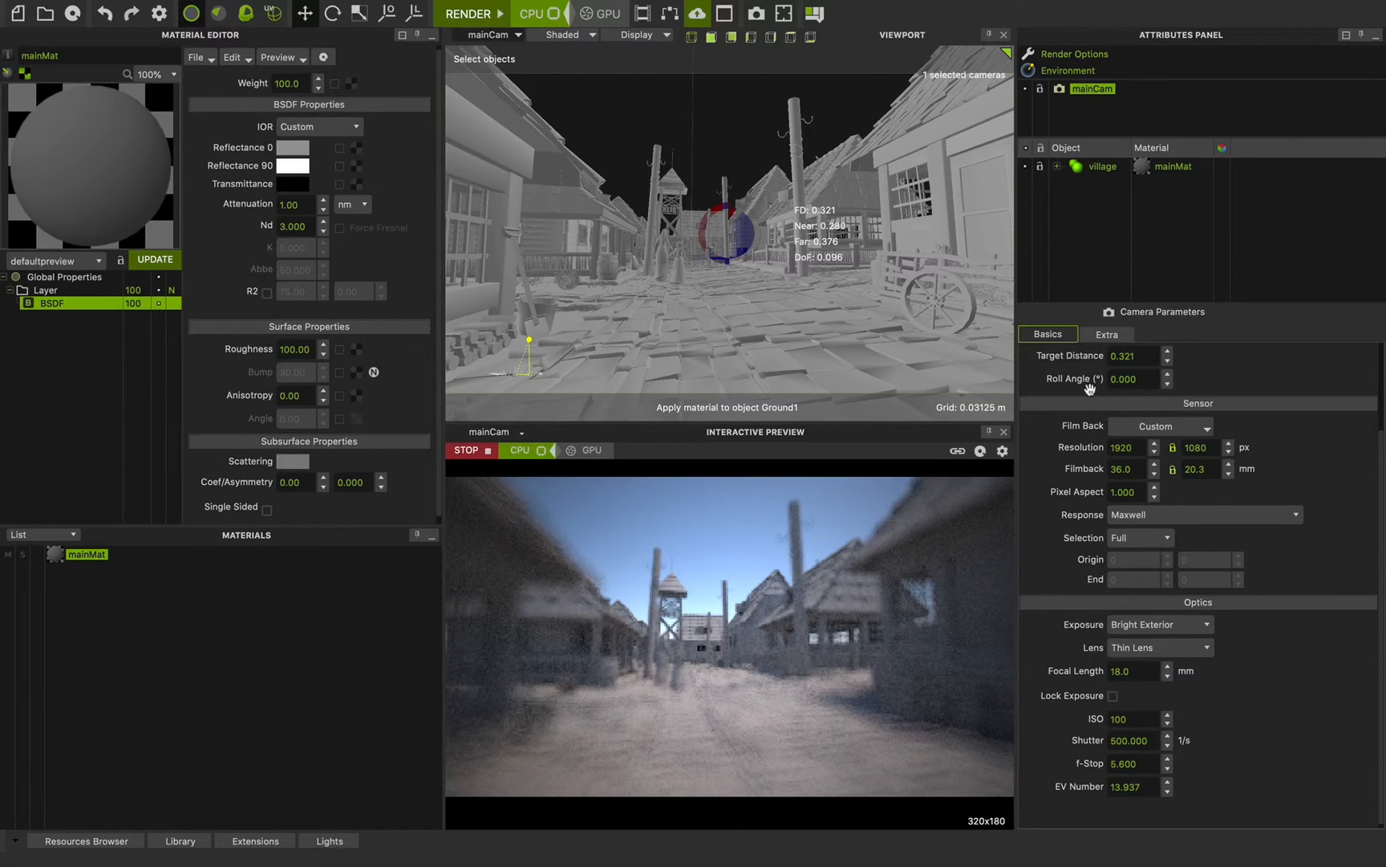
mouse_move(1257, 641)
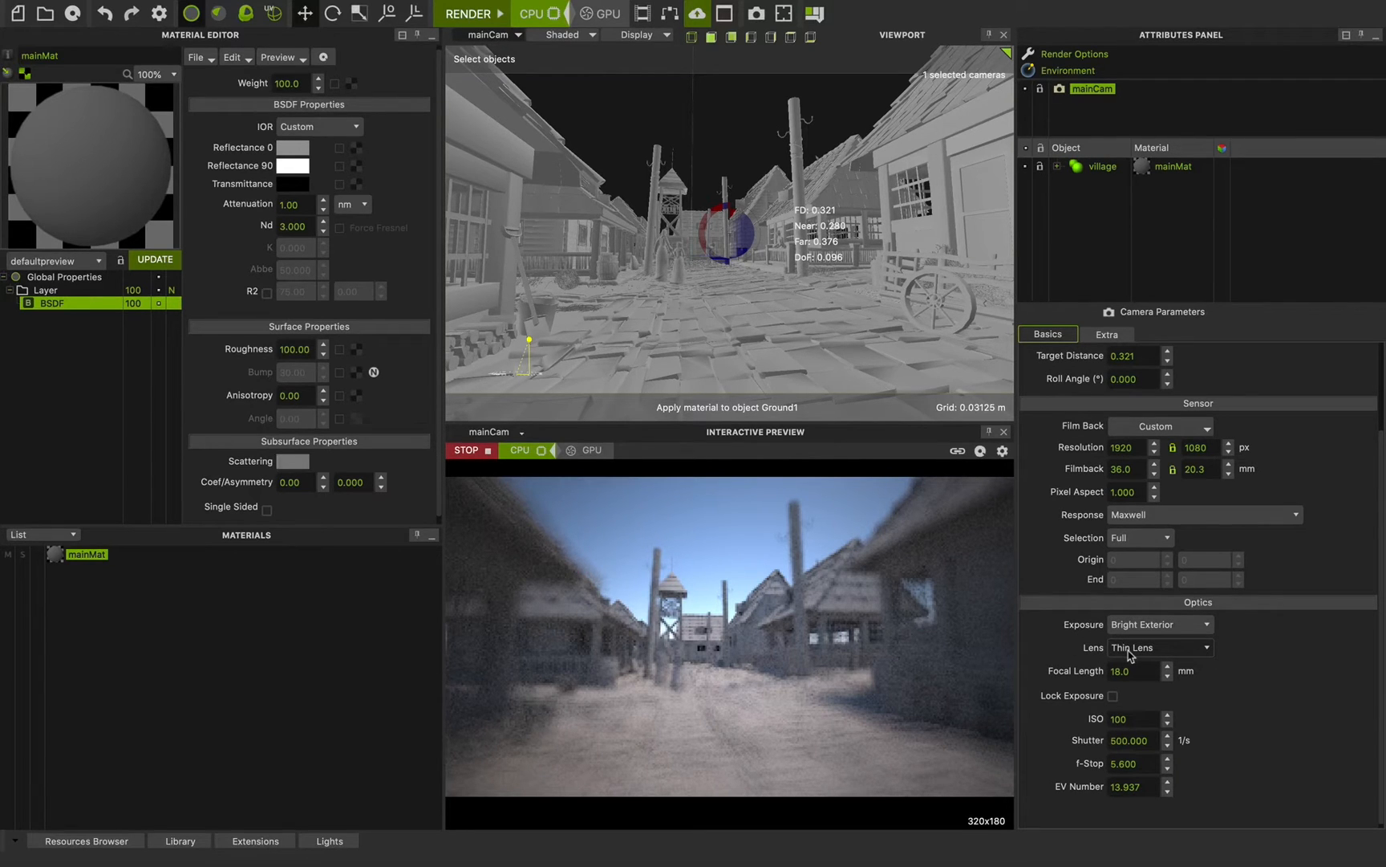
click(1159, 647)
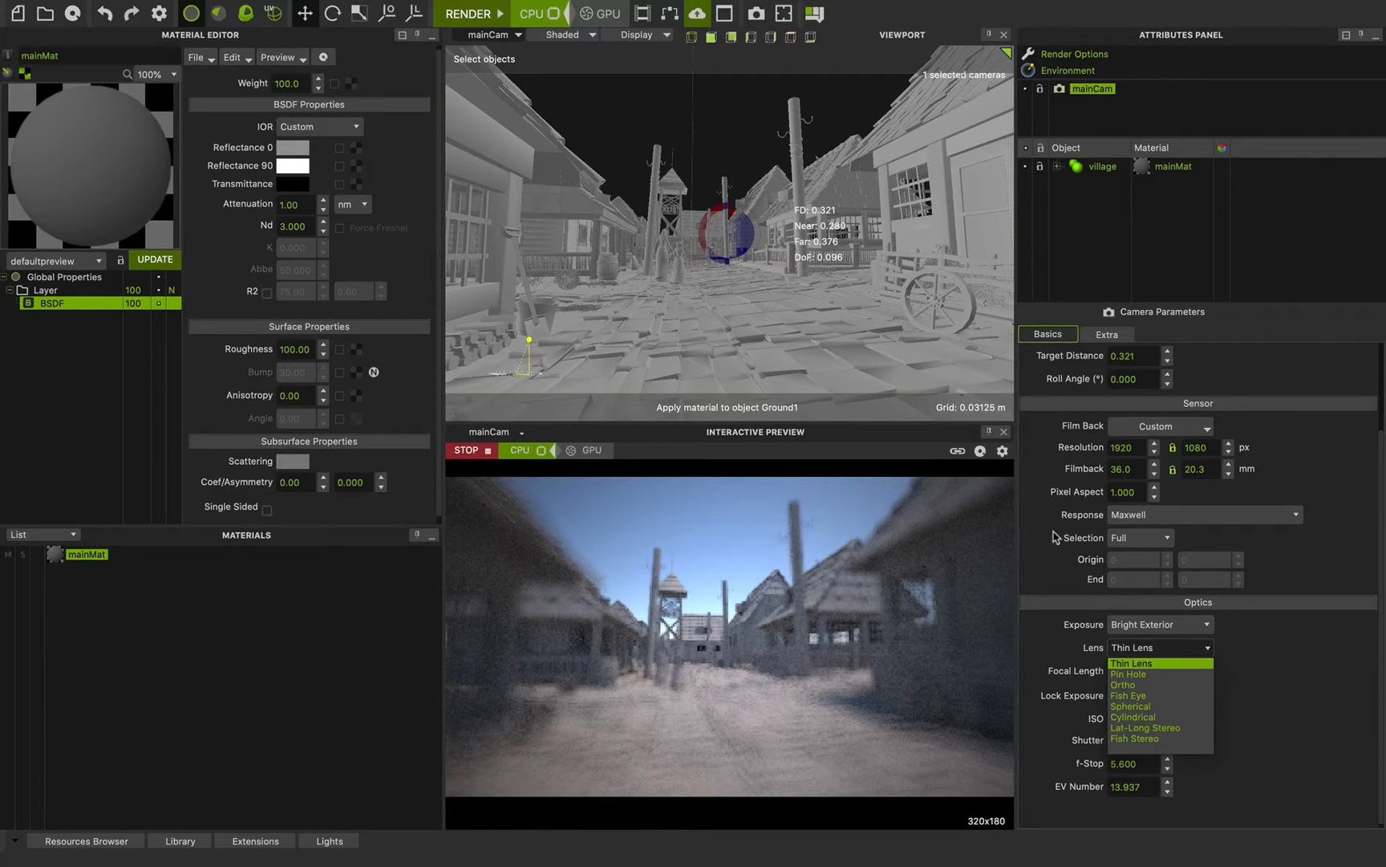
click(1128, 673)
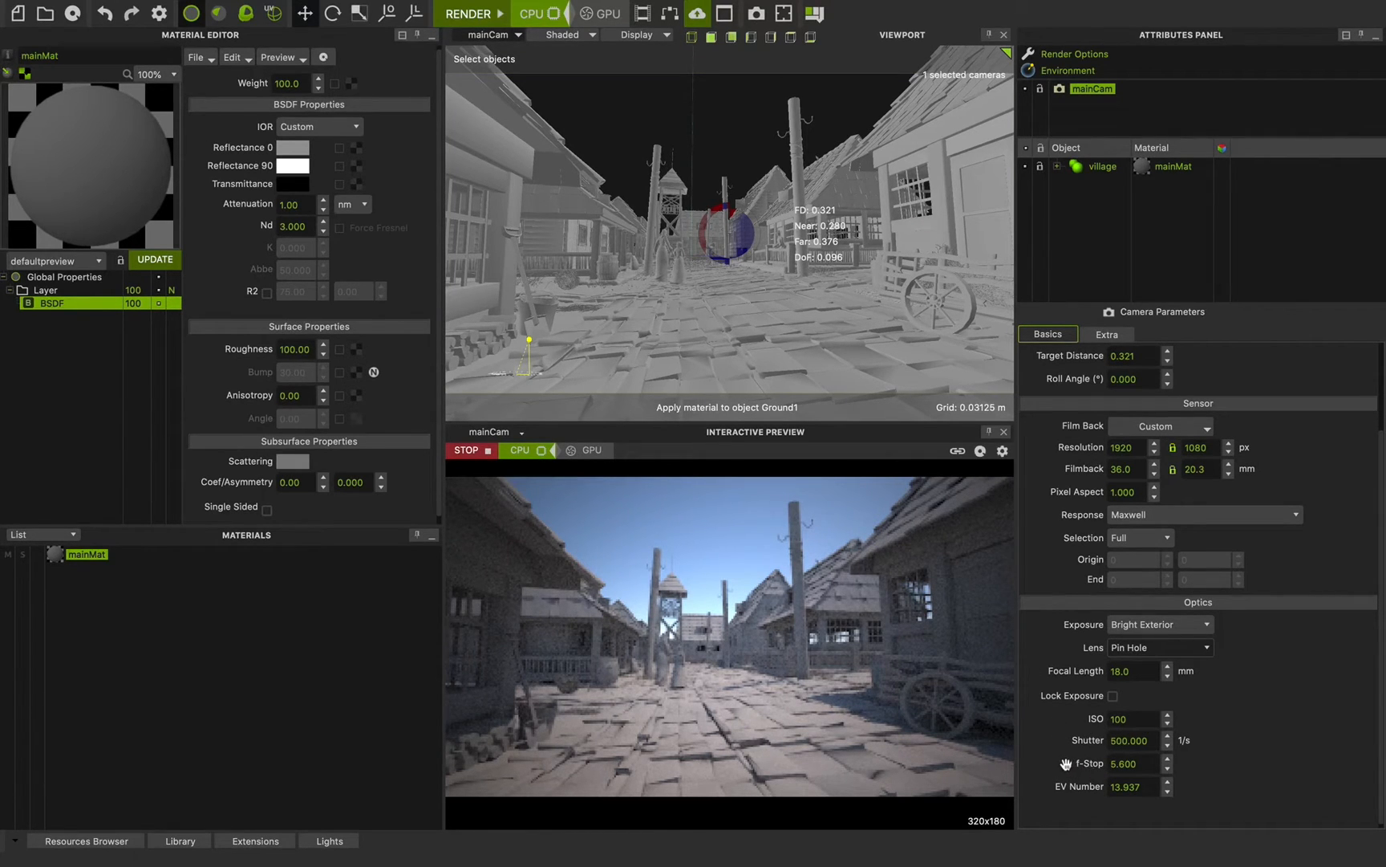
mouse_move(1003, 592)
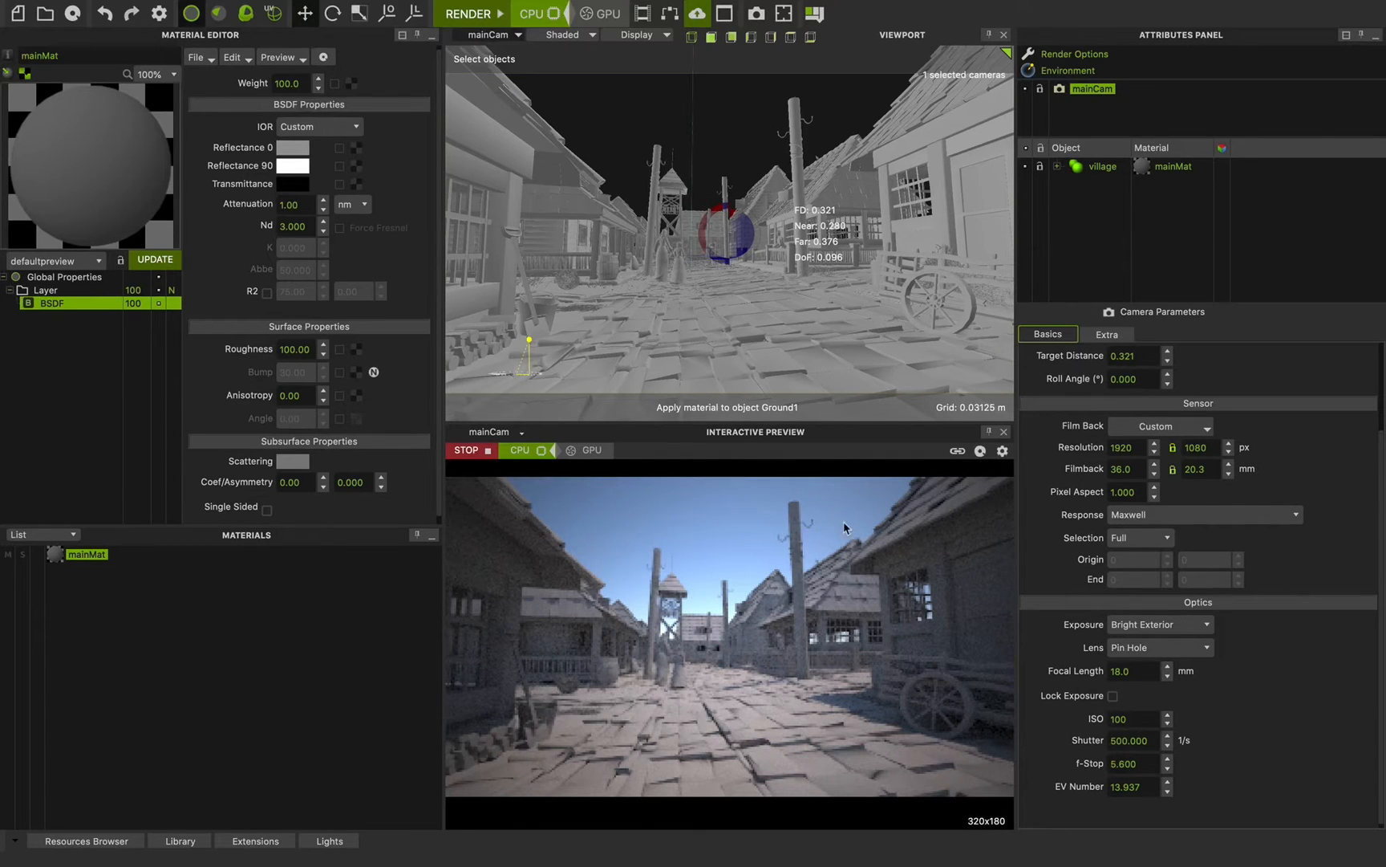
Set the sun's Radius Factor to 15 in the Environment attributes.
click(1068, 70)
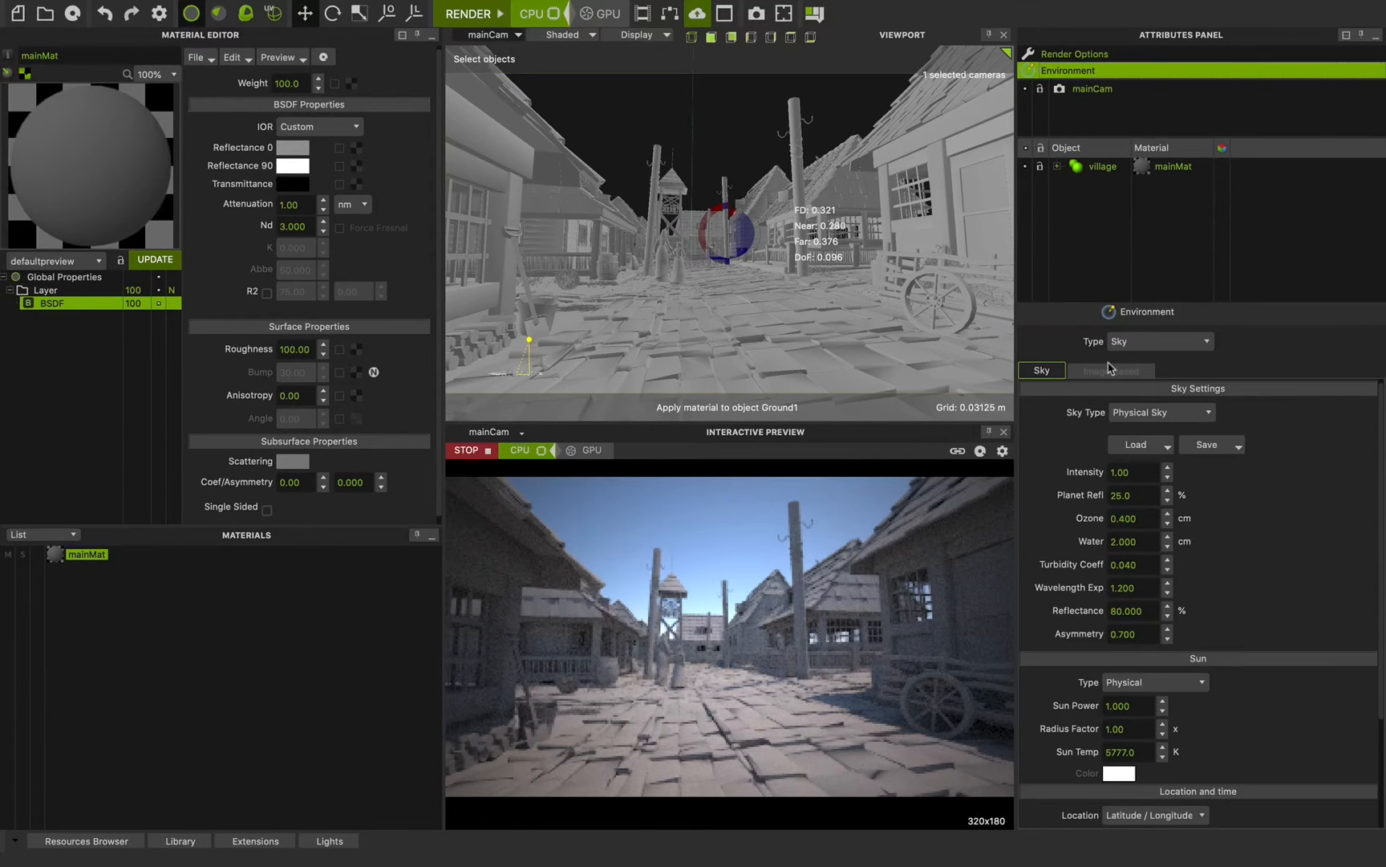
scroll(down, 3)
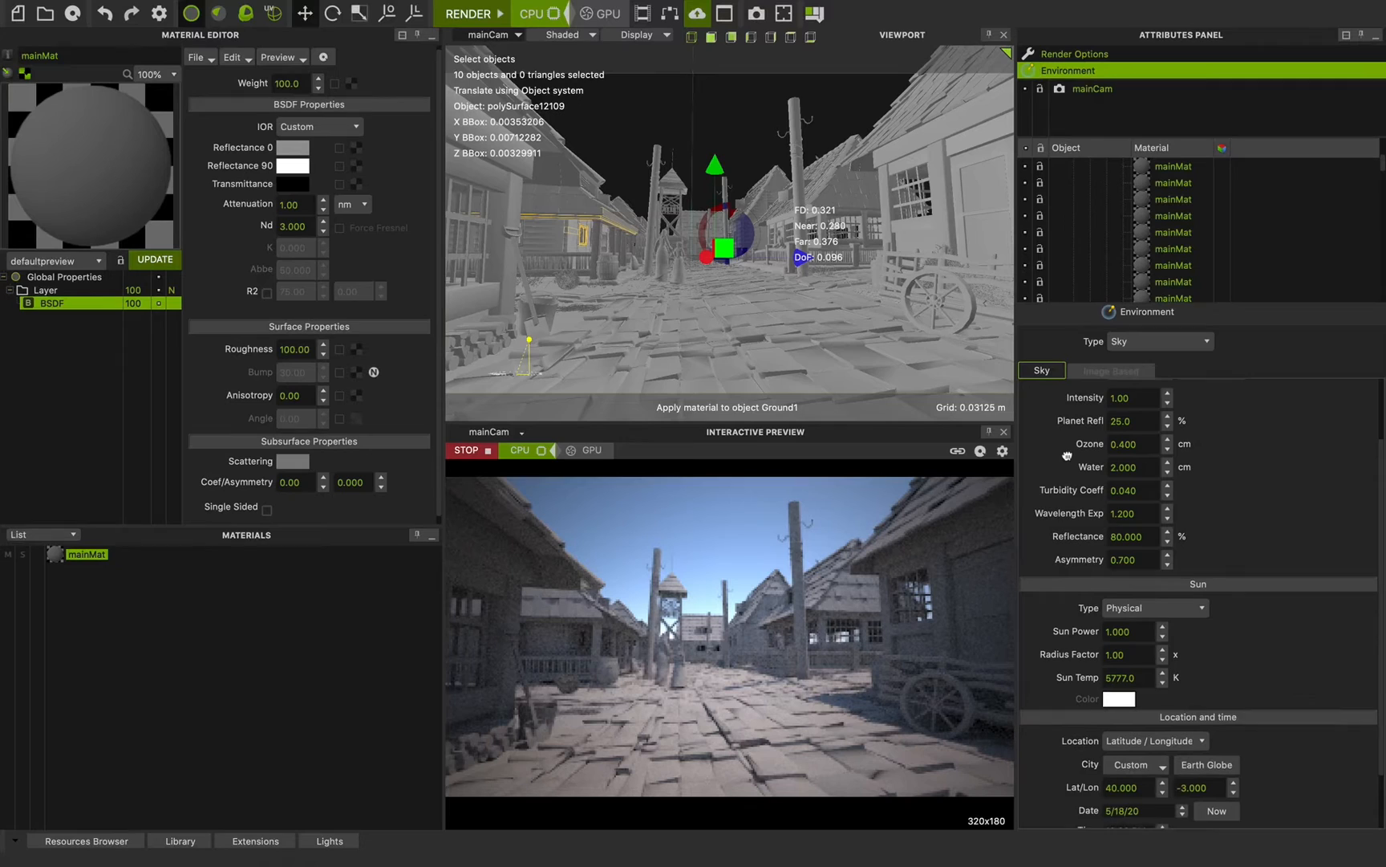
scroll(down, 3)
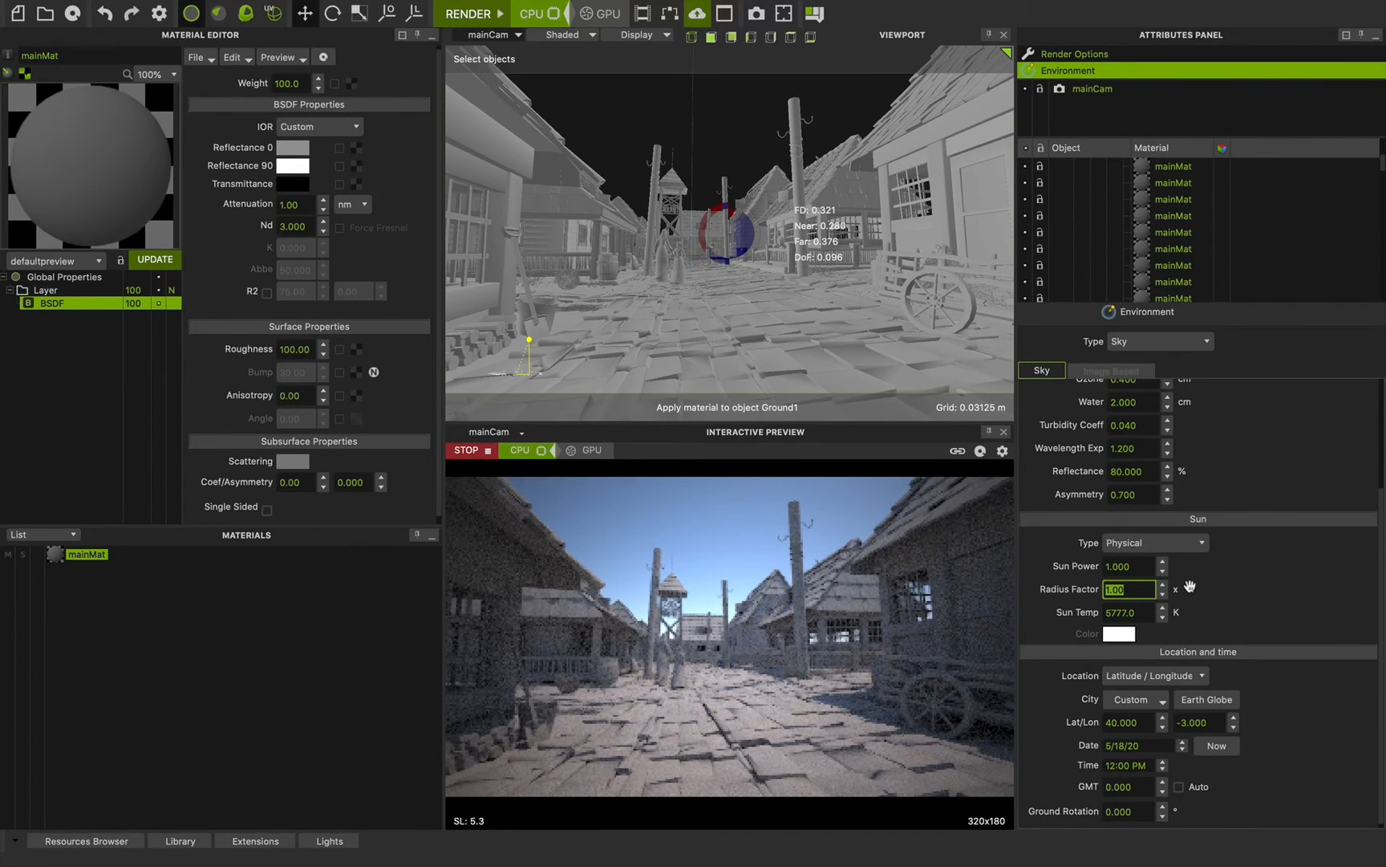
text(15.00)
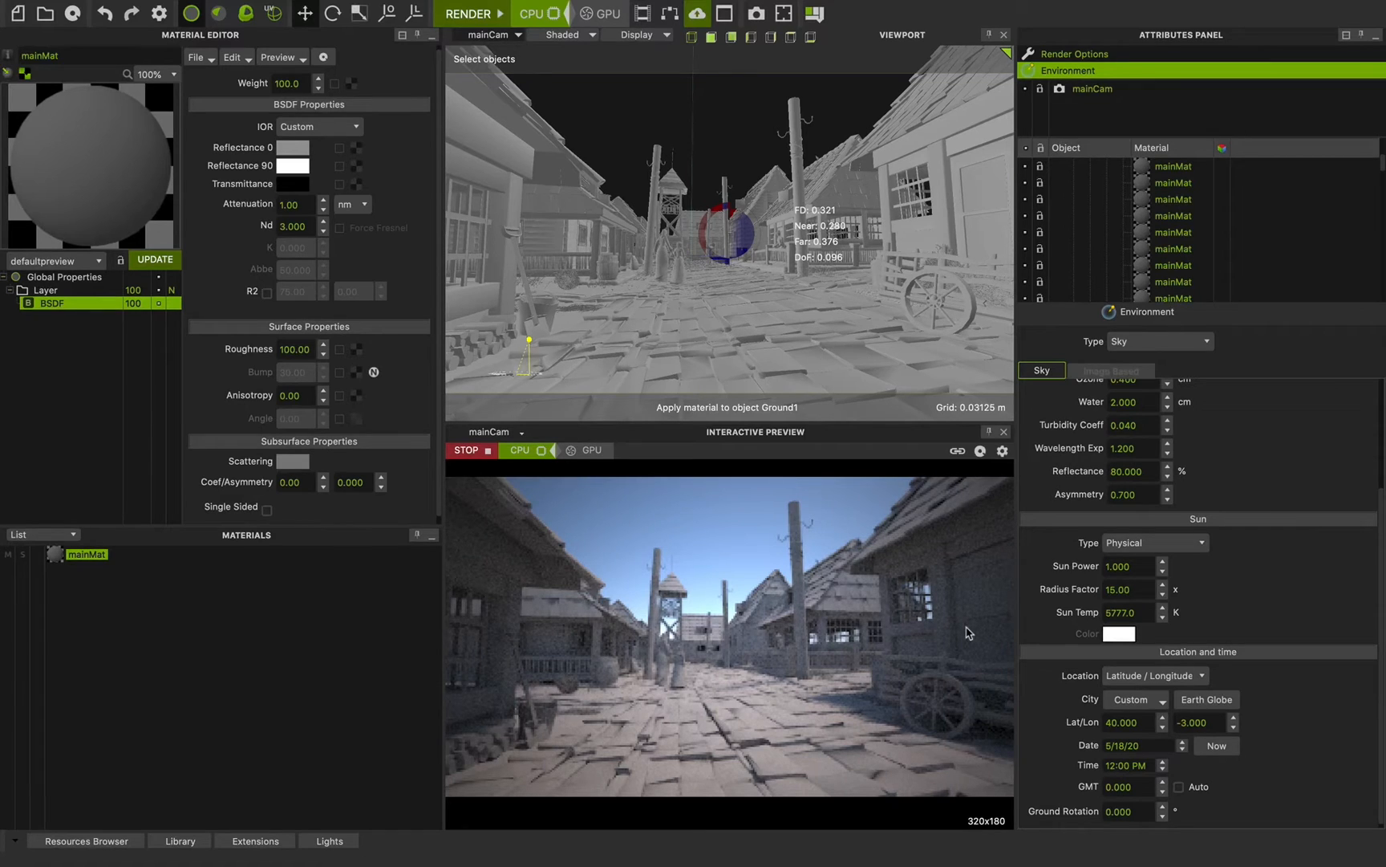
mouse_move(1075, 685)
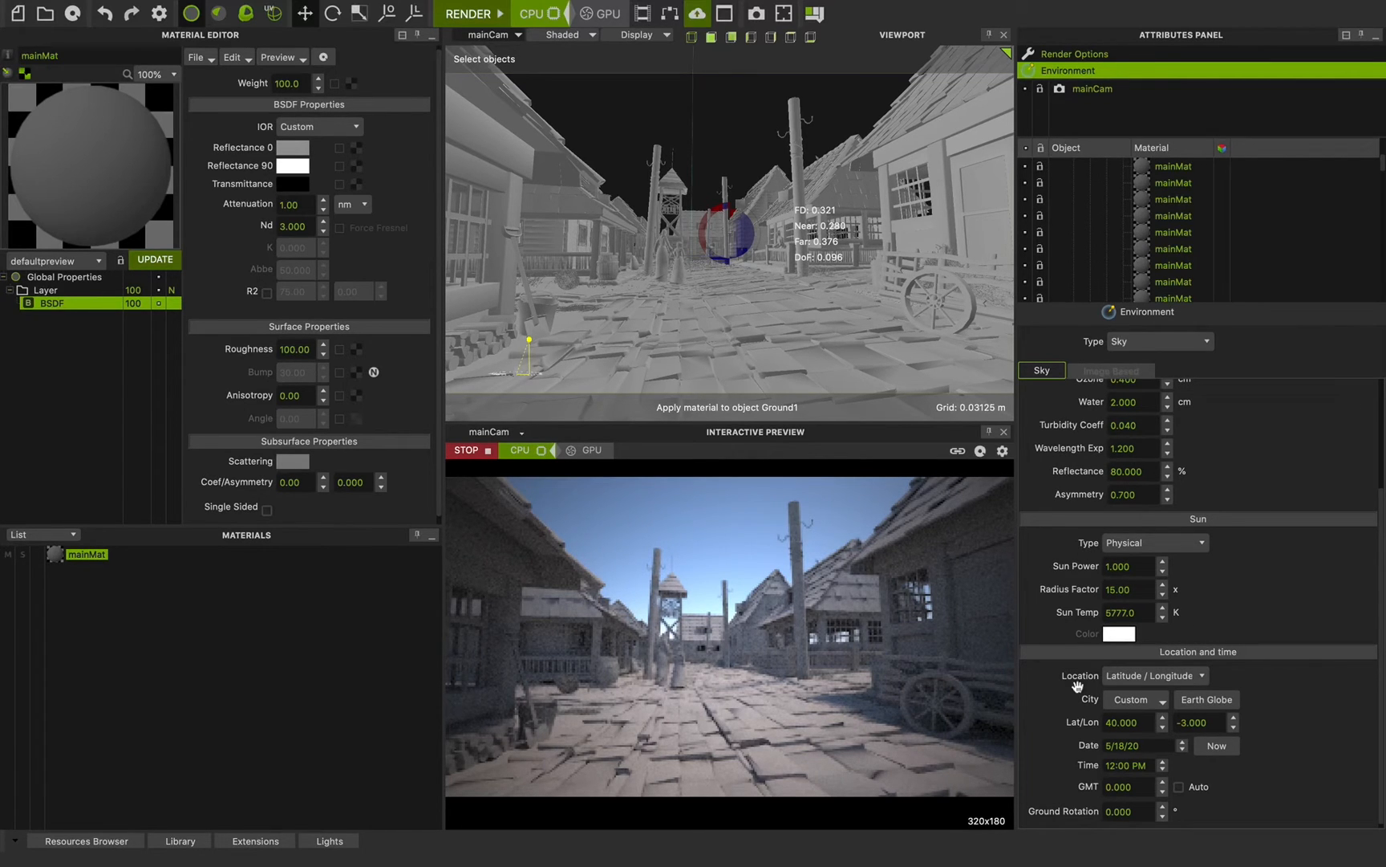
click(1153, 675)
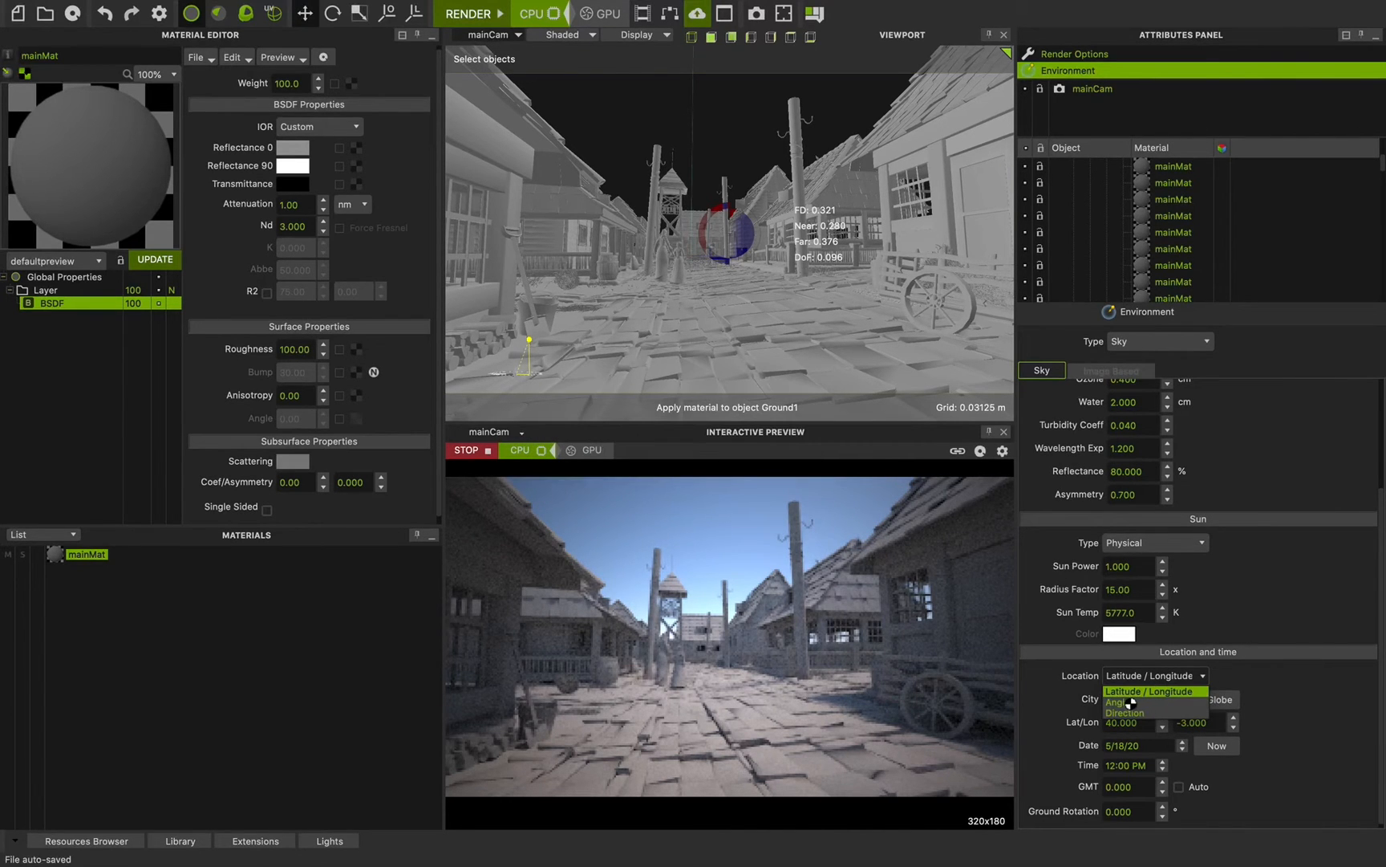
Position the sun by Angles, adjusting zenith and turning azimuth to about 155°.
click(1119, 701)
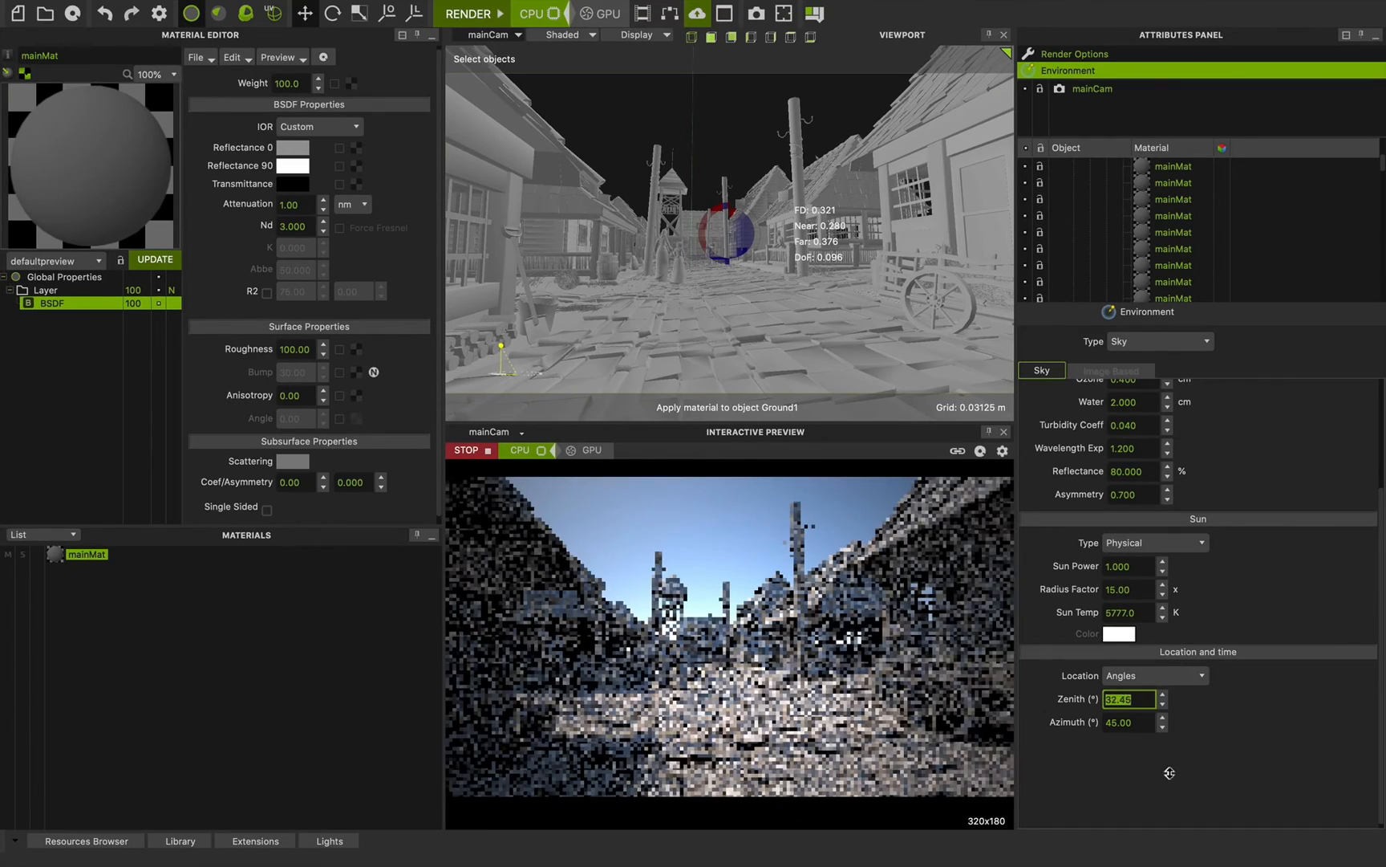
click(1163, 703)
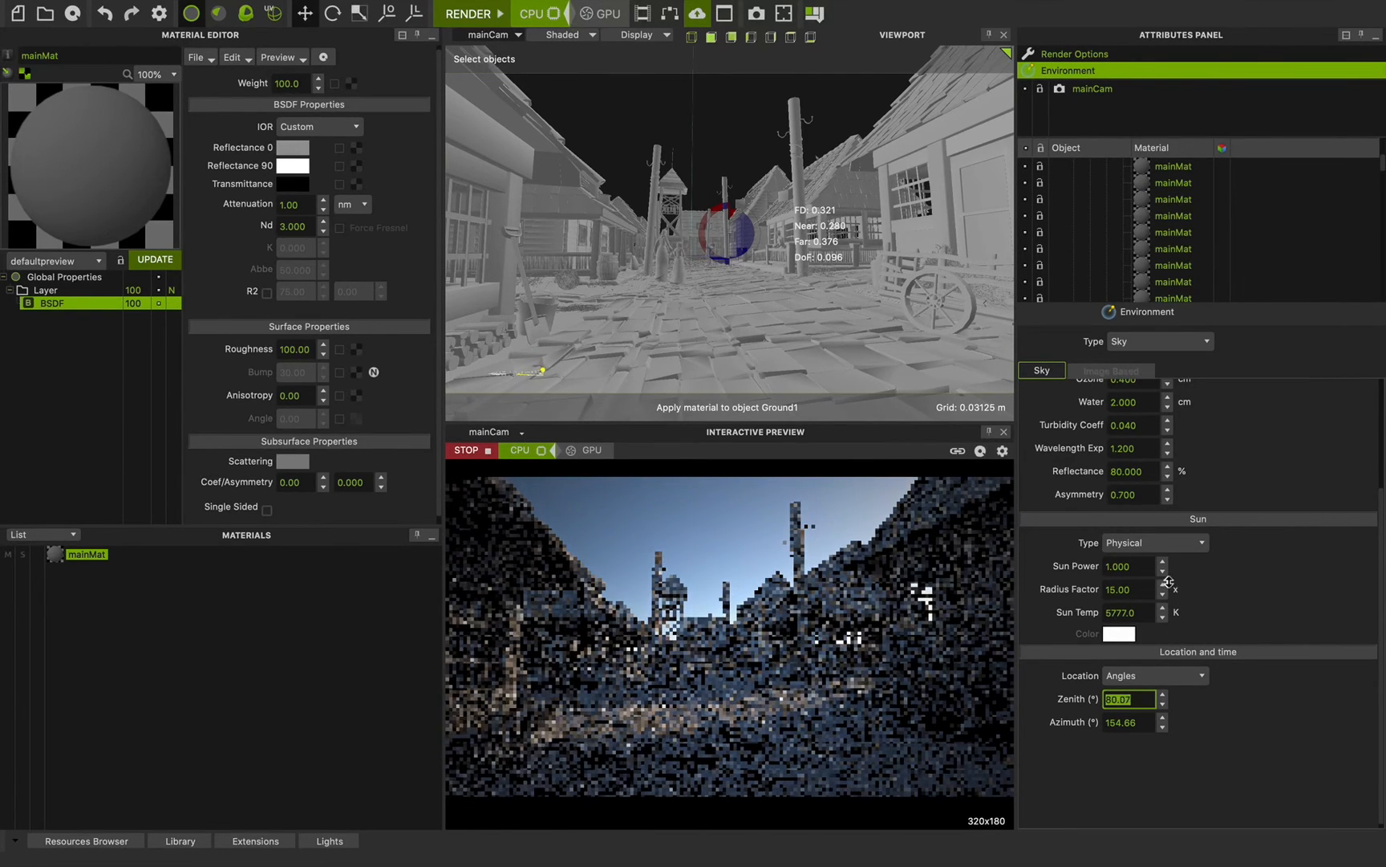
click(1162, 695)
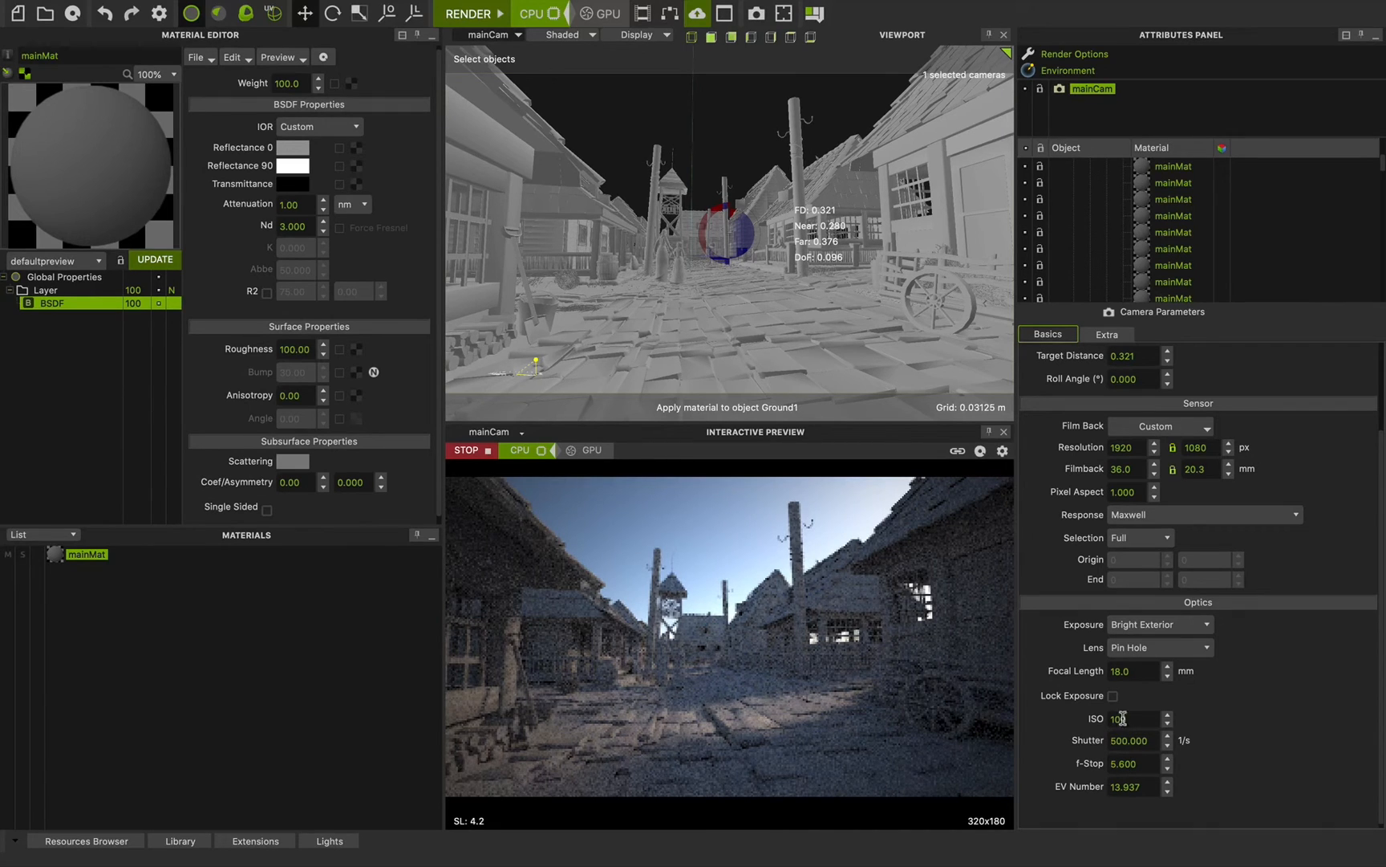
Set mainCam's ISO to 100 so its exposure becomes Custom.
click(1135, 741)
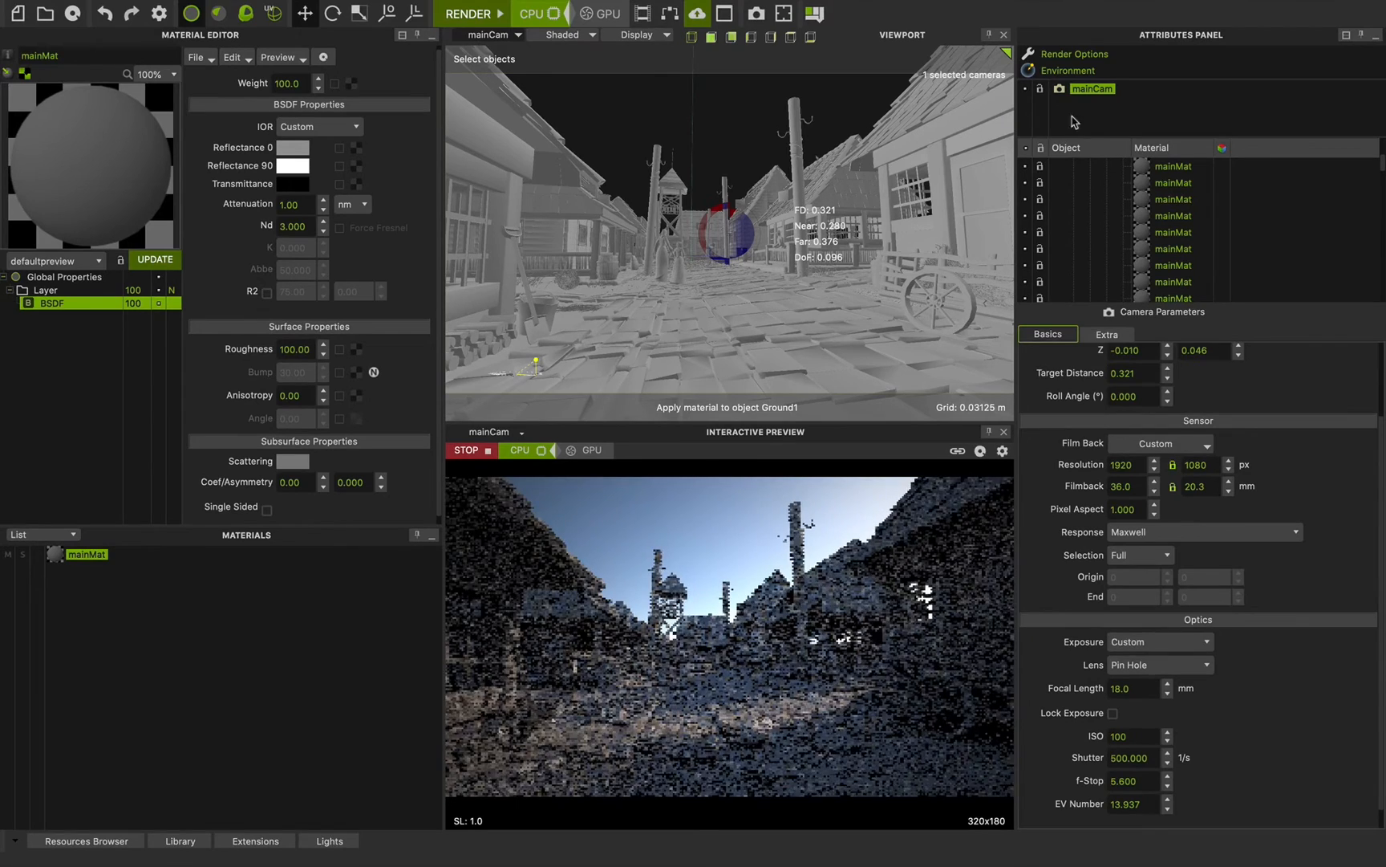
click(1068, 71)
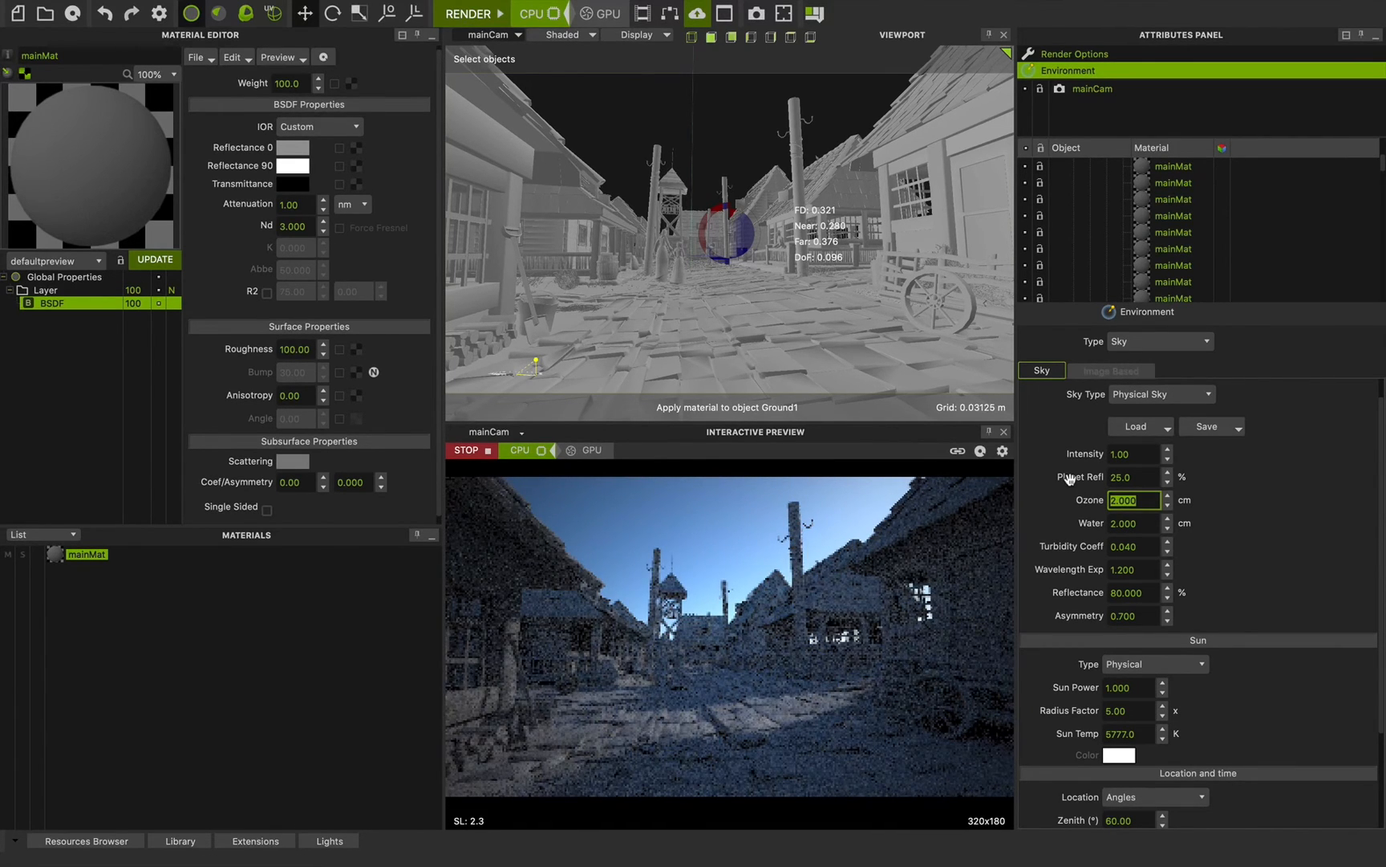
Set the sky water to 400 cm and swing the sun to a new azimuth.
click(1134, 523)
text(343.)
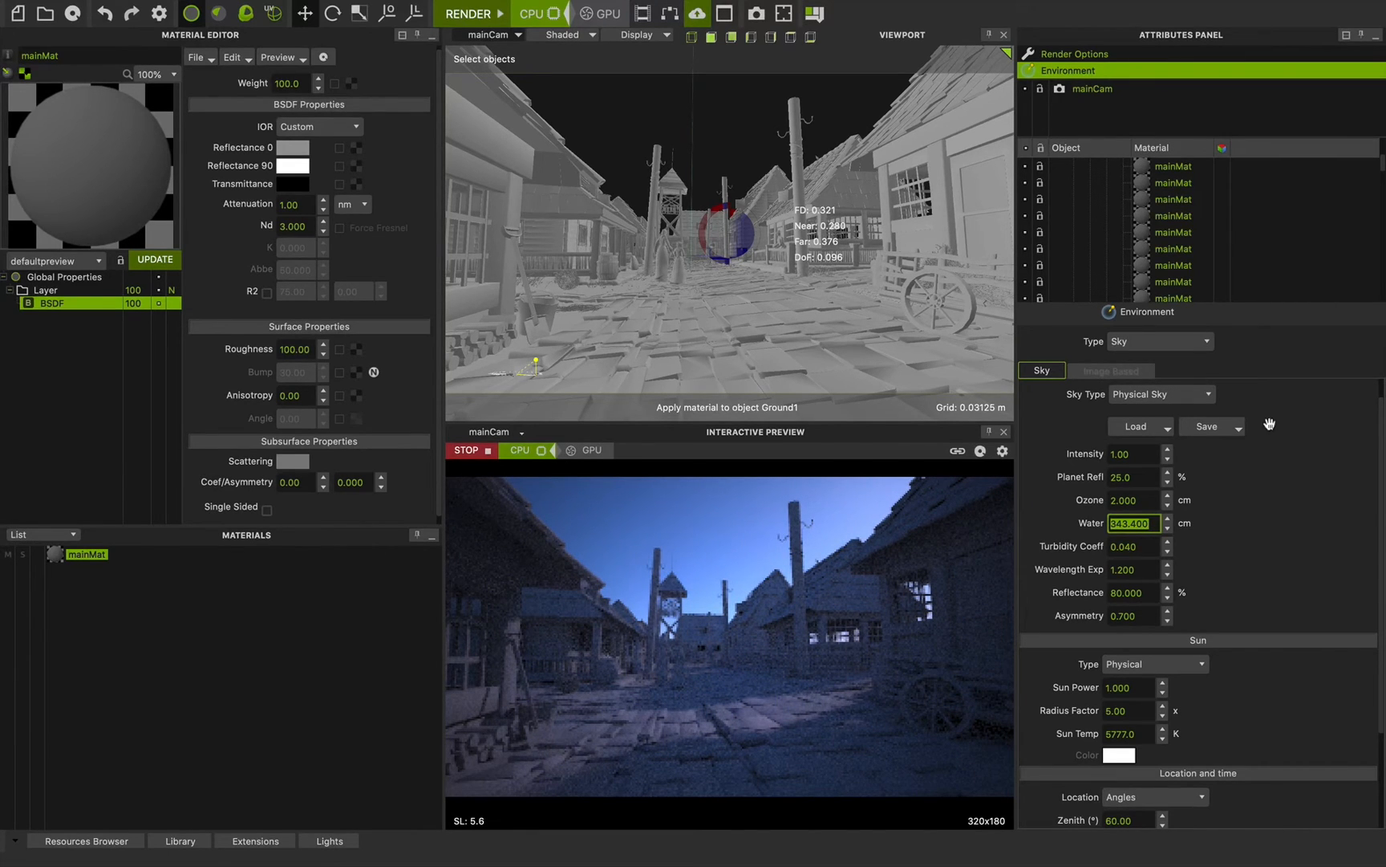
text(400.000)
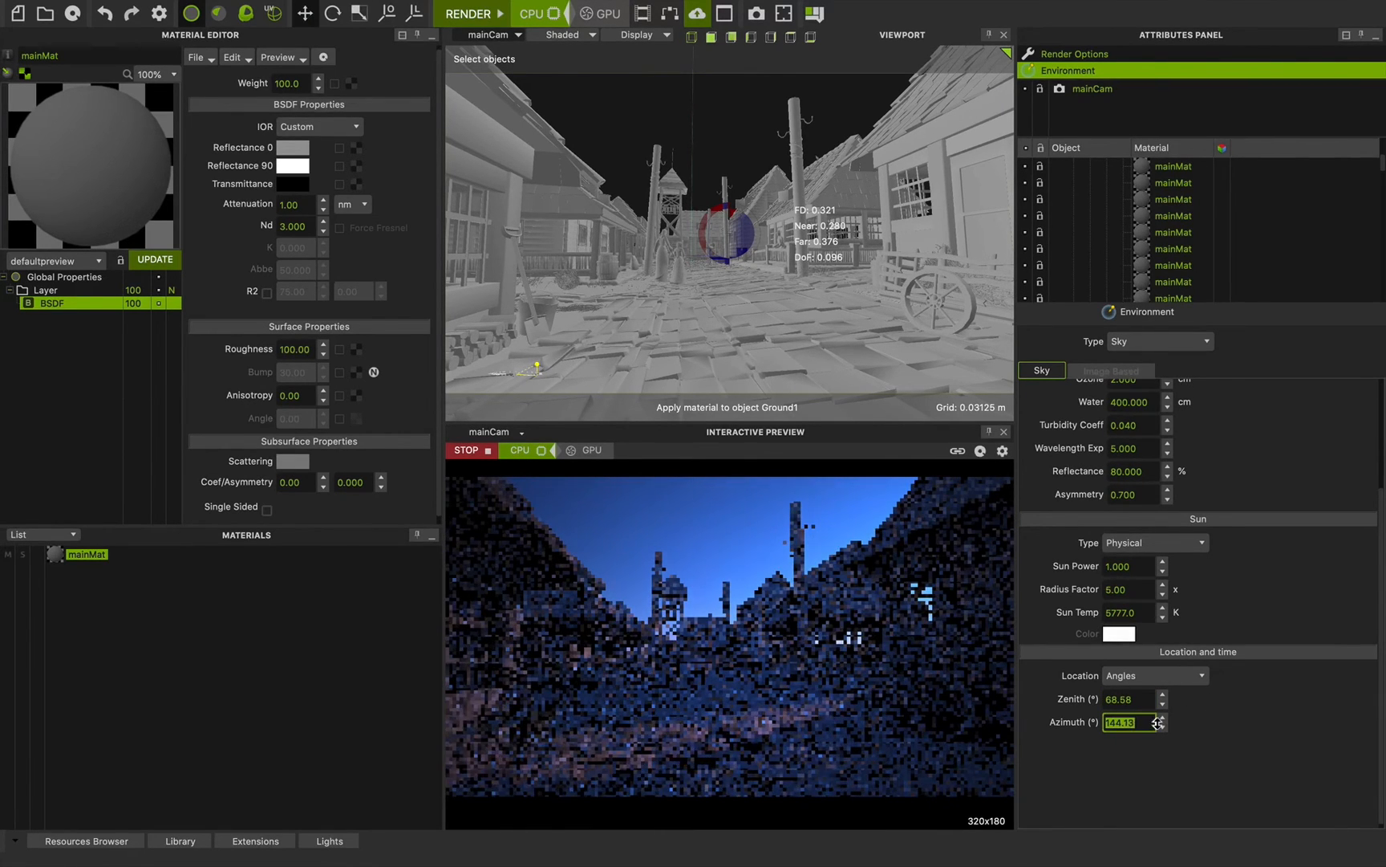
drag(1130, 721, 1154, 691)
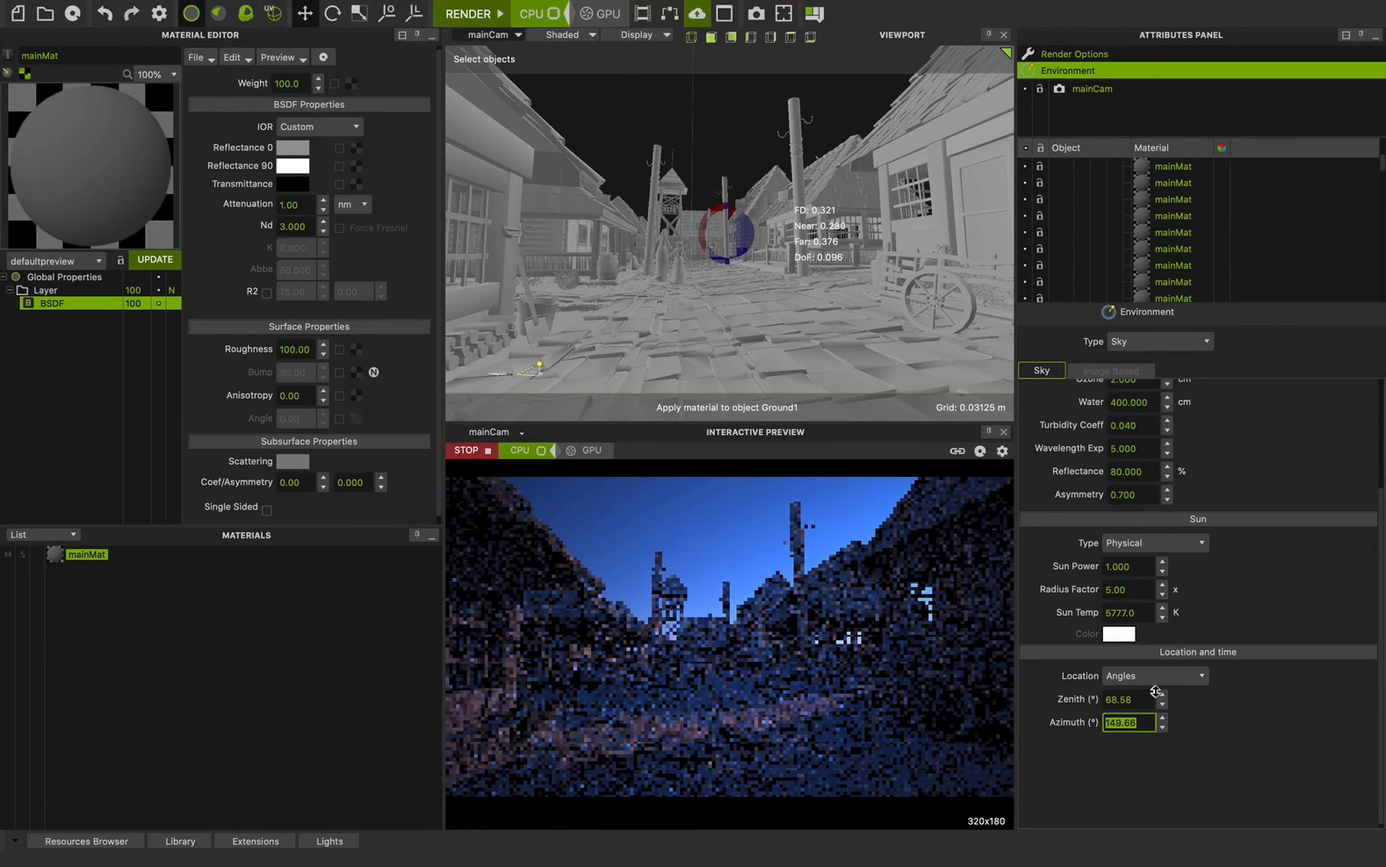
drag(1130, 722, 1130, 711)
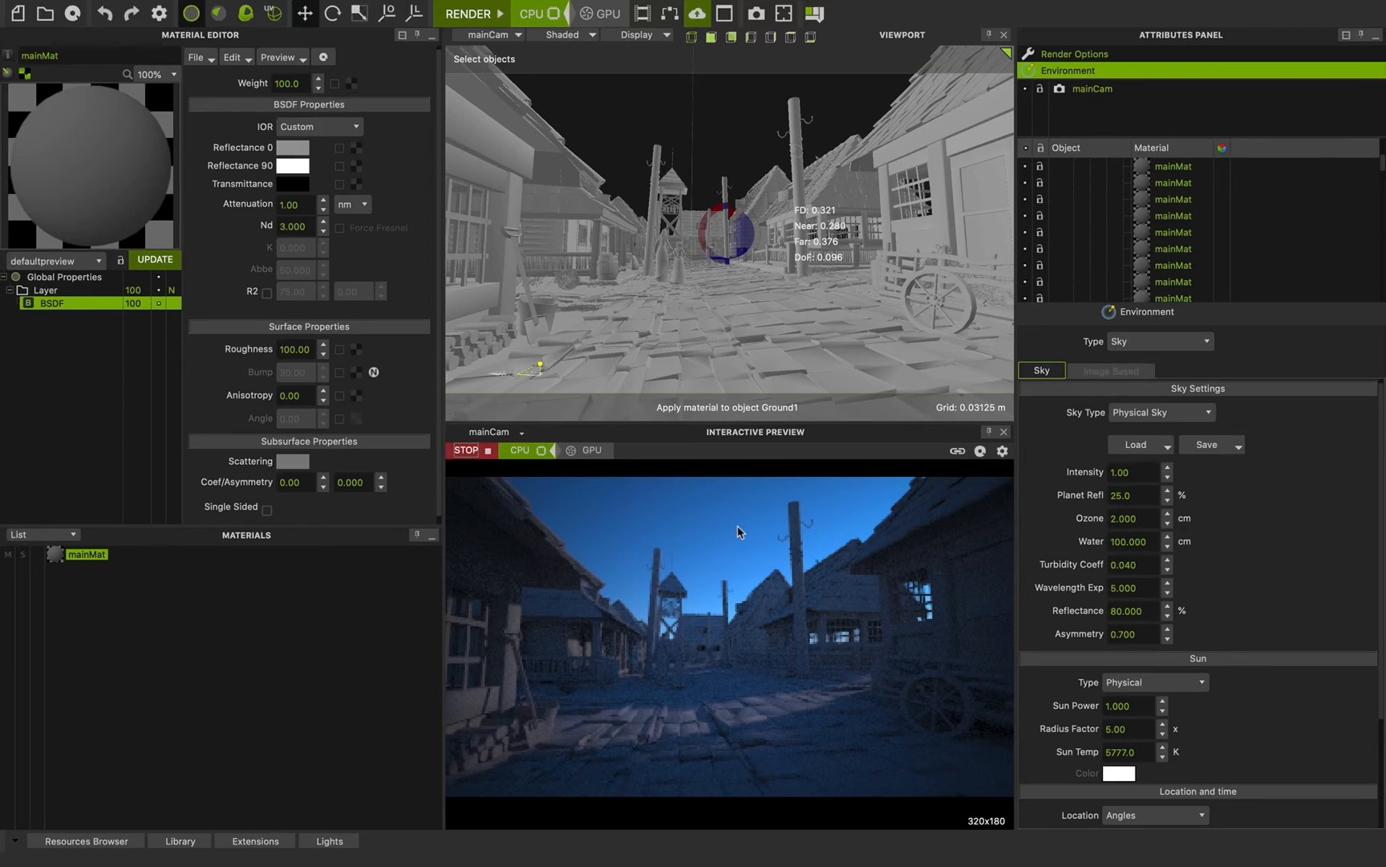
mouse_move(687, 383)
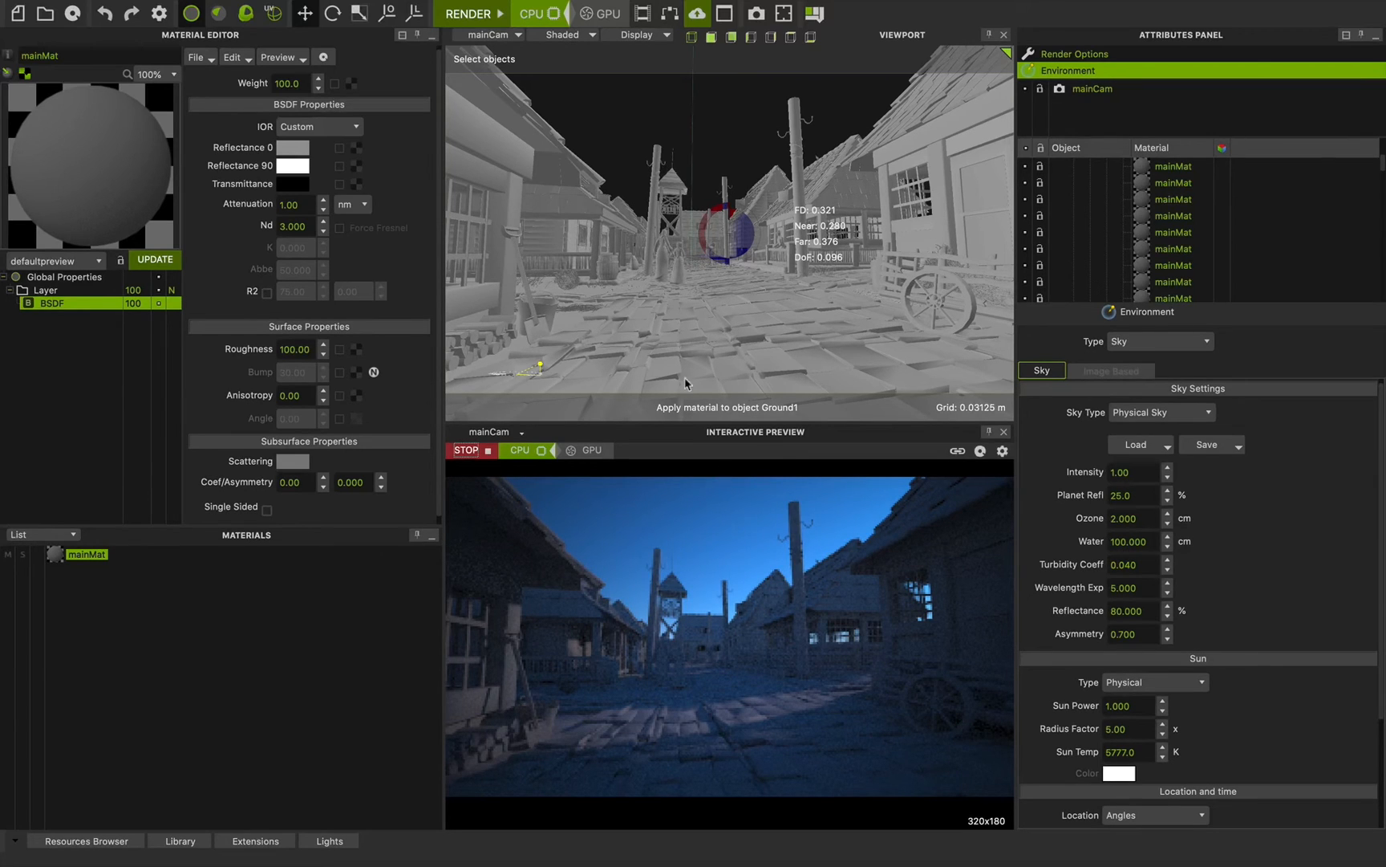
mouse_move(608, 174)
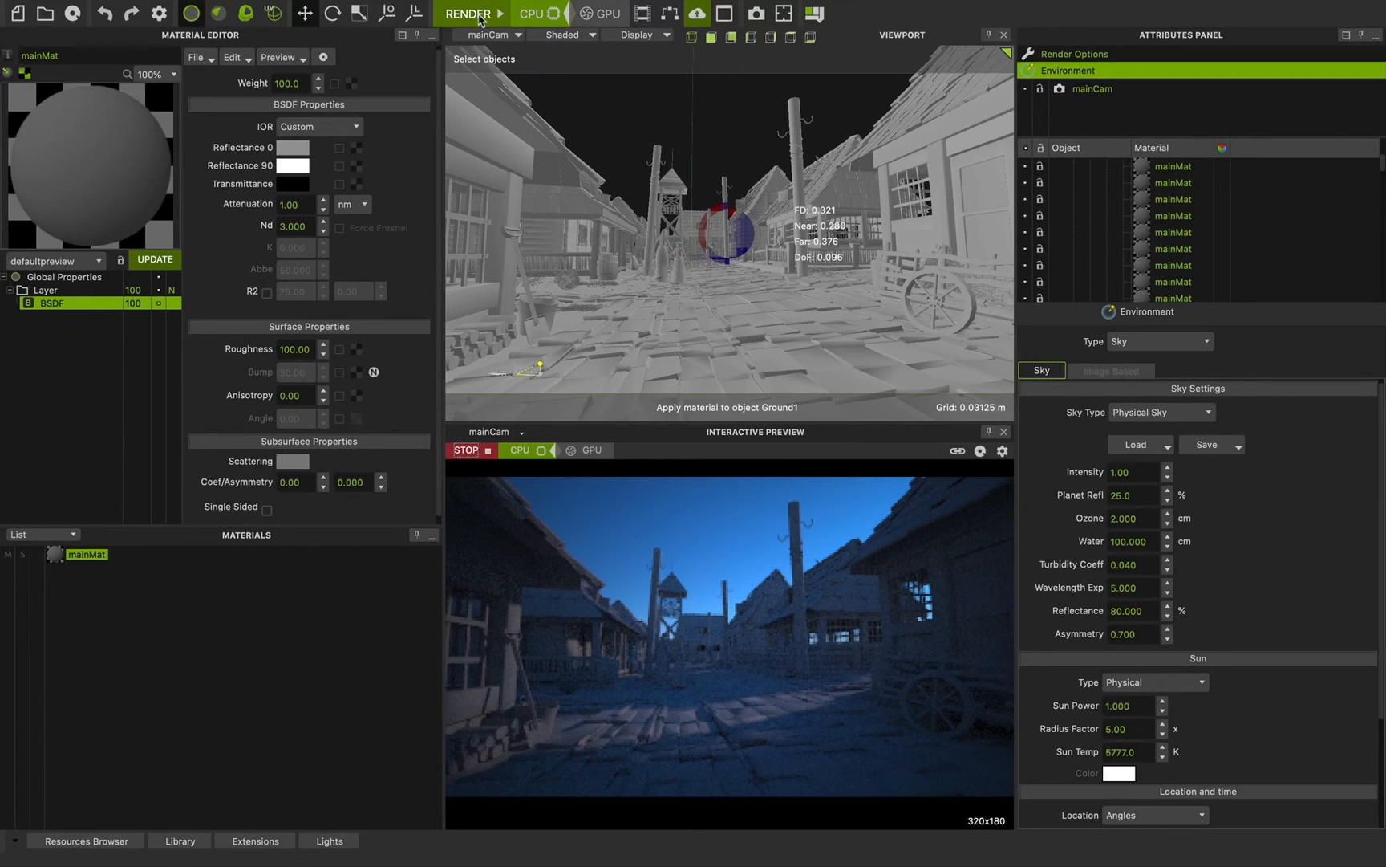
Send the village street scene from mainCam to the final renderer.
click(471, 450)
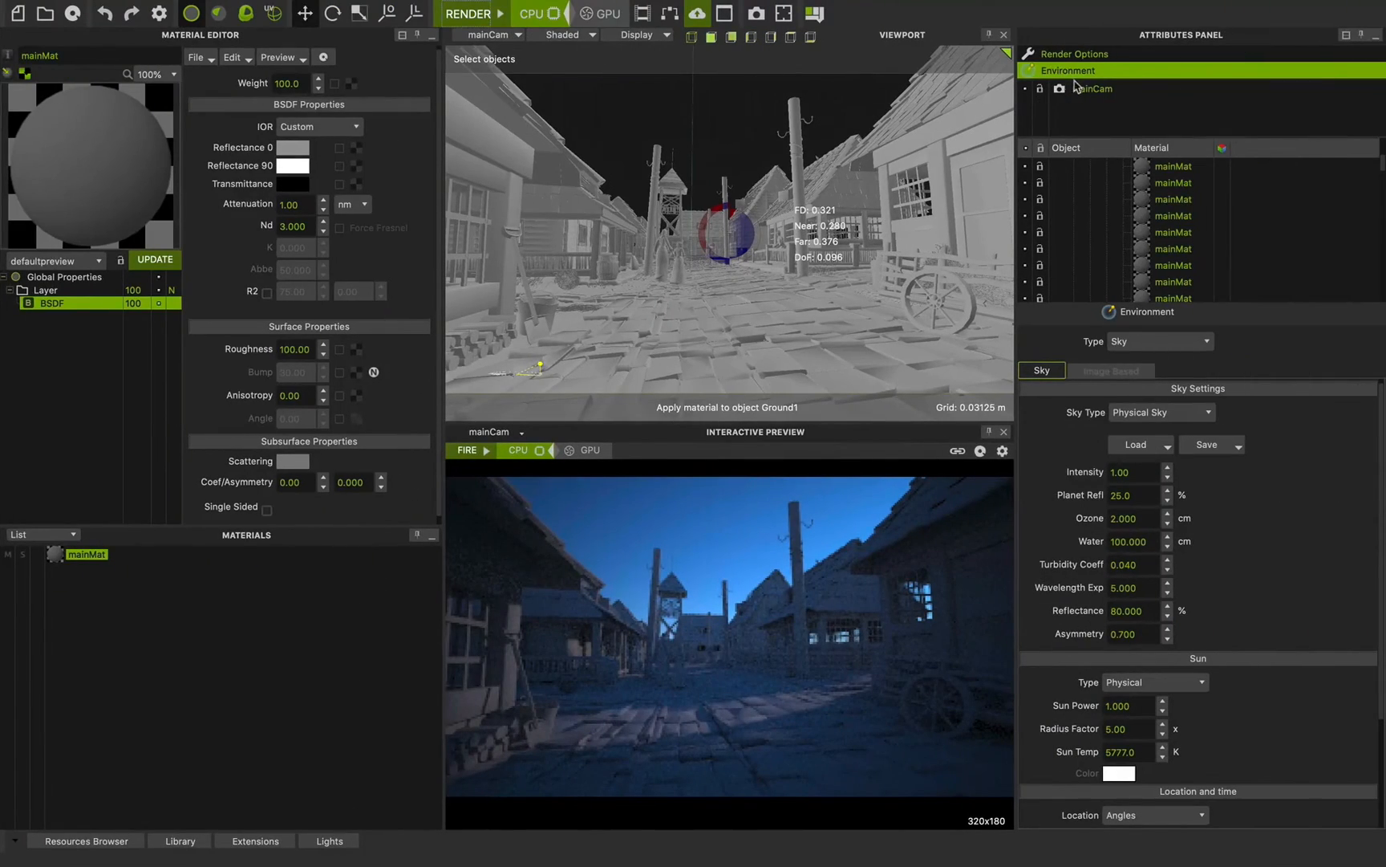
Monitor Maxwell Render as it renders village_tmp.mxs.
click(1076, 53)
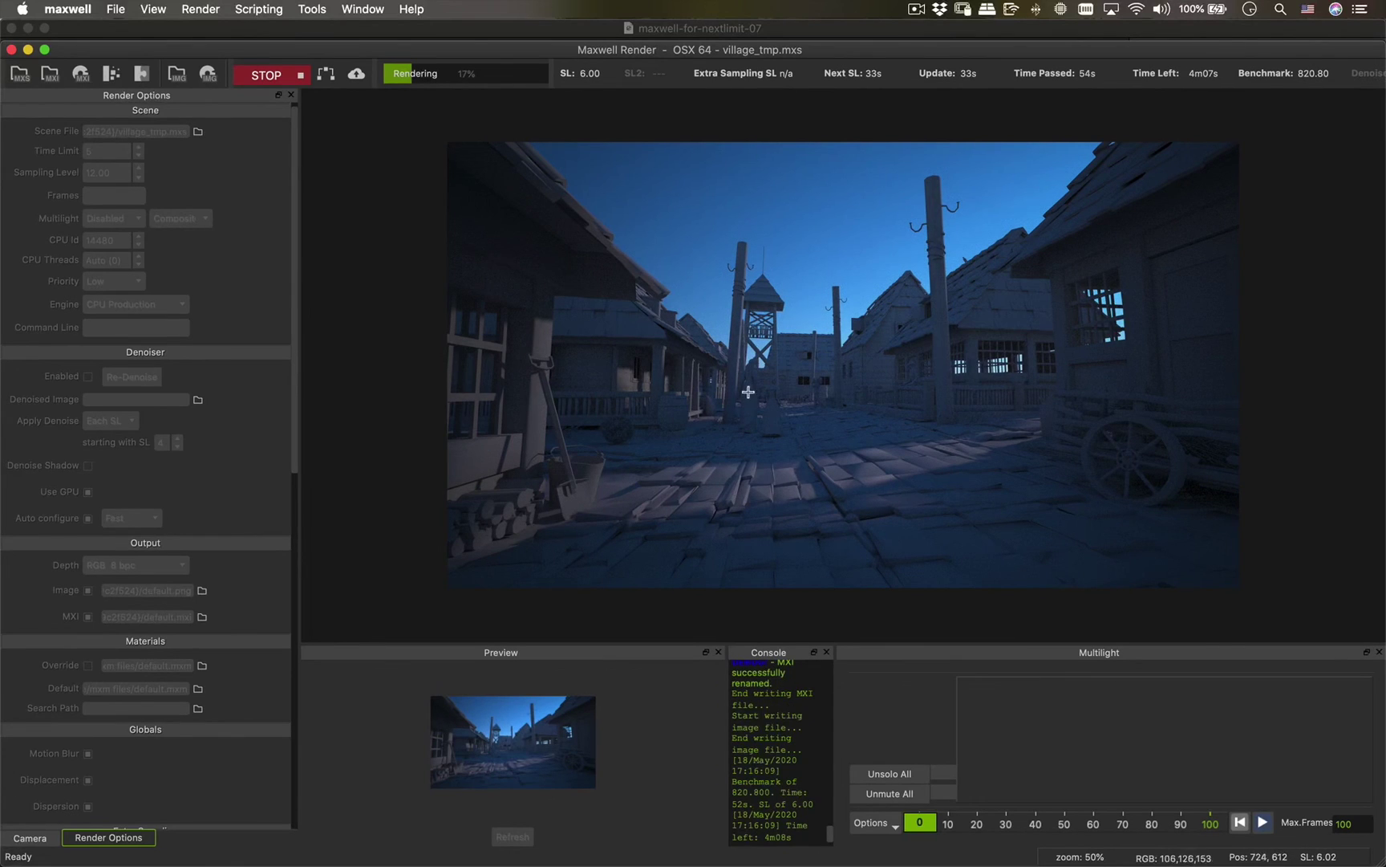
mouse_move(735, 297)
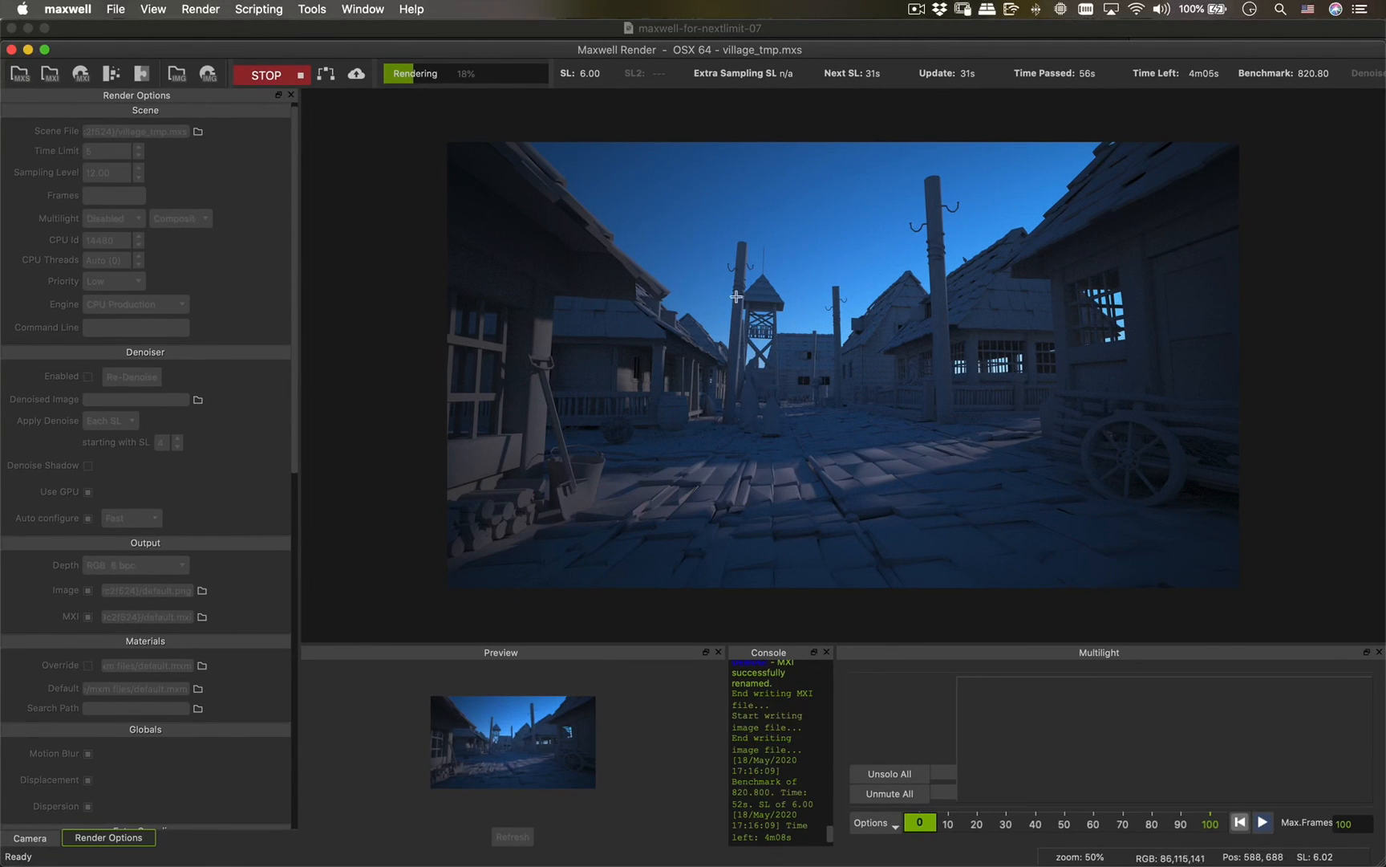
mouse_move(761, 425)
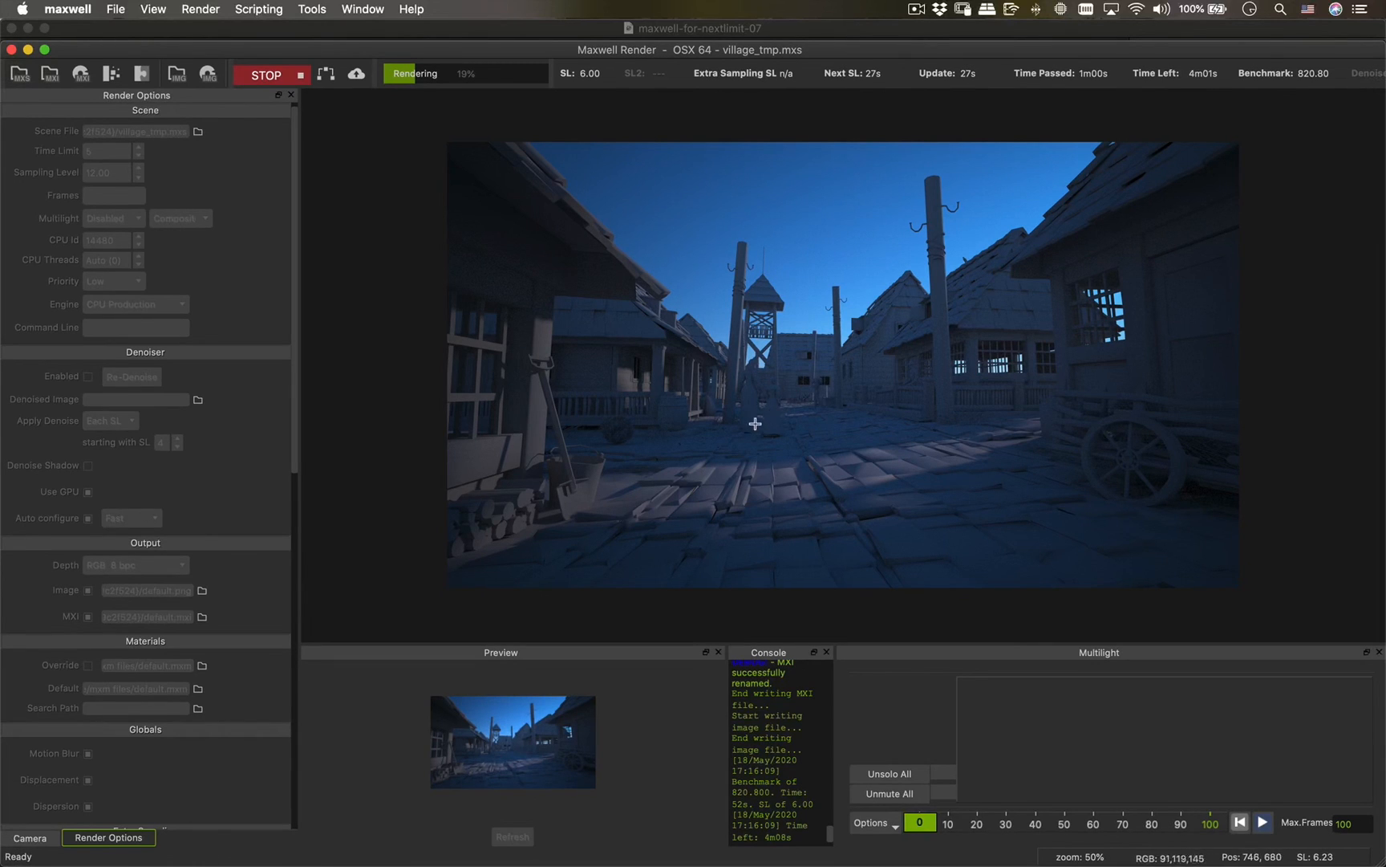
mouse_move(758, 373)
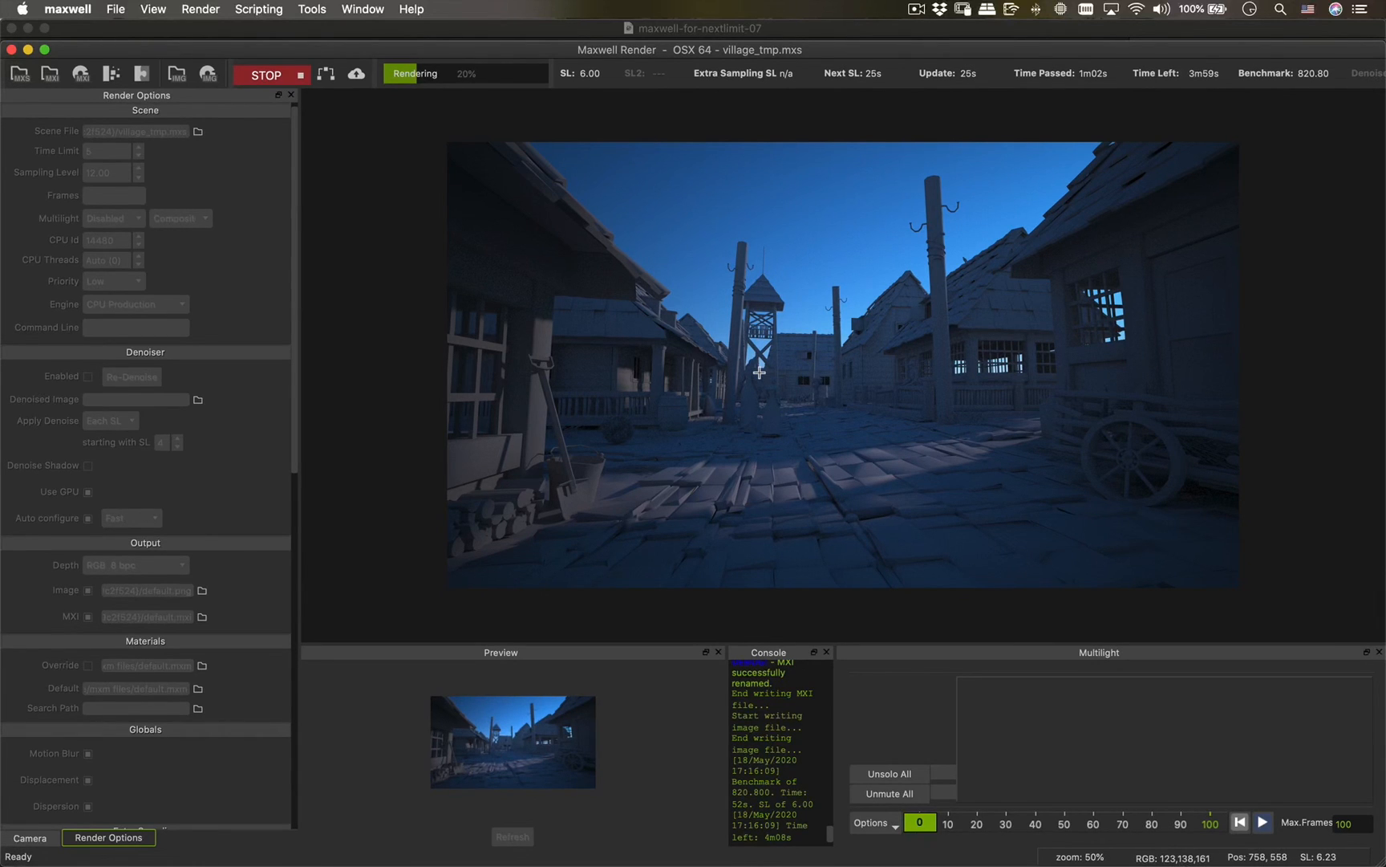